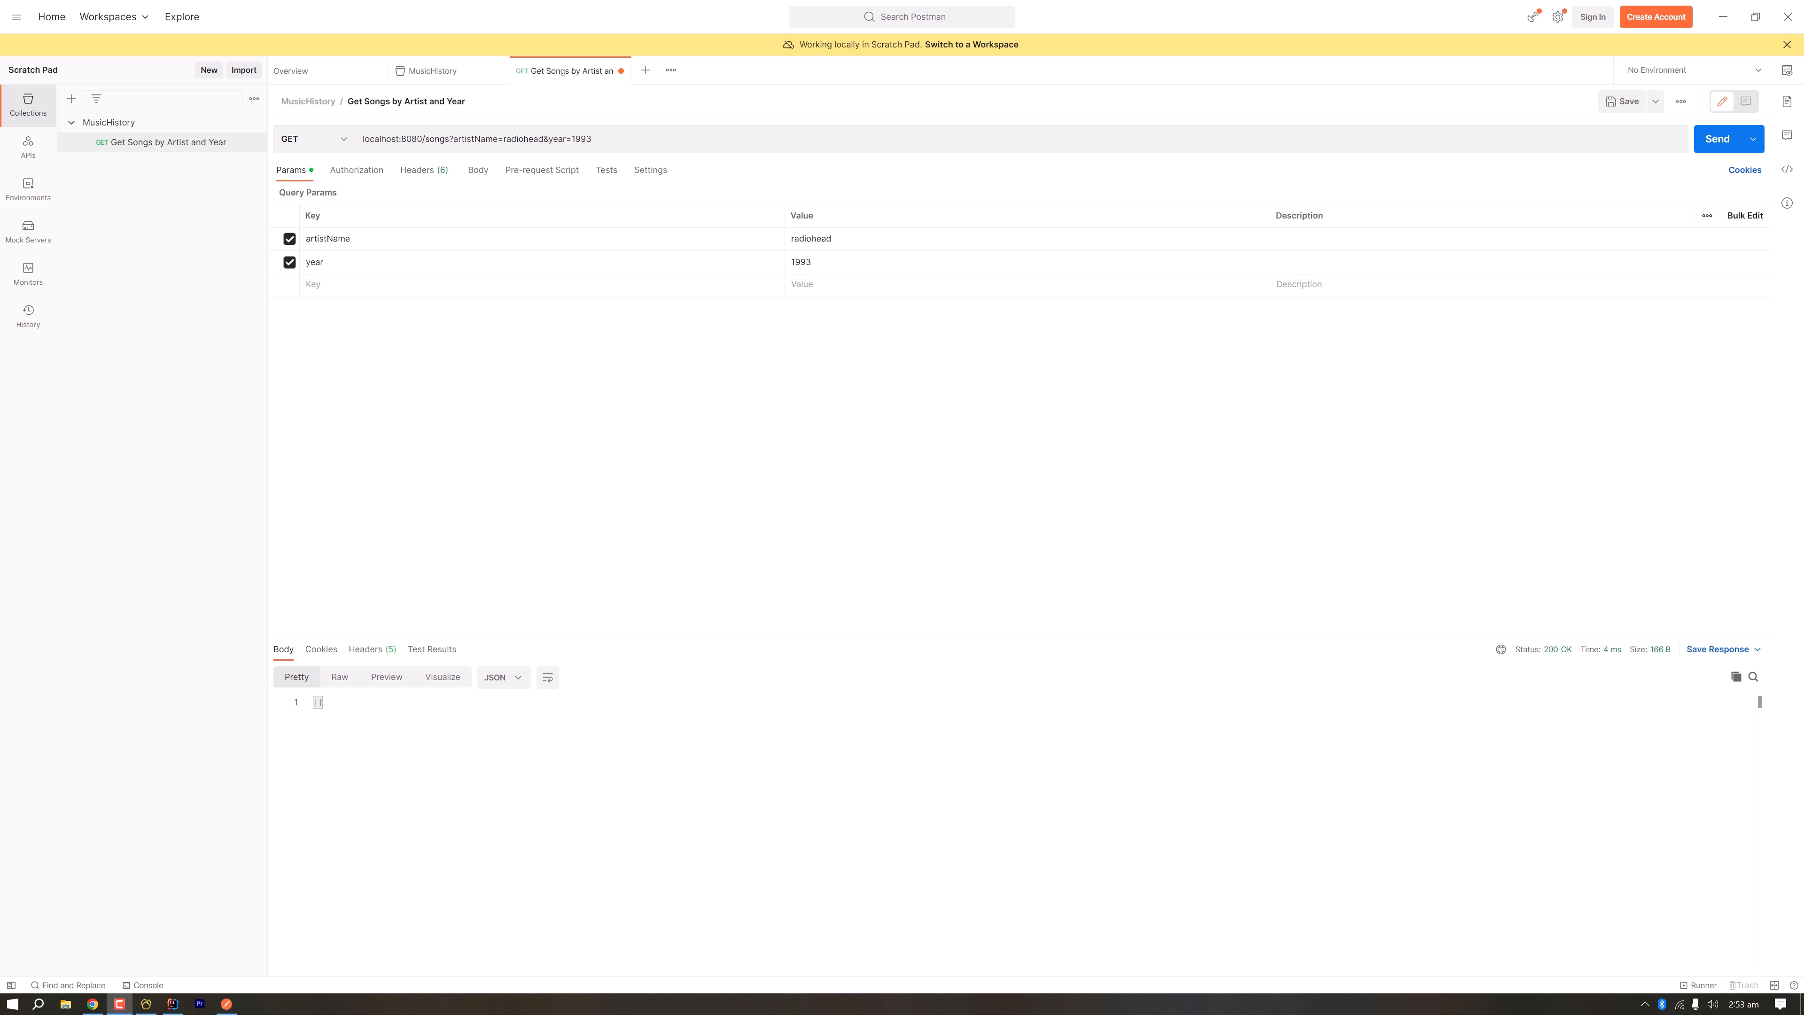
Step: Check the 1993 year in the Postman request address, then return to MusicHistoryController in IntelliJ
left_click(171, 1005)
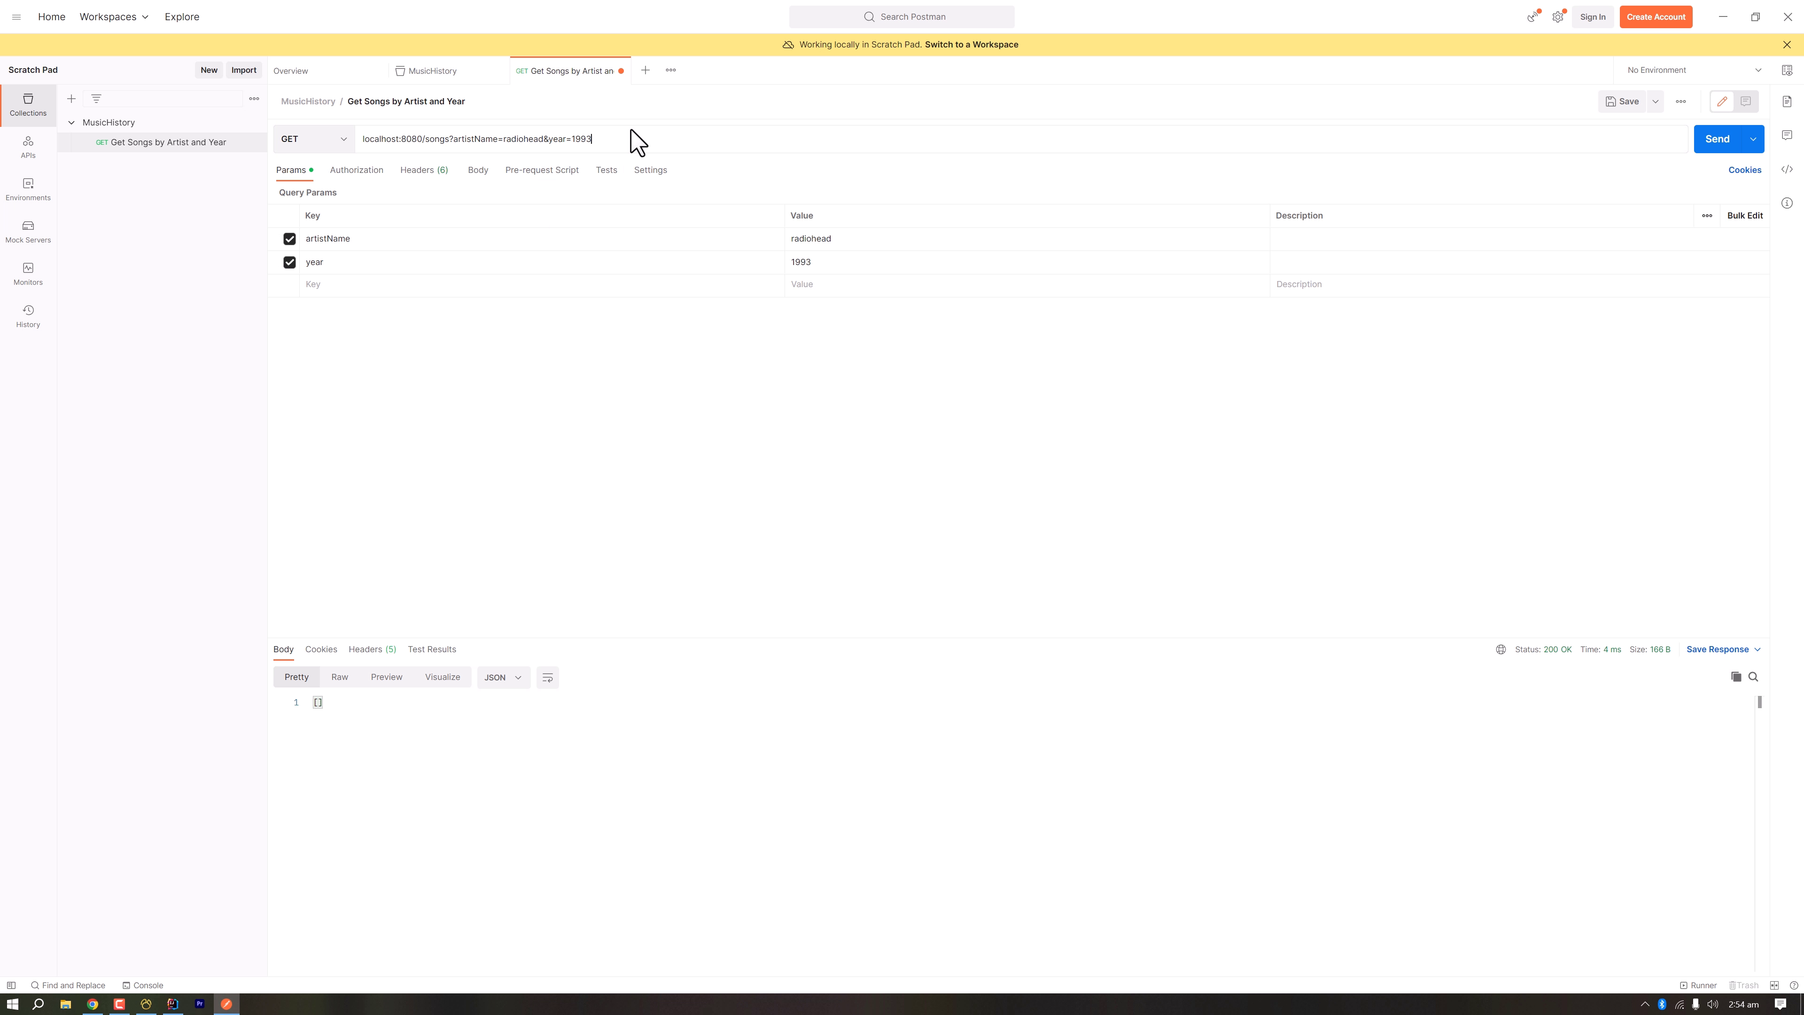
double_click(435, 138)
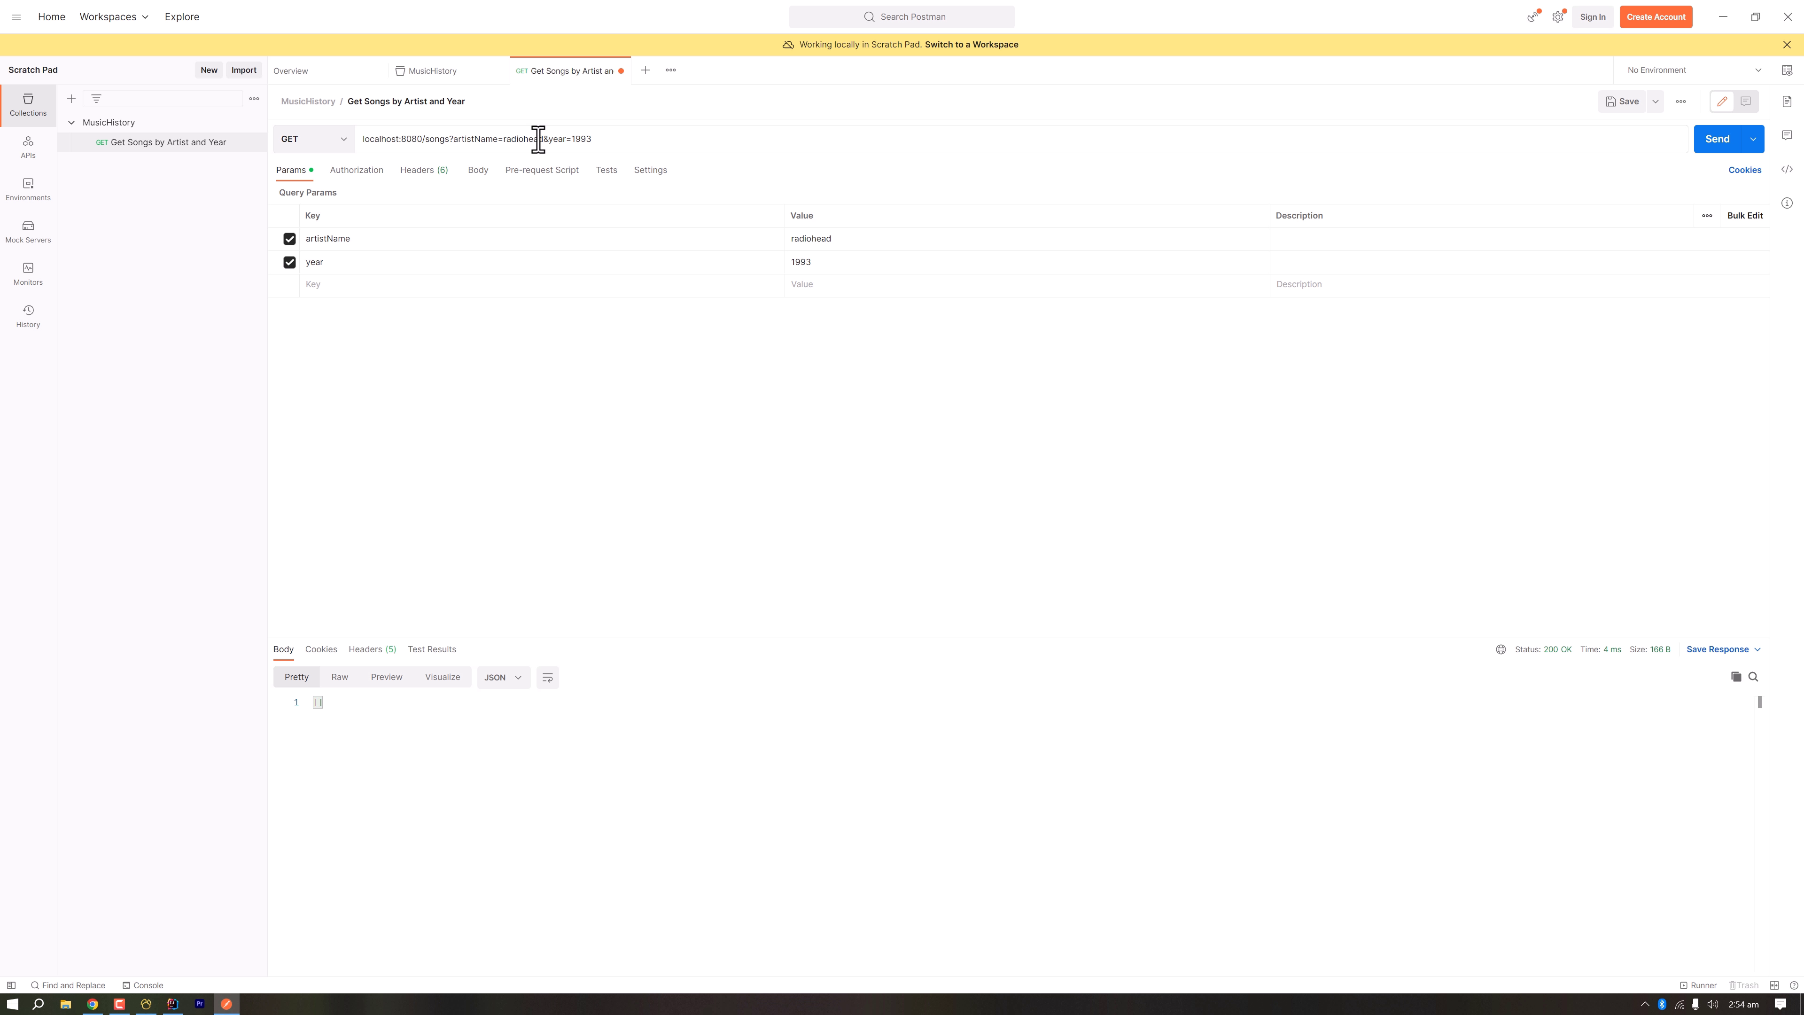
mouse_move(422, 462)
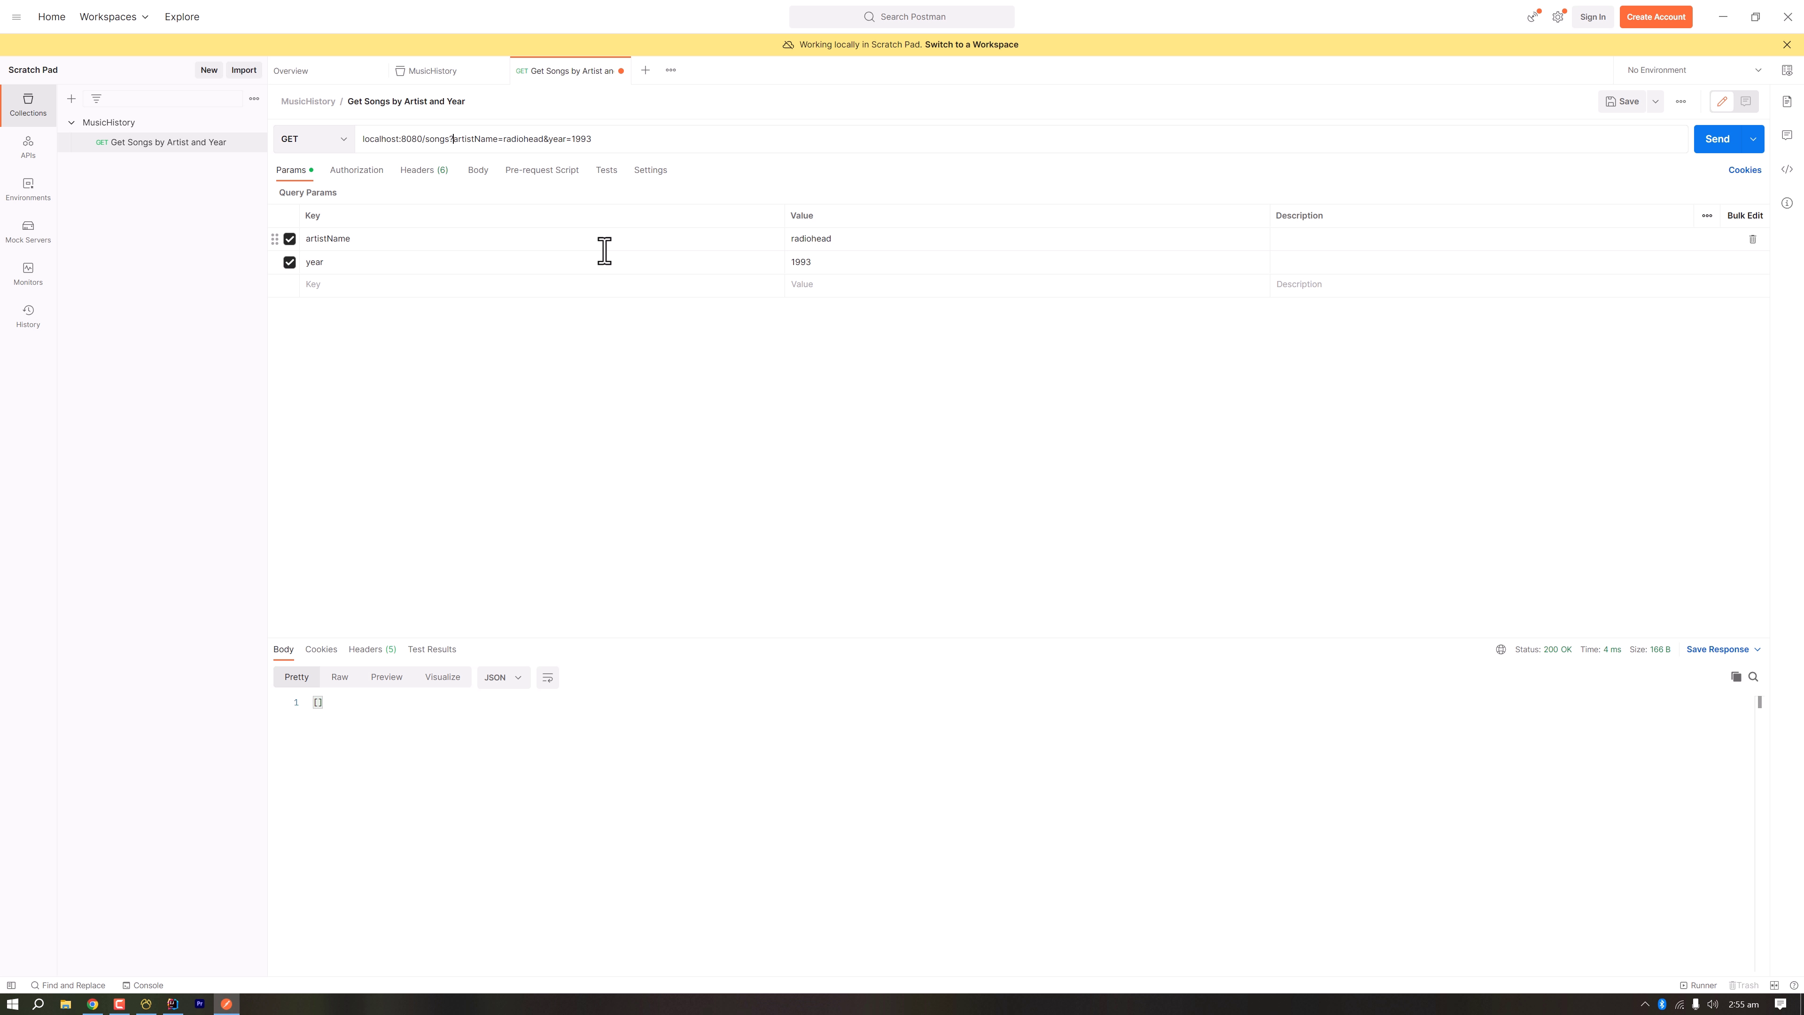
mouse_move(646, 139)
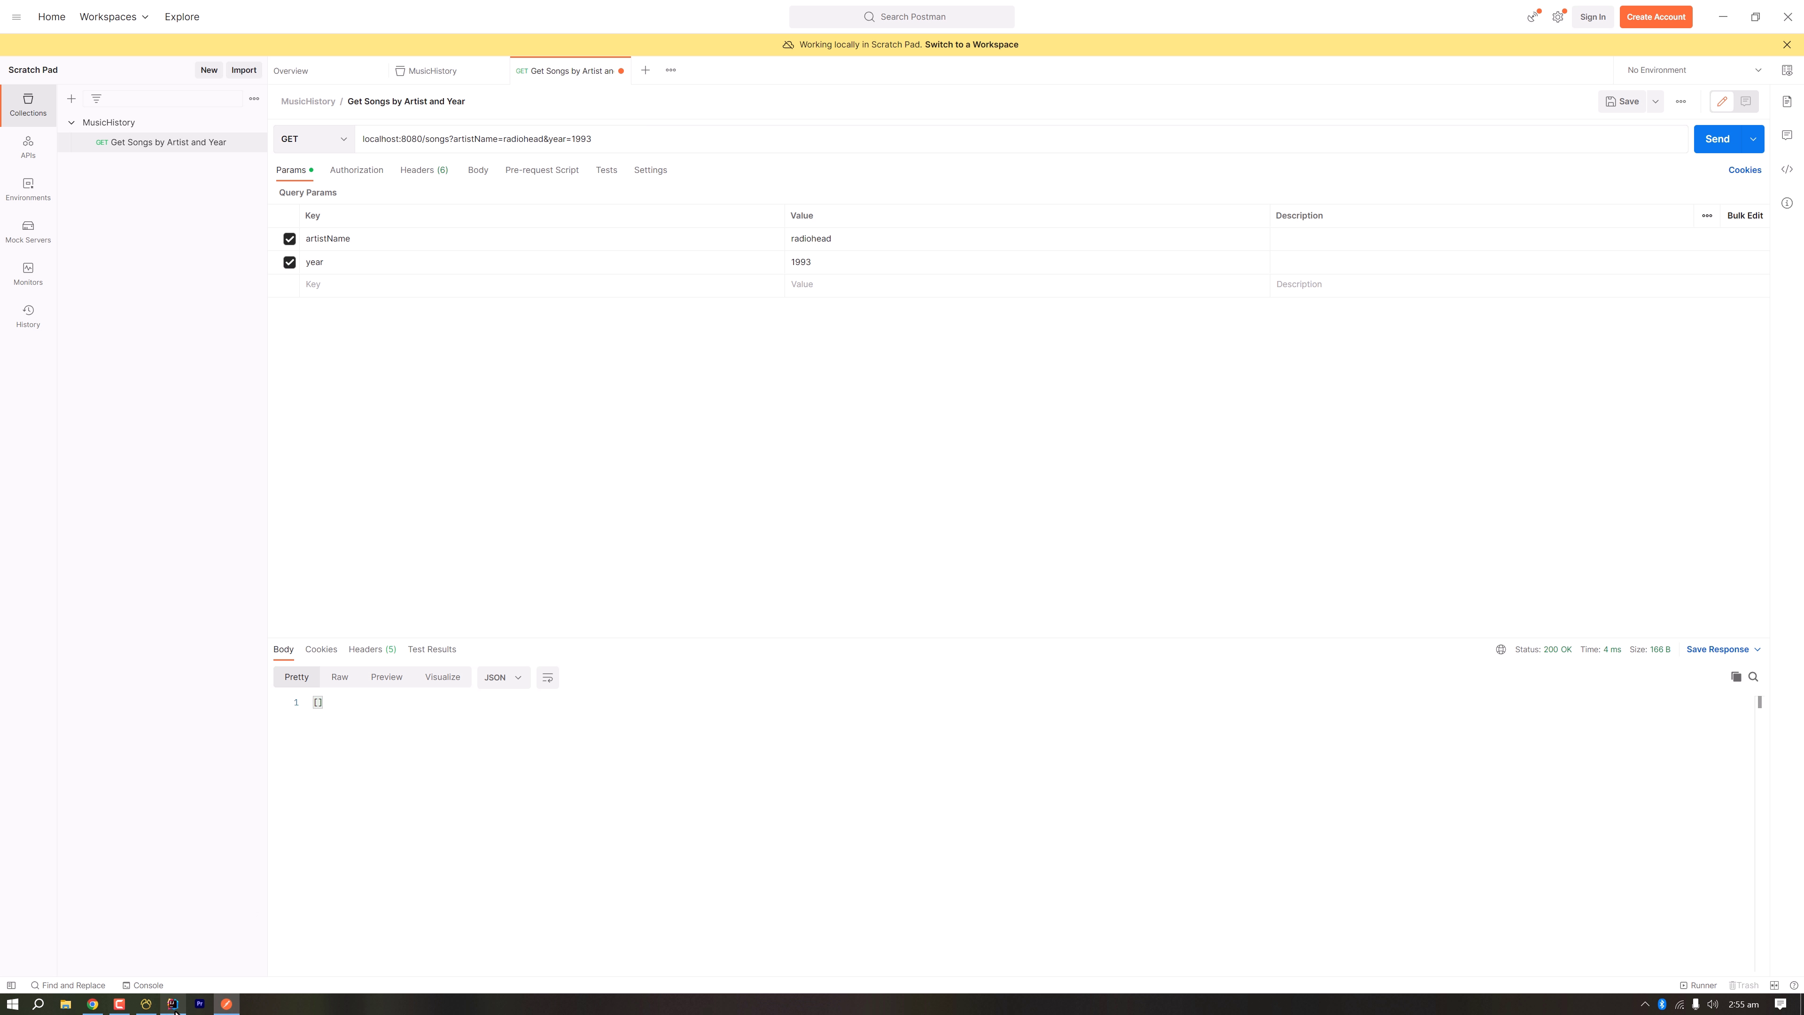
left_click(175, 1005)
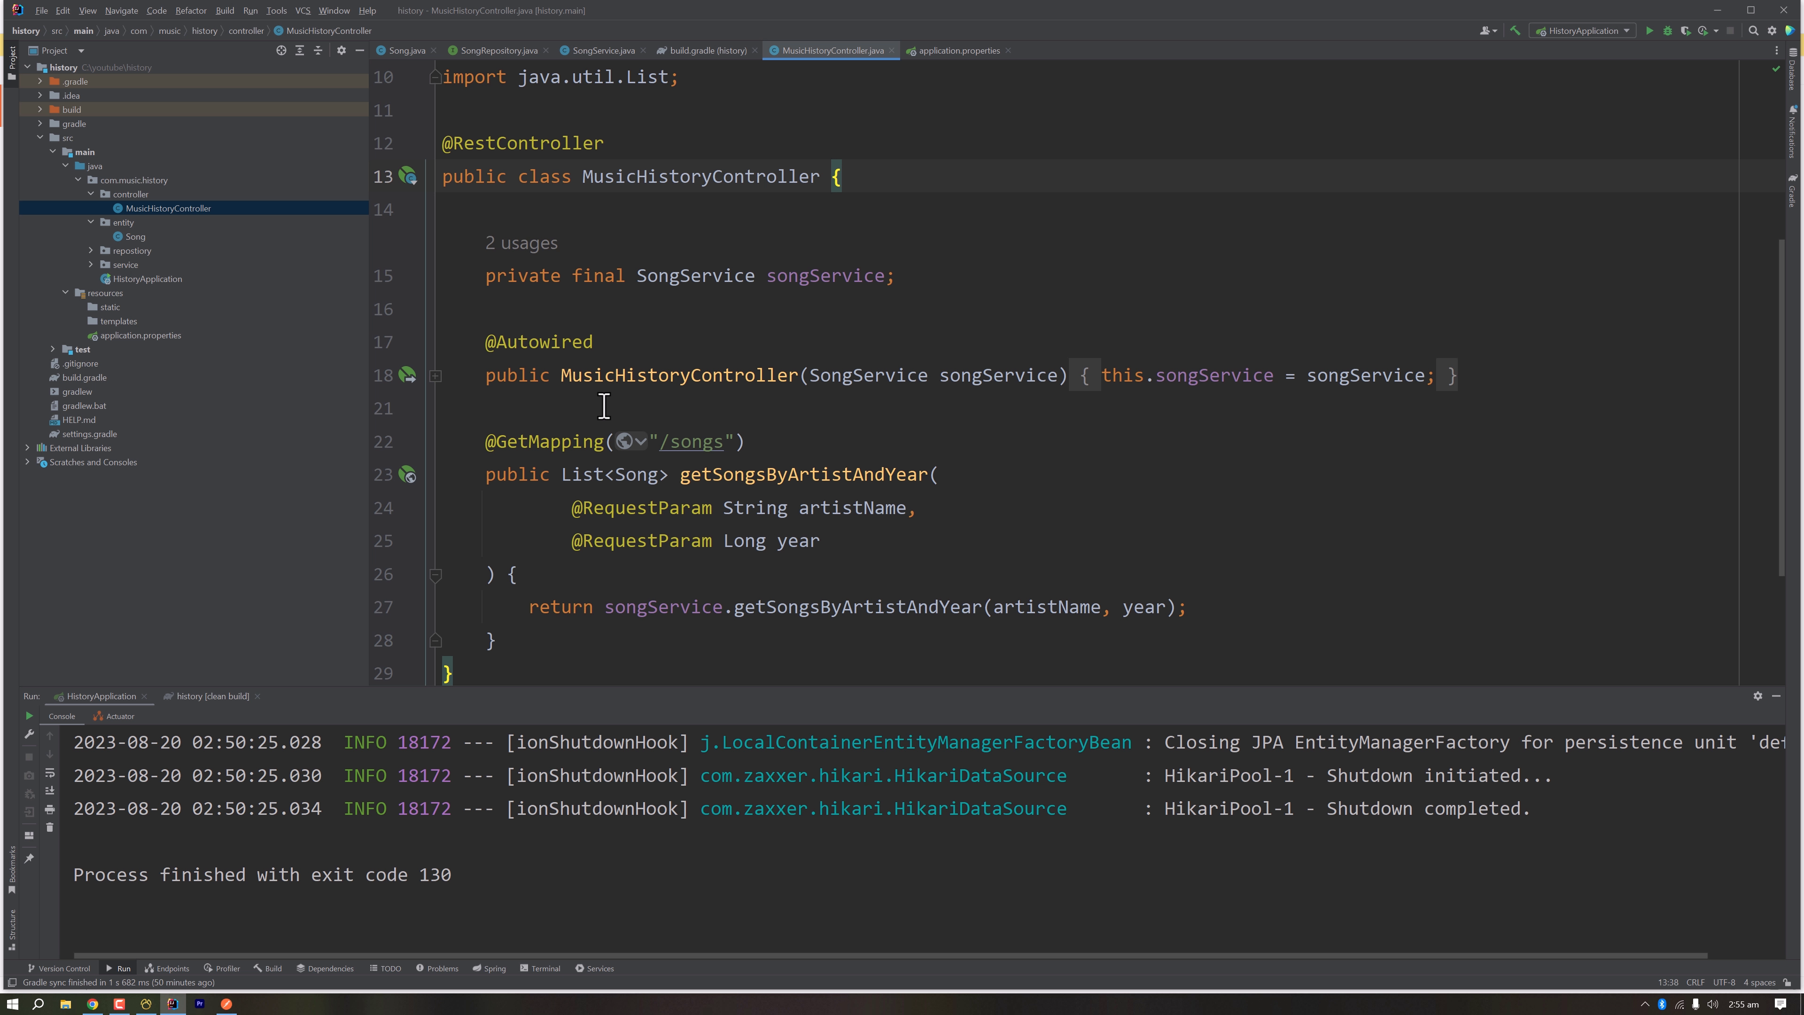
left_click(603, 143)
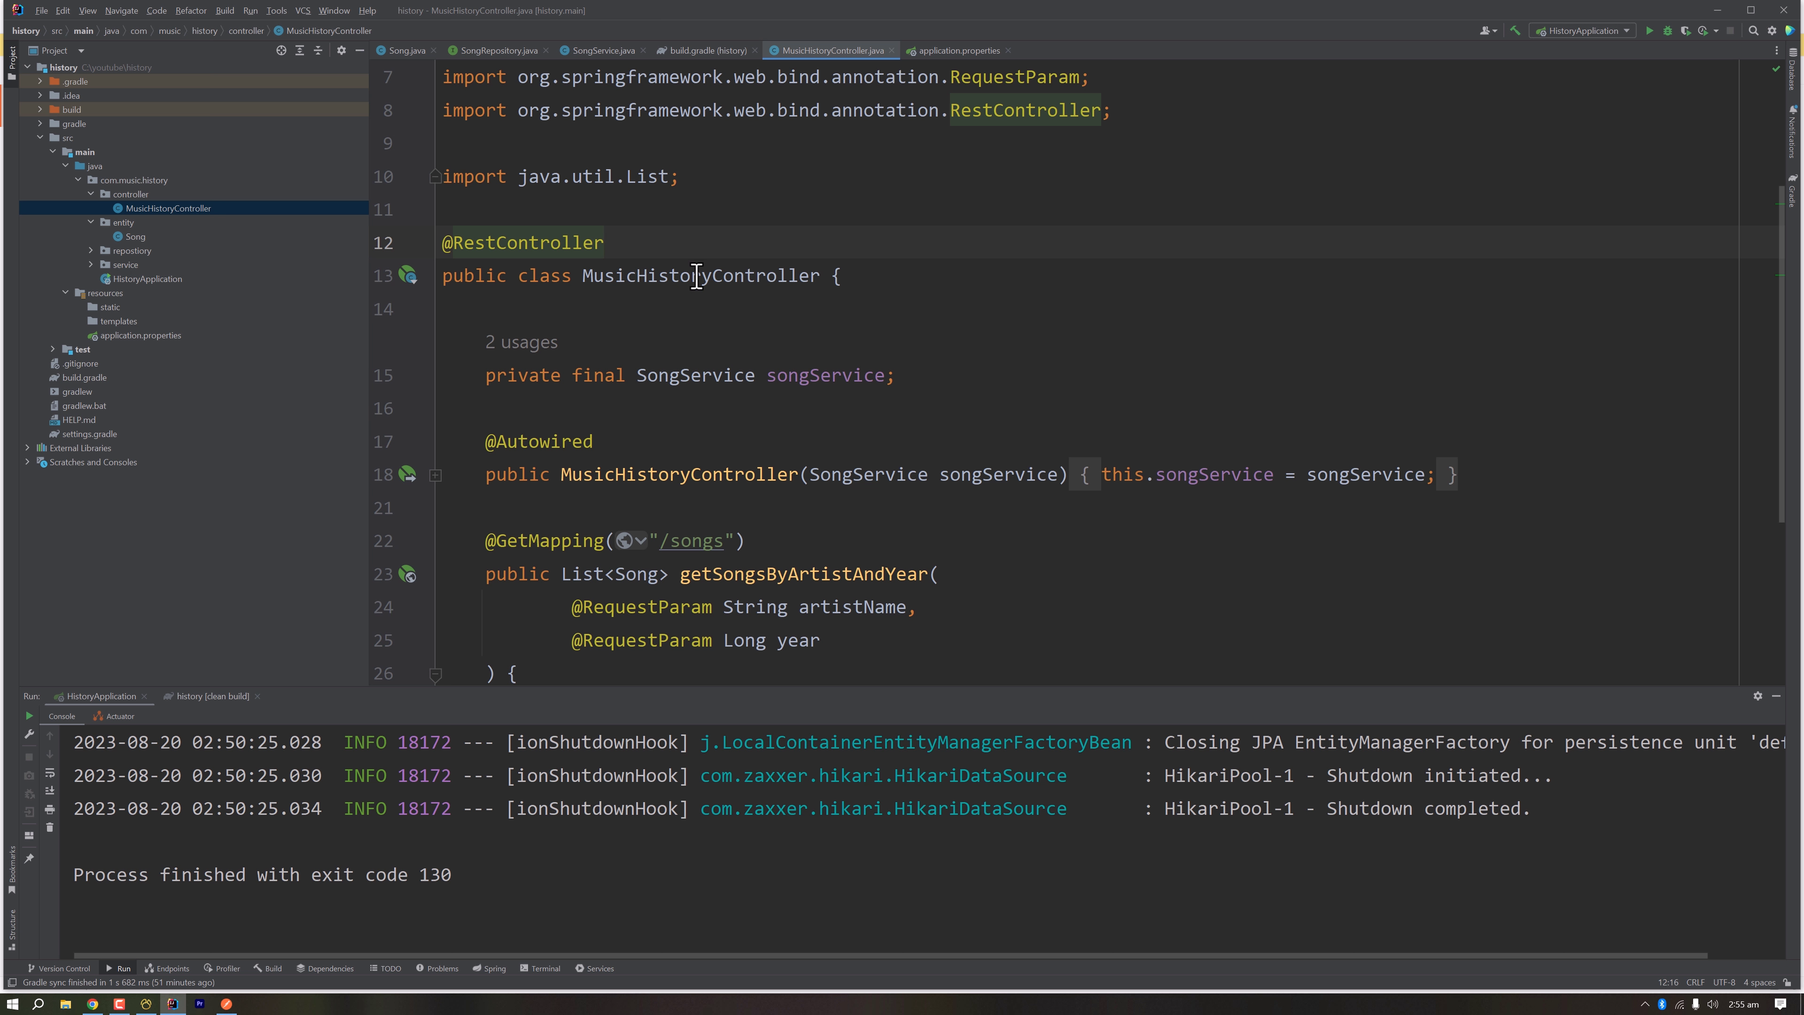
double_click(521, 241)
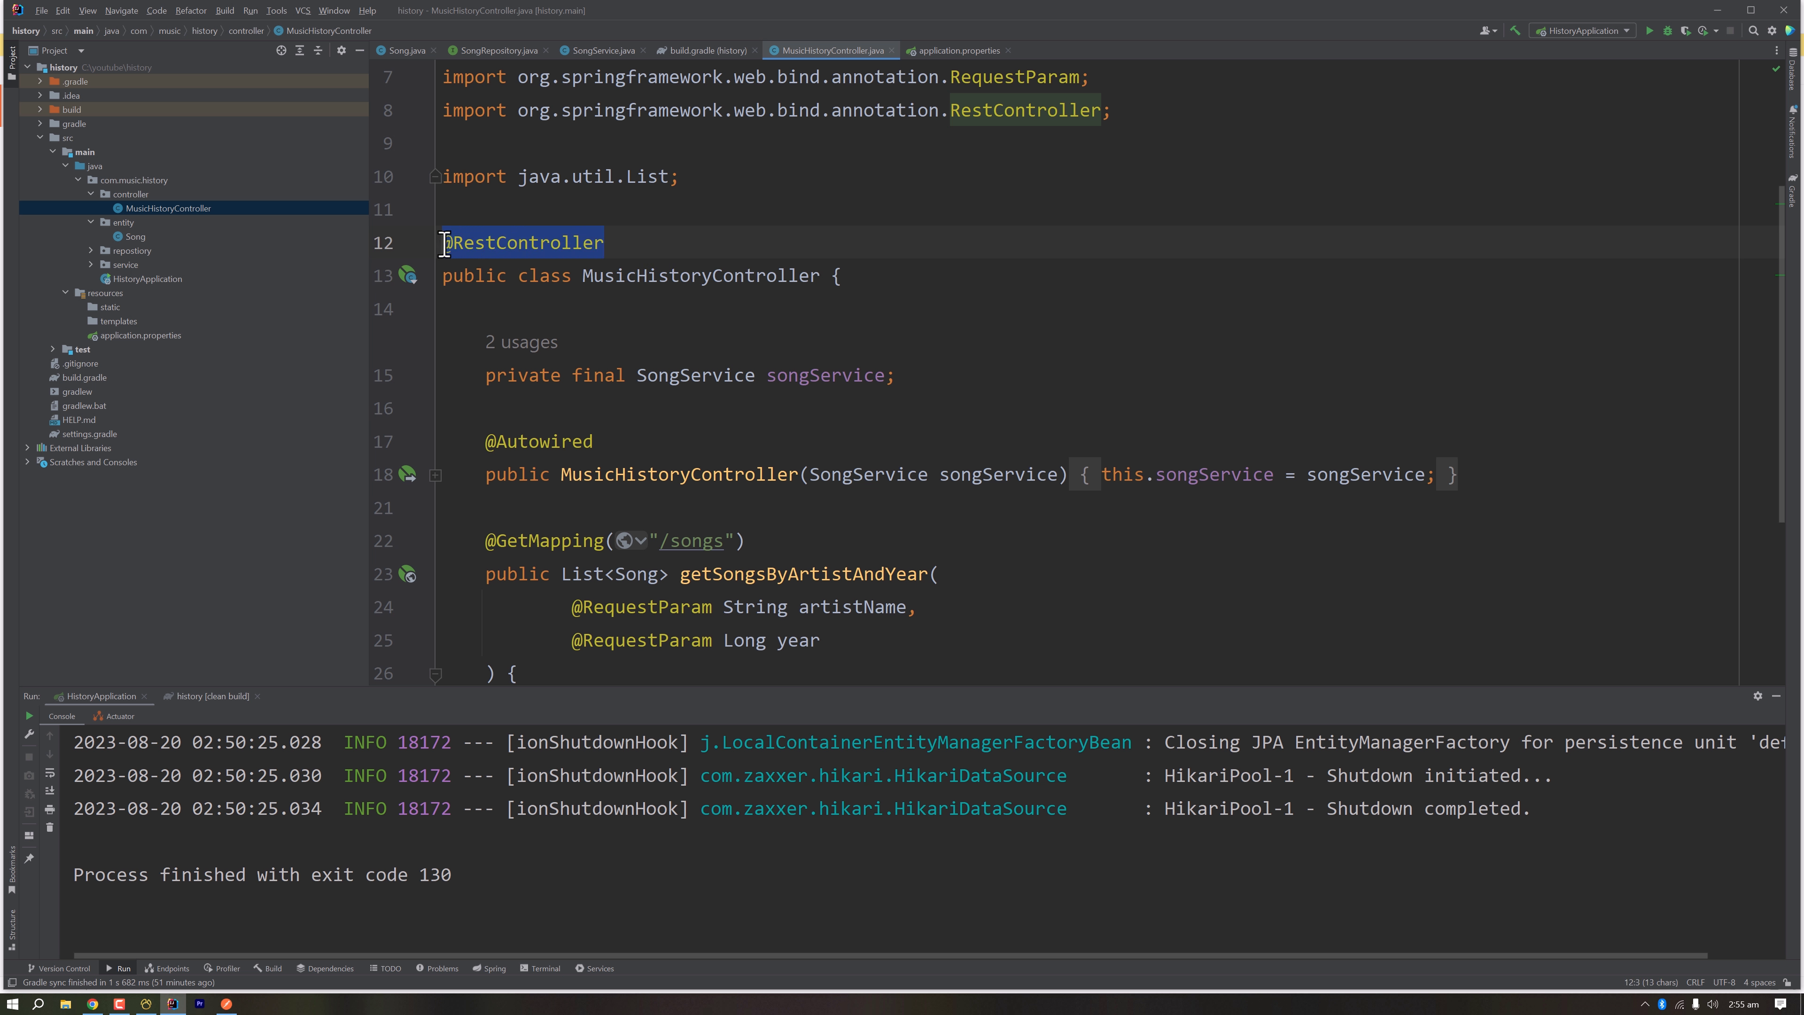
scroll("down", 3)
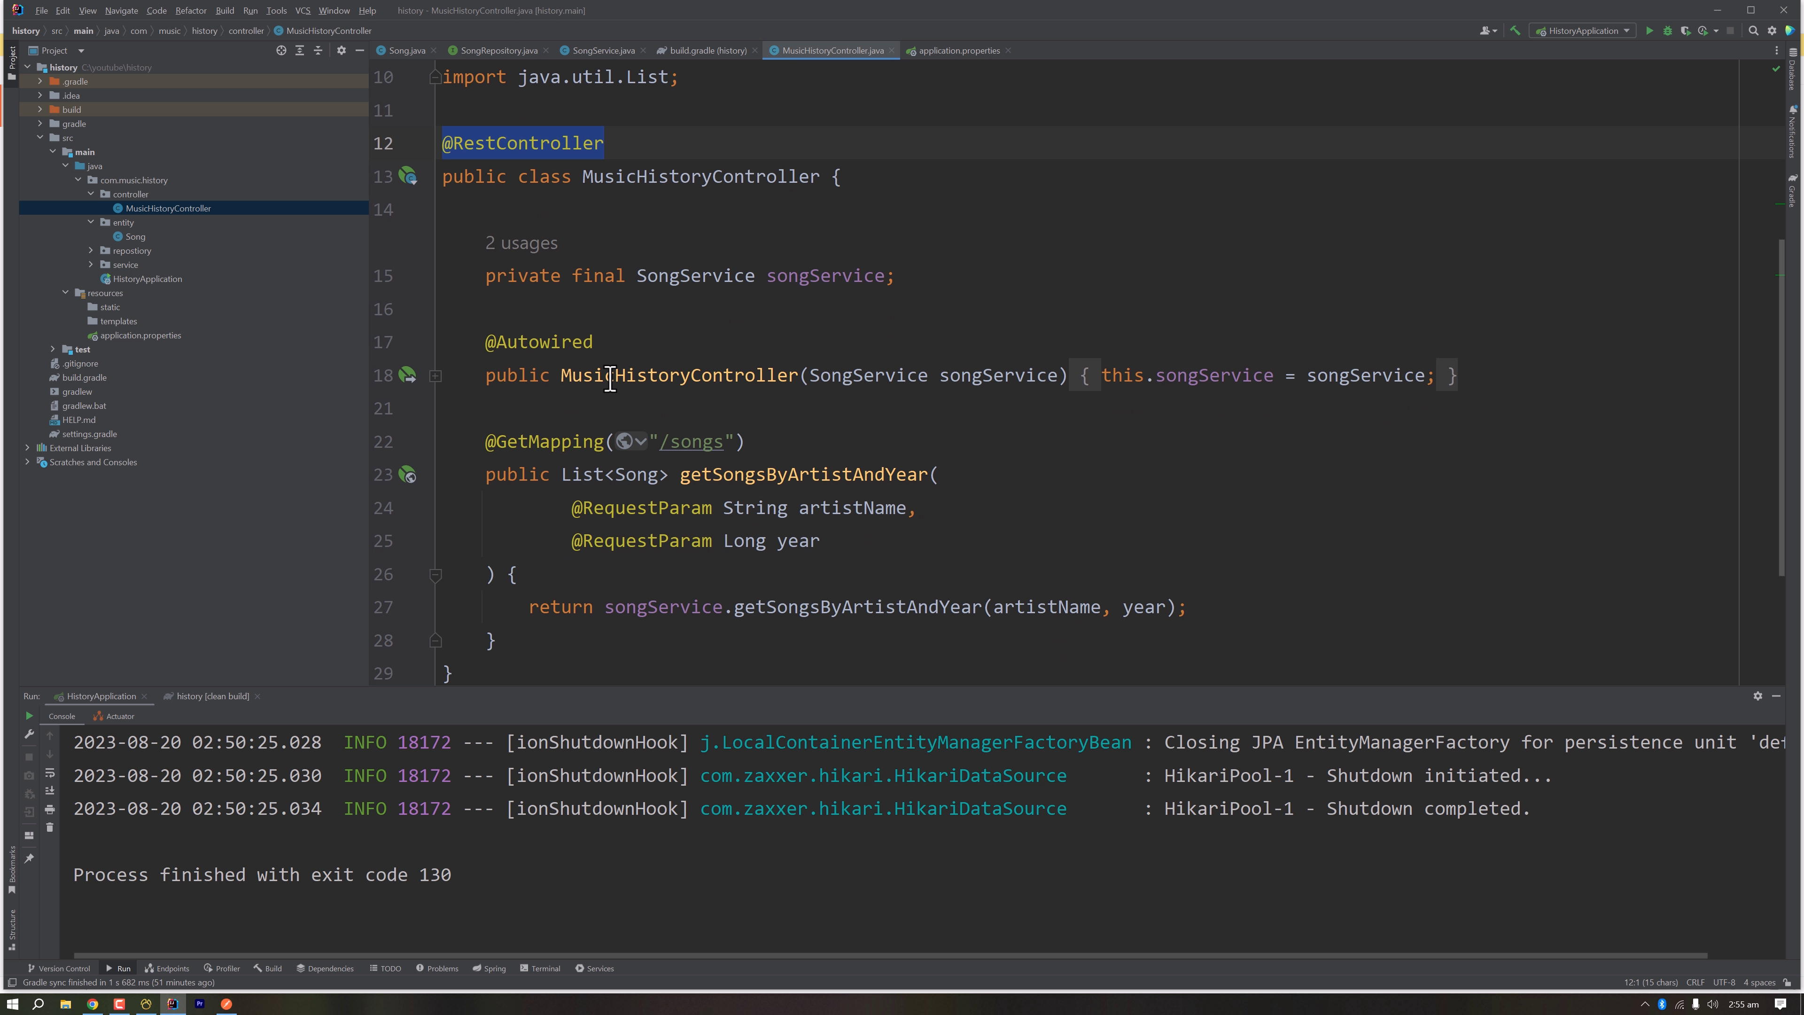
left_click(435, 376)
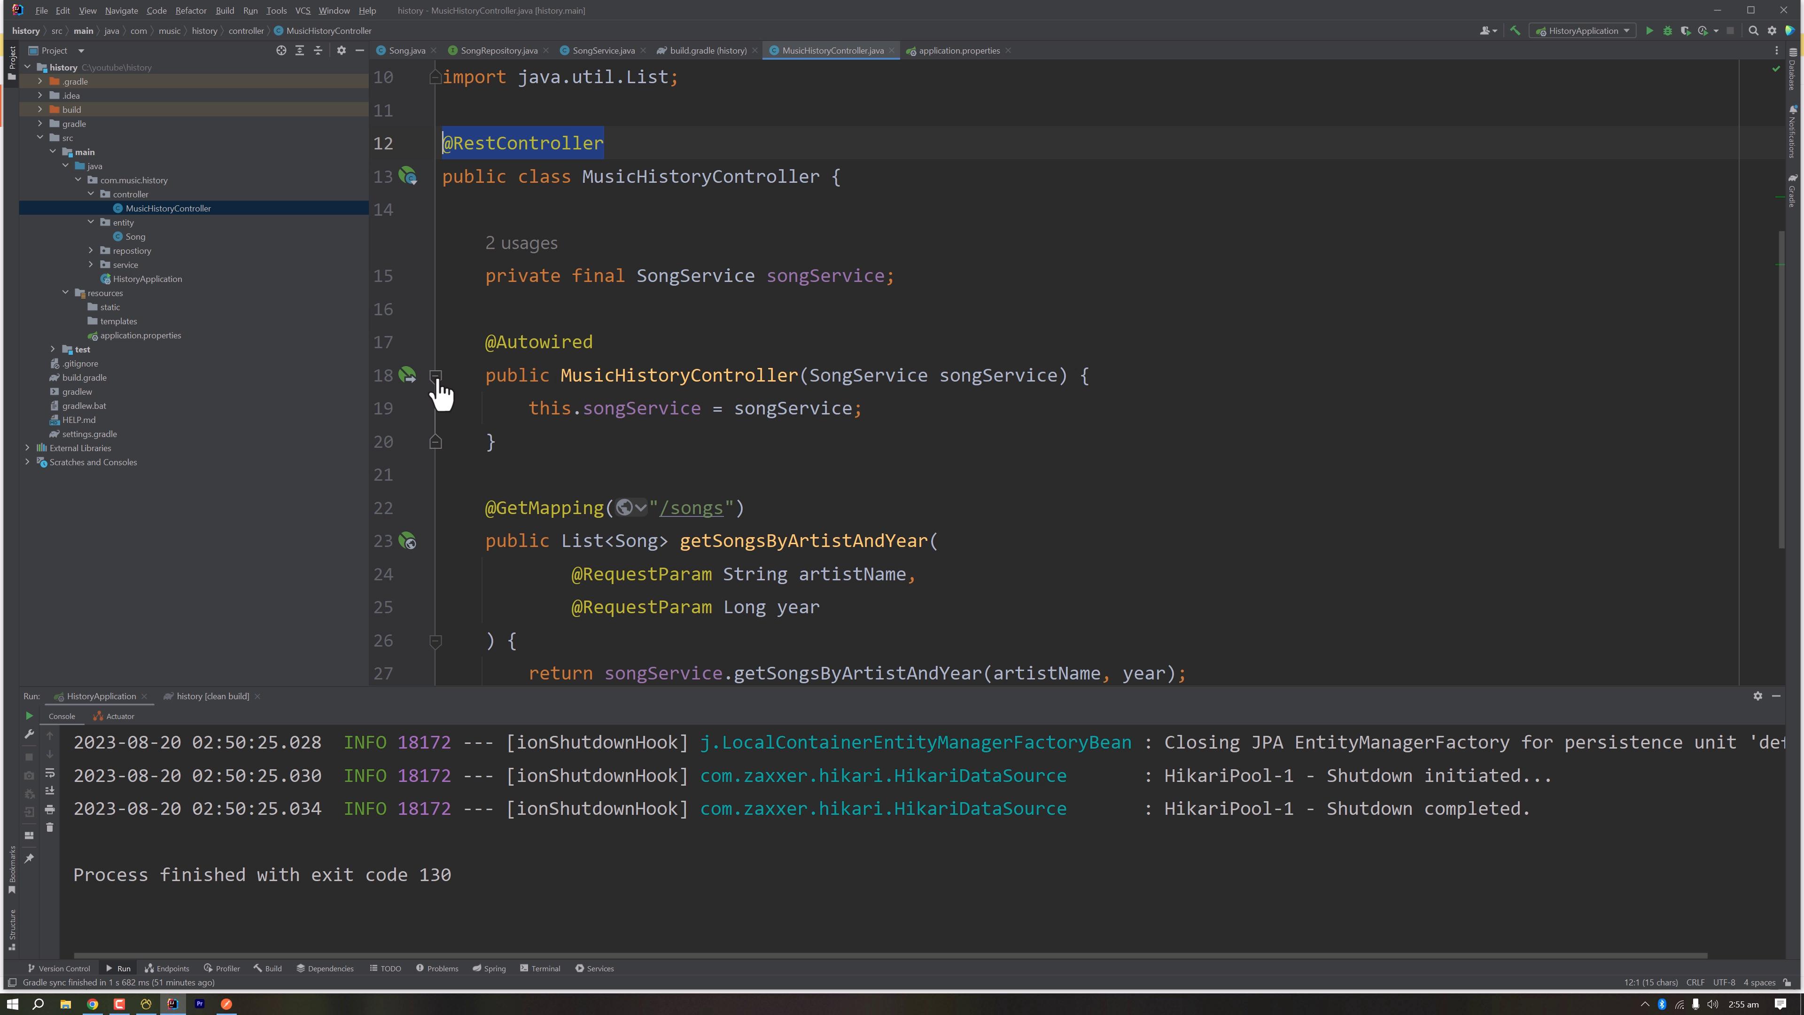
left_click(635, 407)
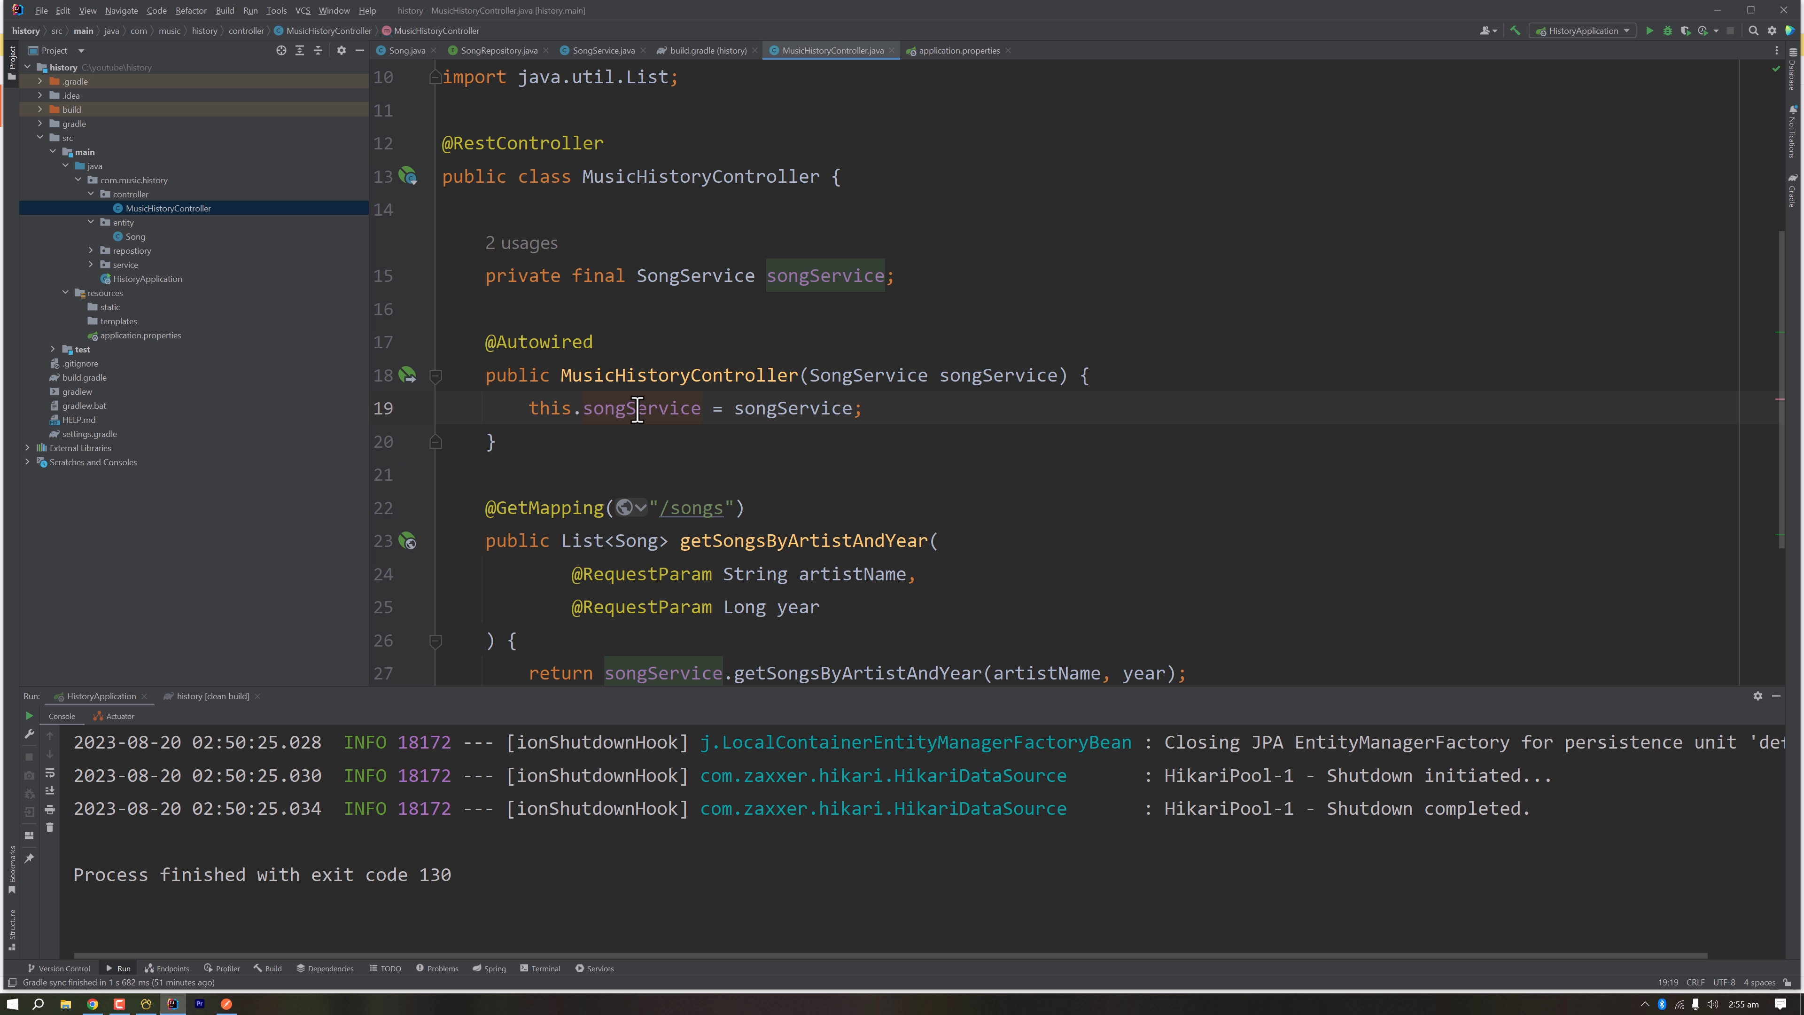
scroll("down", 3)
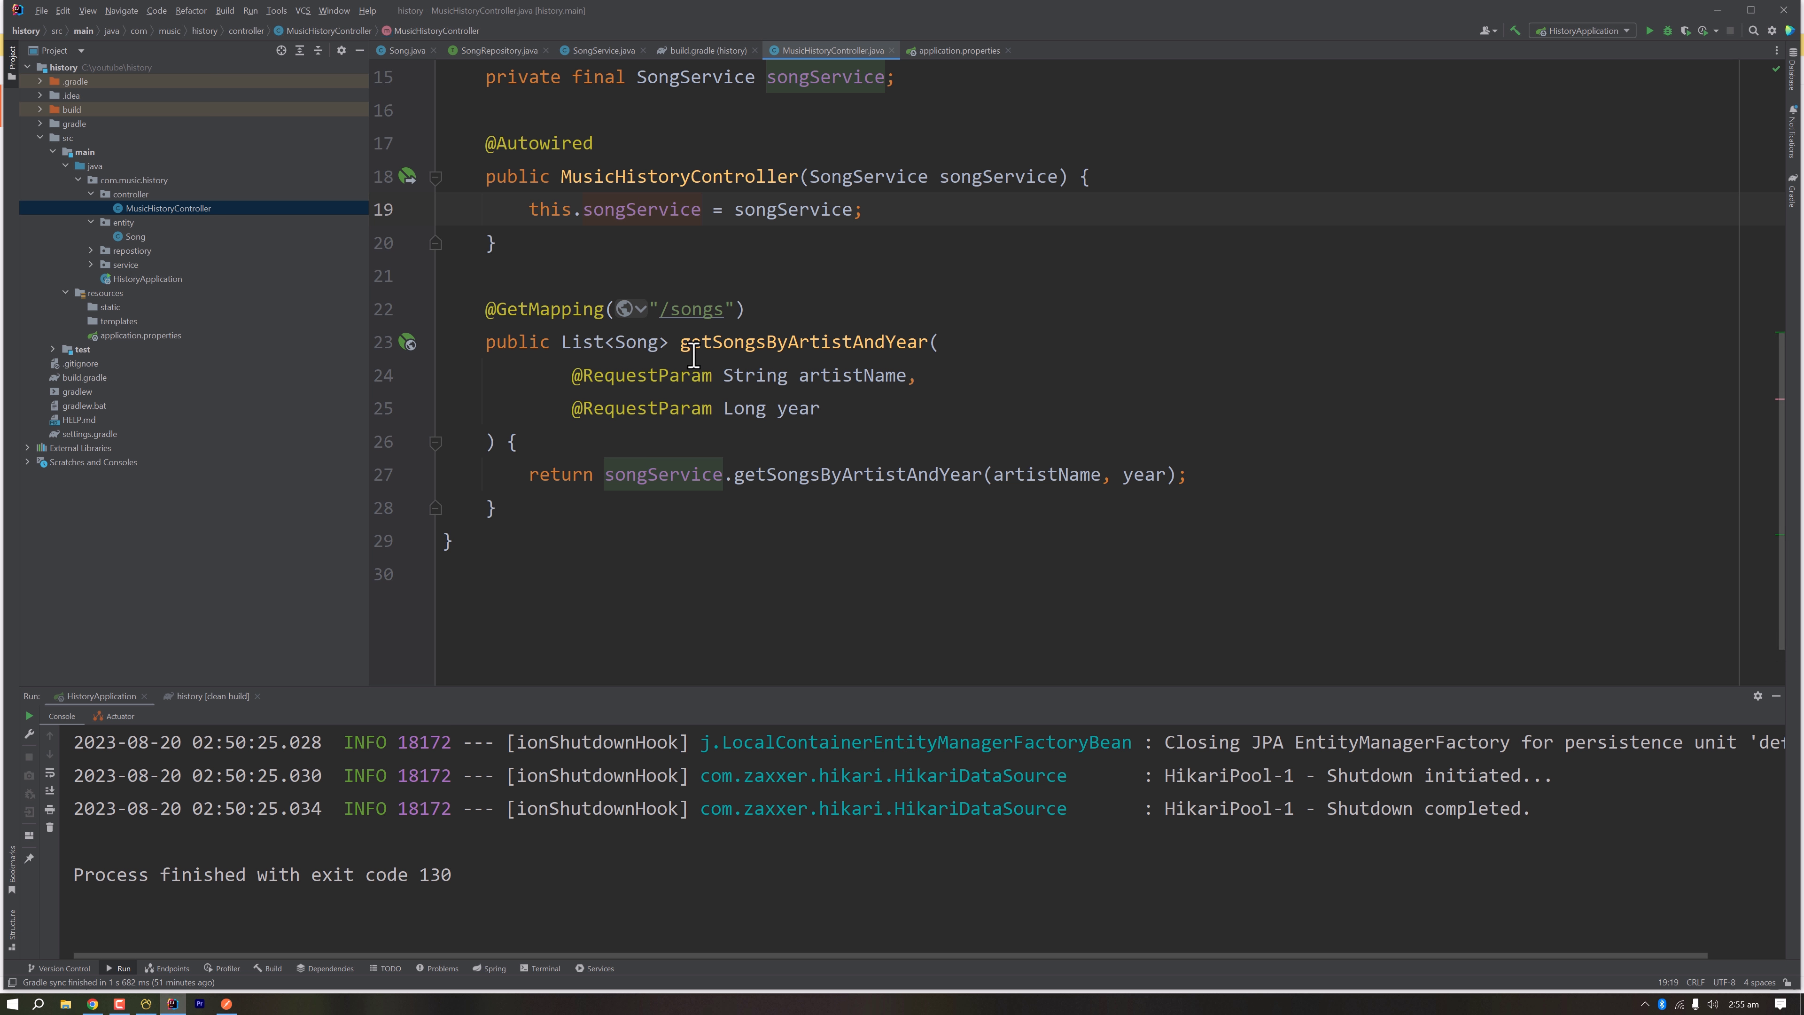
left_click(754, 342)
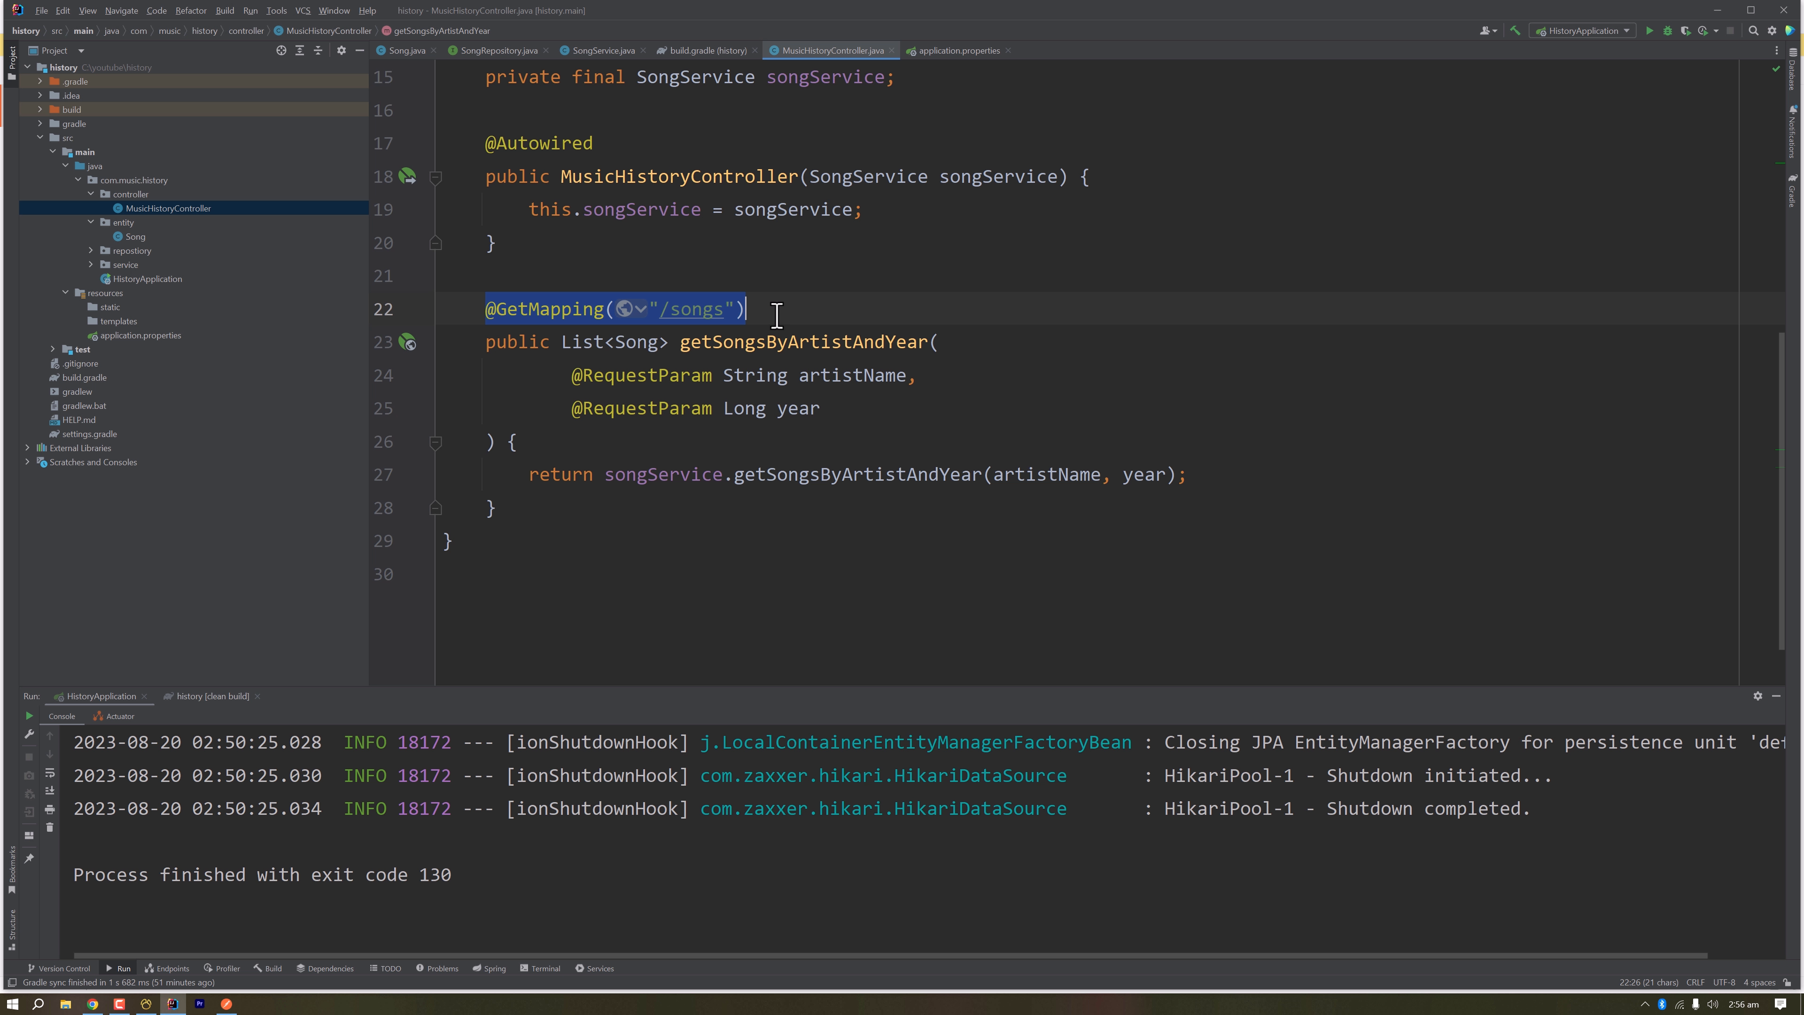
double_click(691, 309)
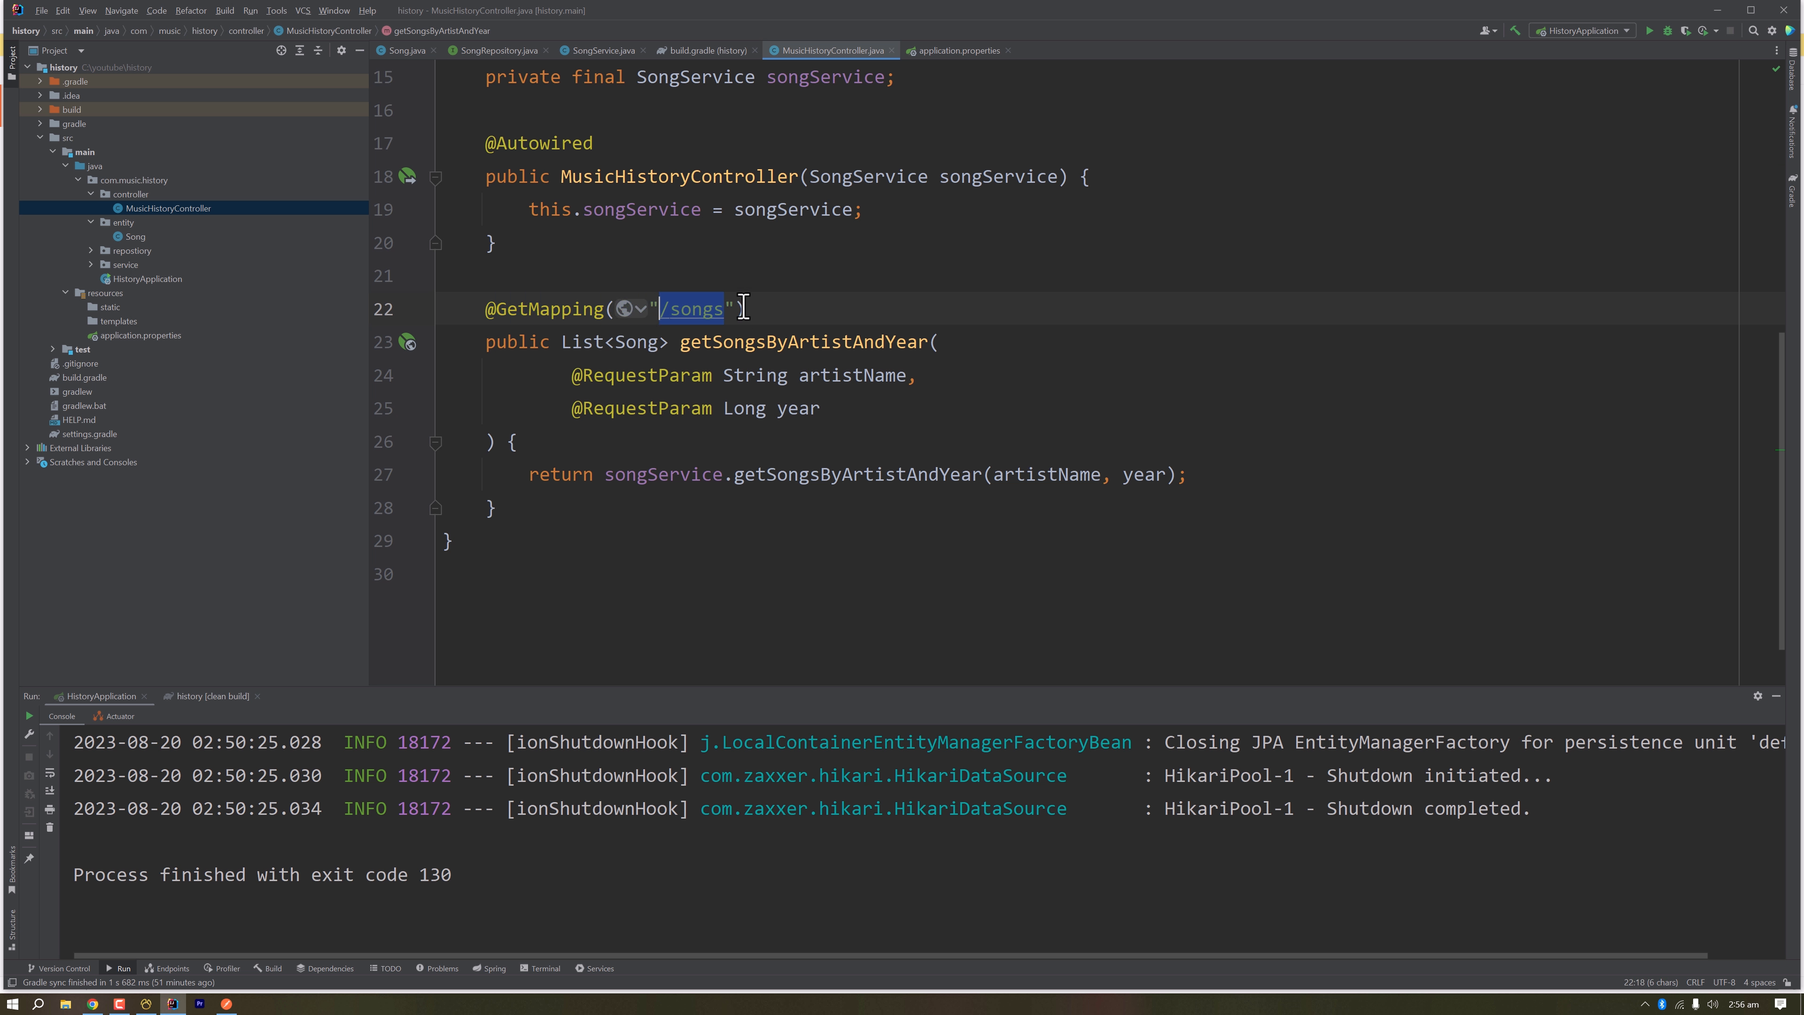
mouse_move(579, 365)
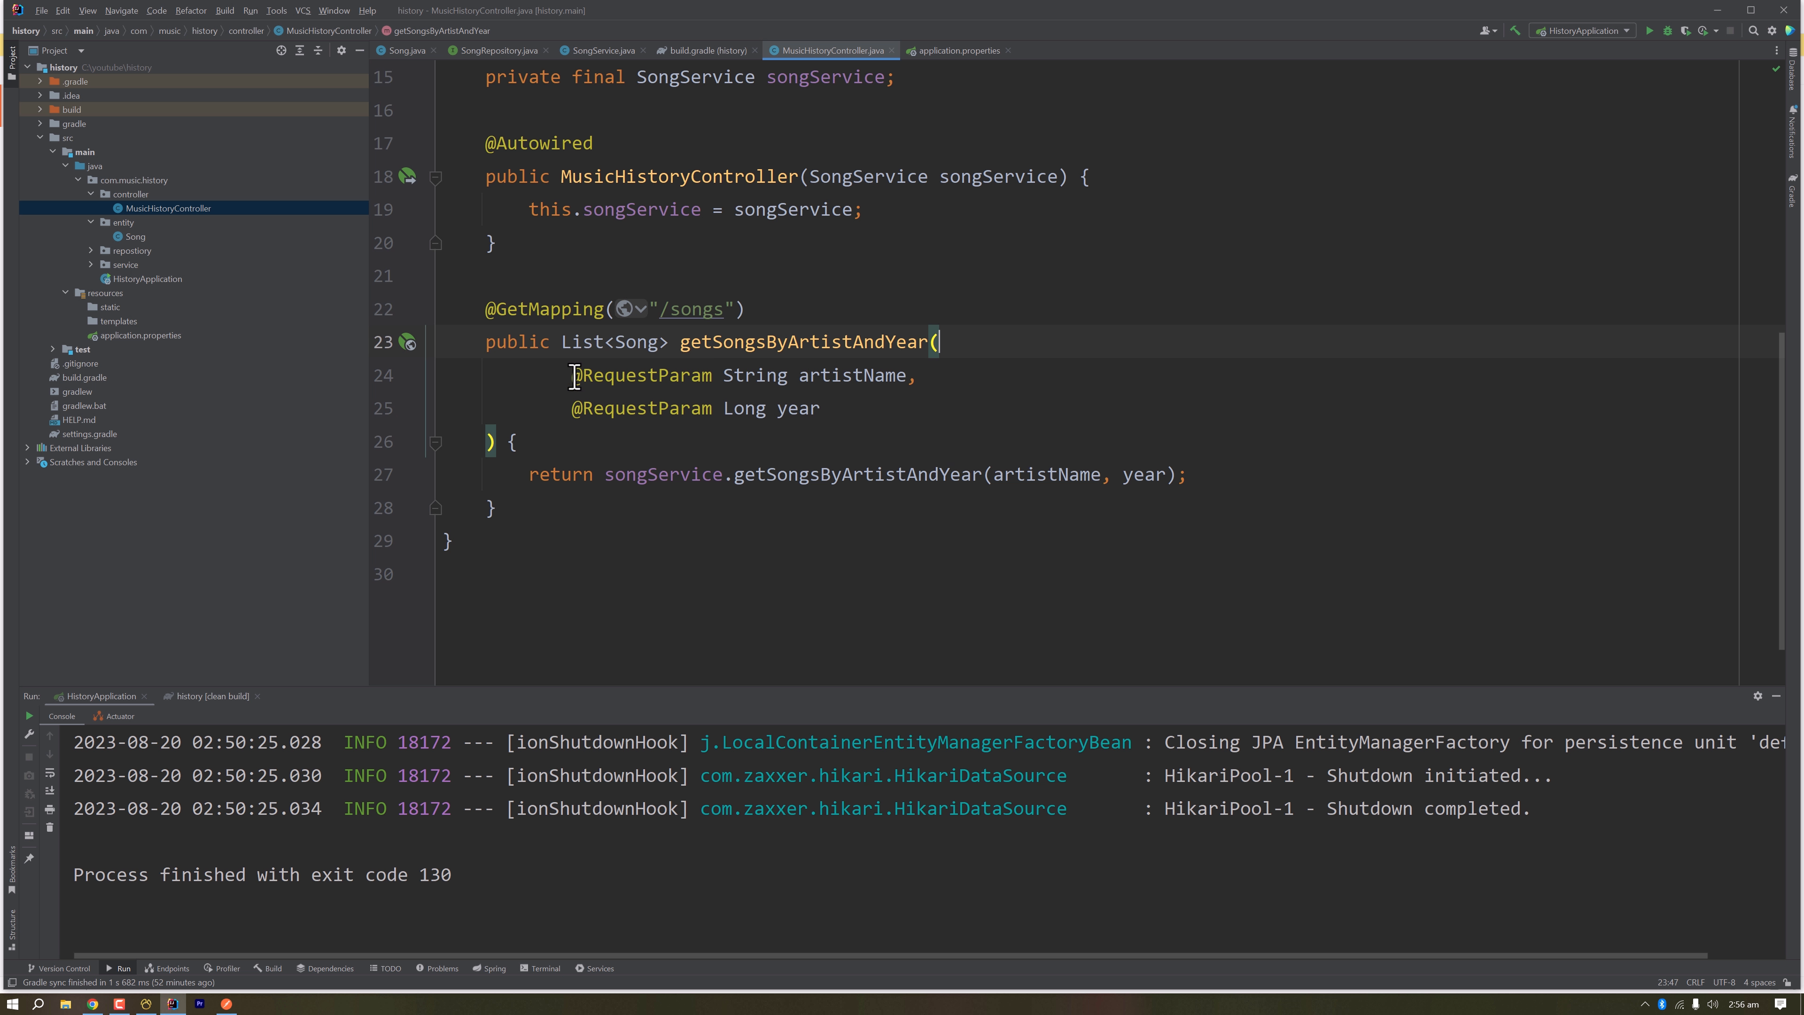
left_click_drag(573, 374, 820, 407)
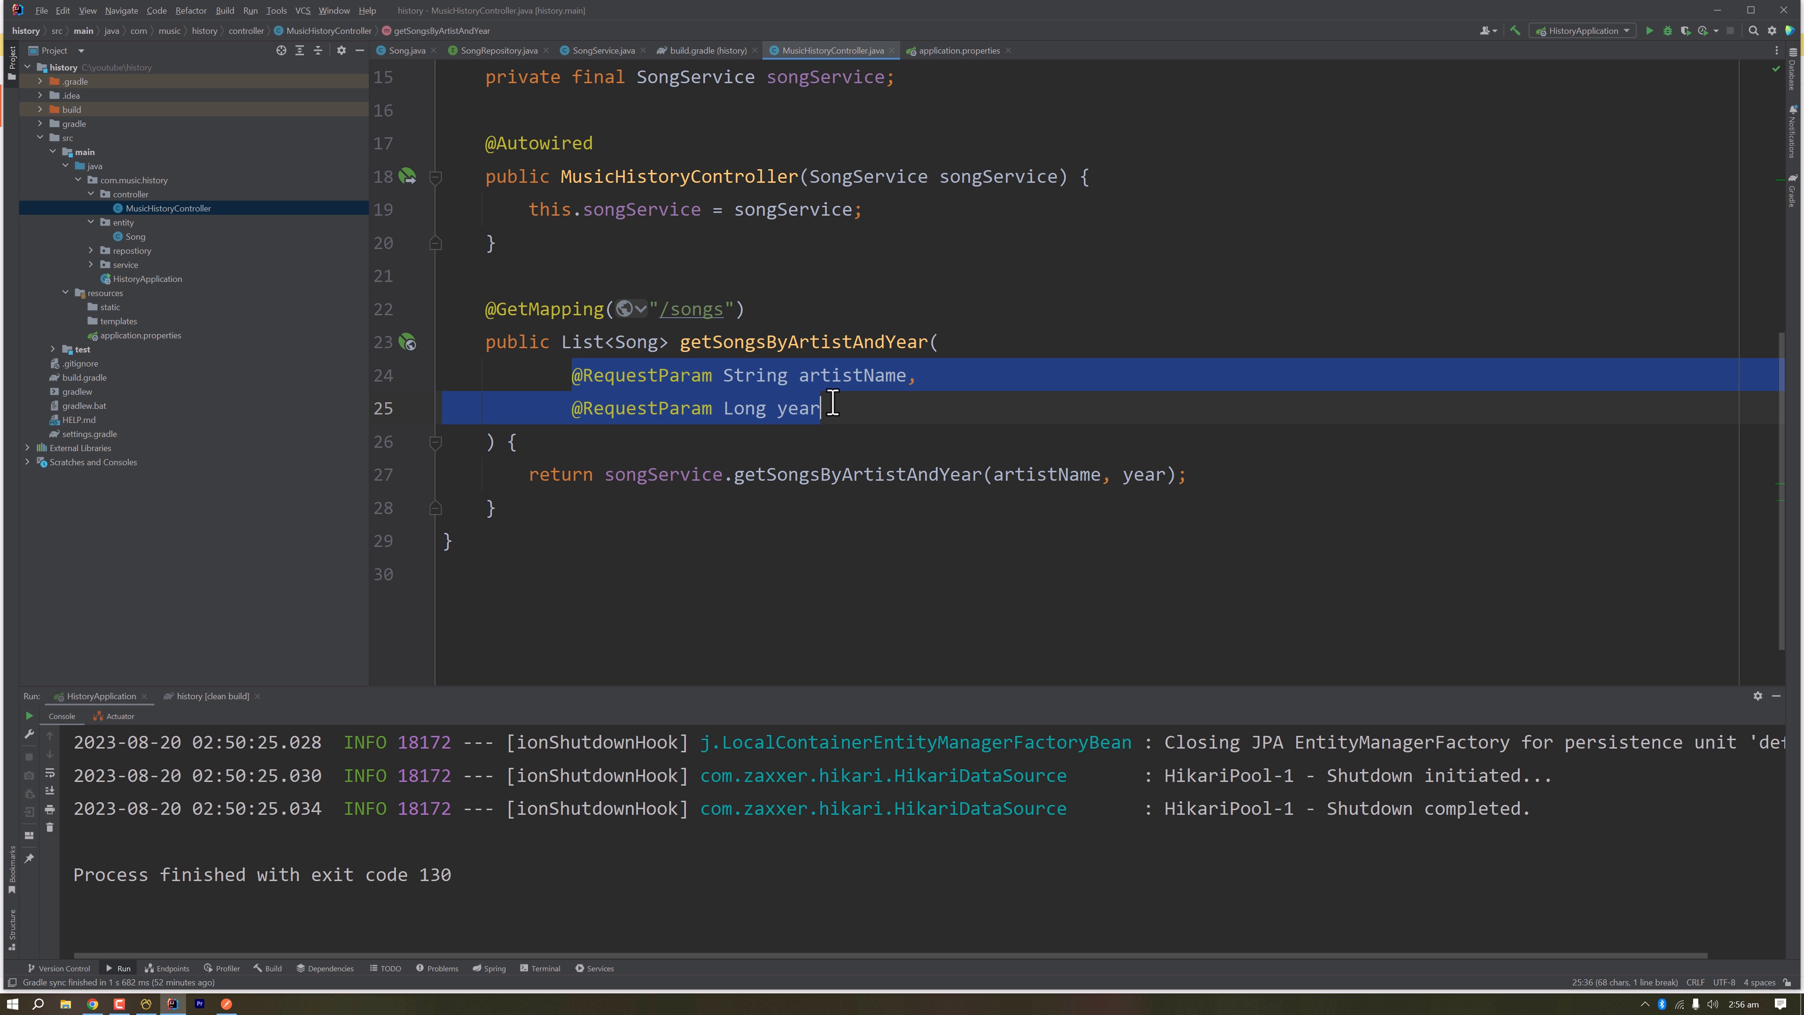
left_click(747, 309)
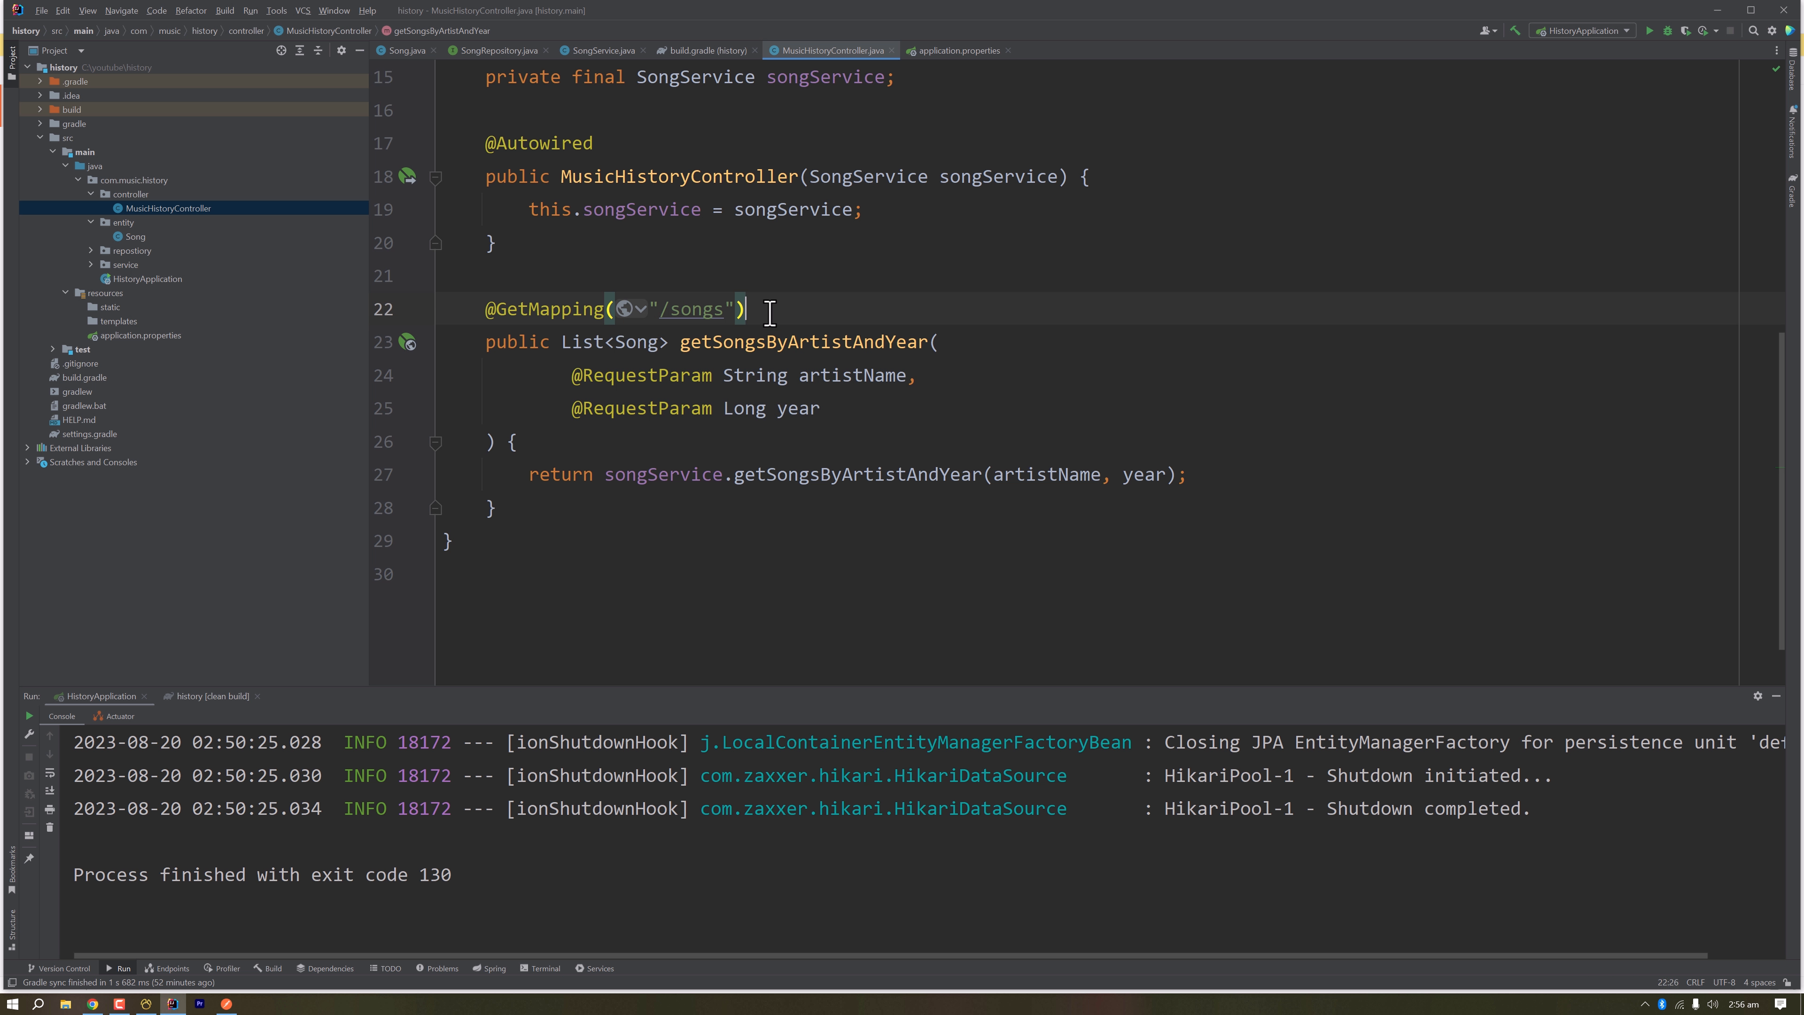
mouse_move(662, 312)
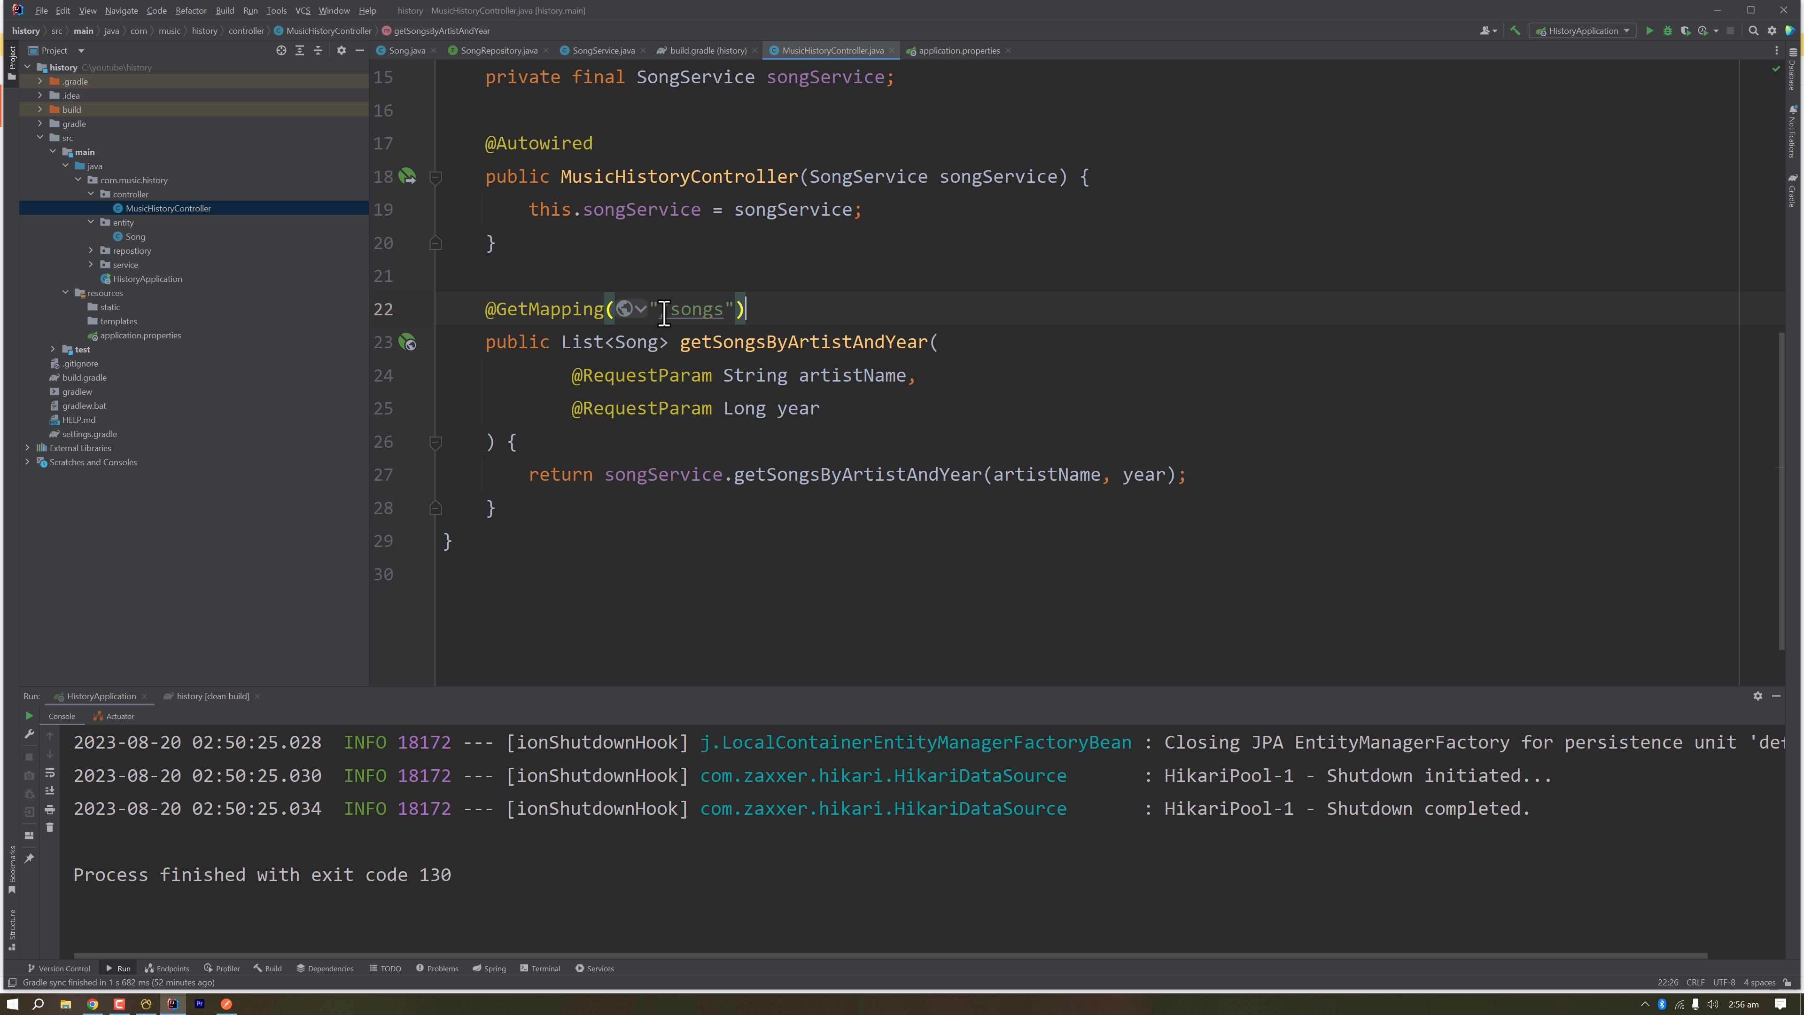
double_click(692, 308)
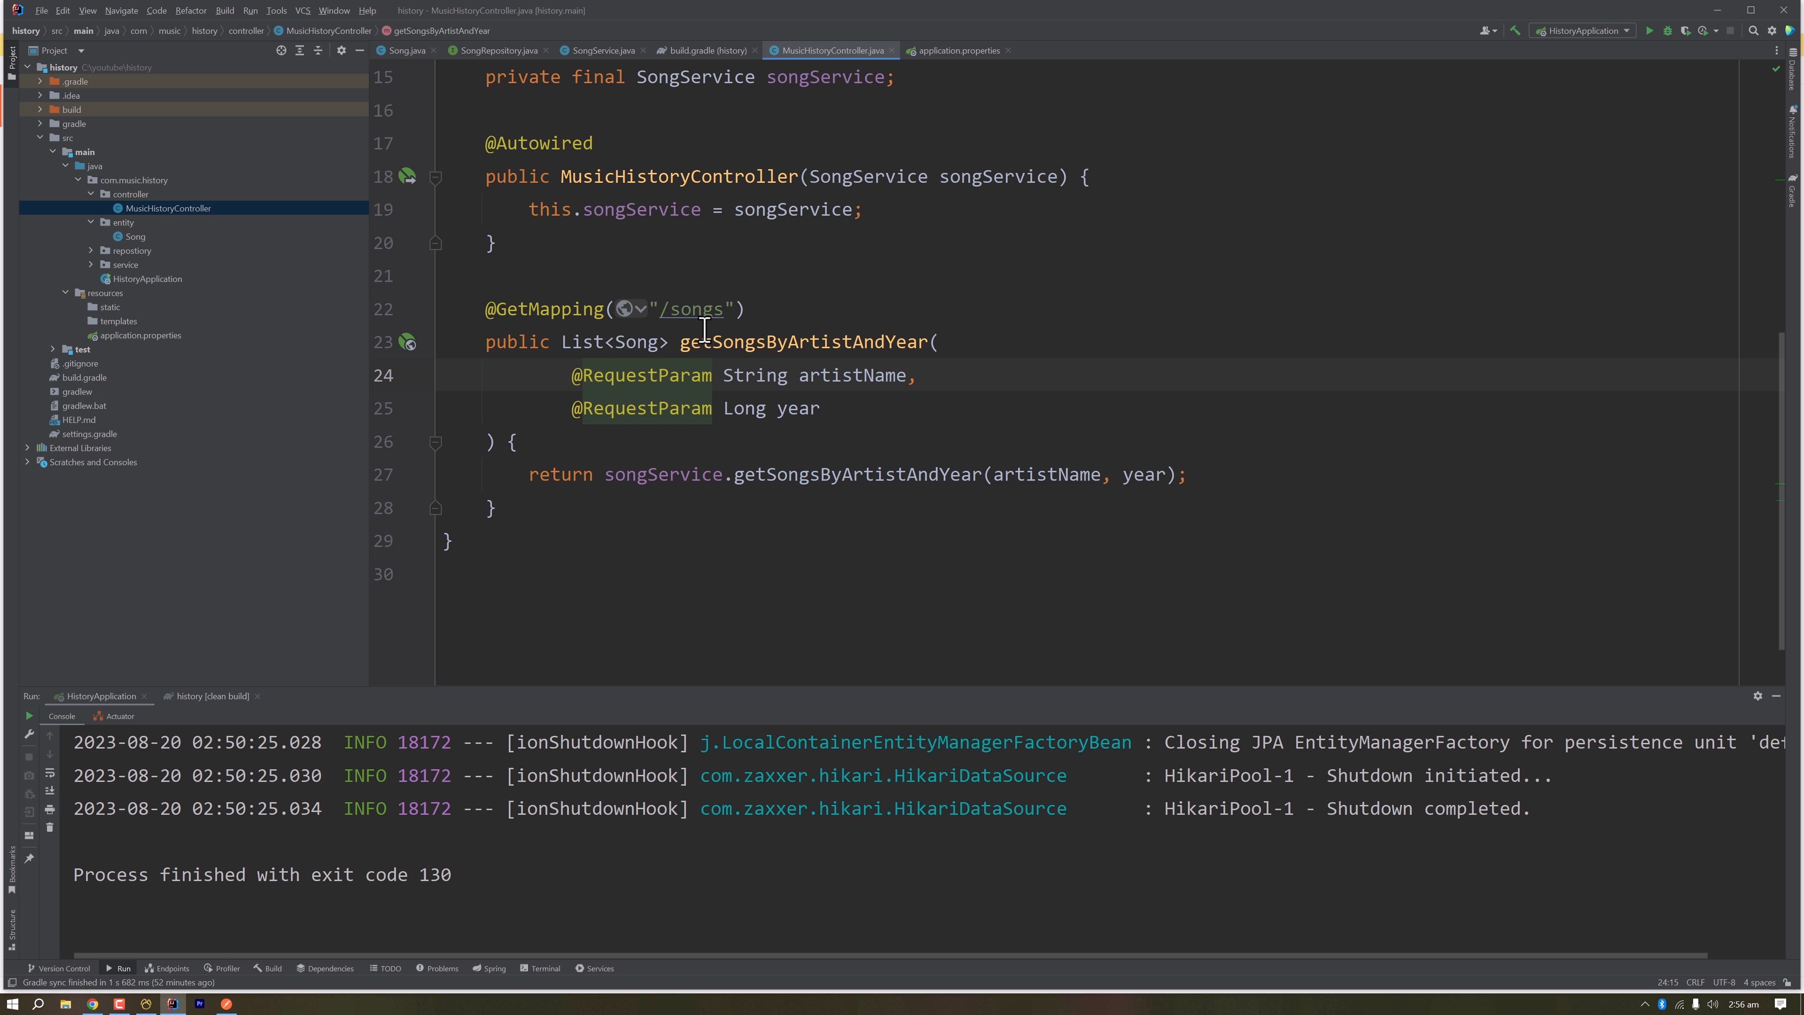
mouse_move(825, 361)
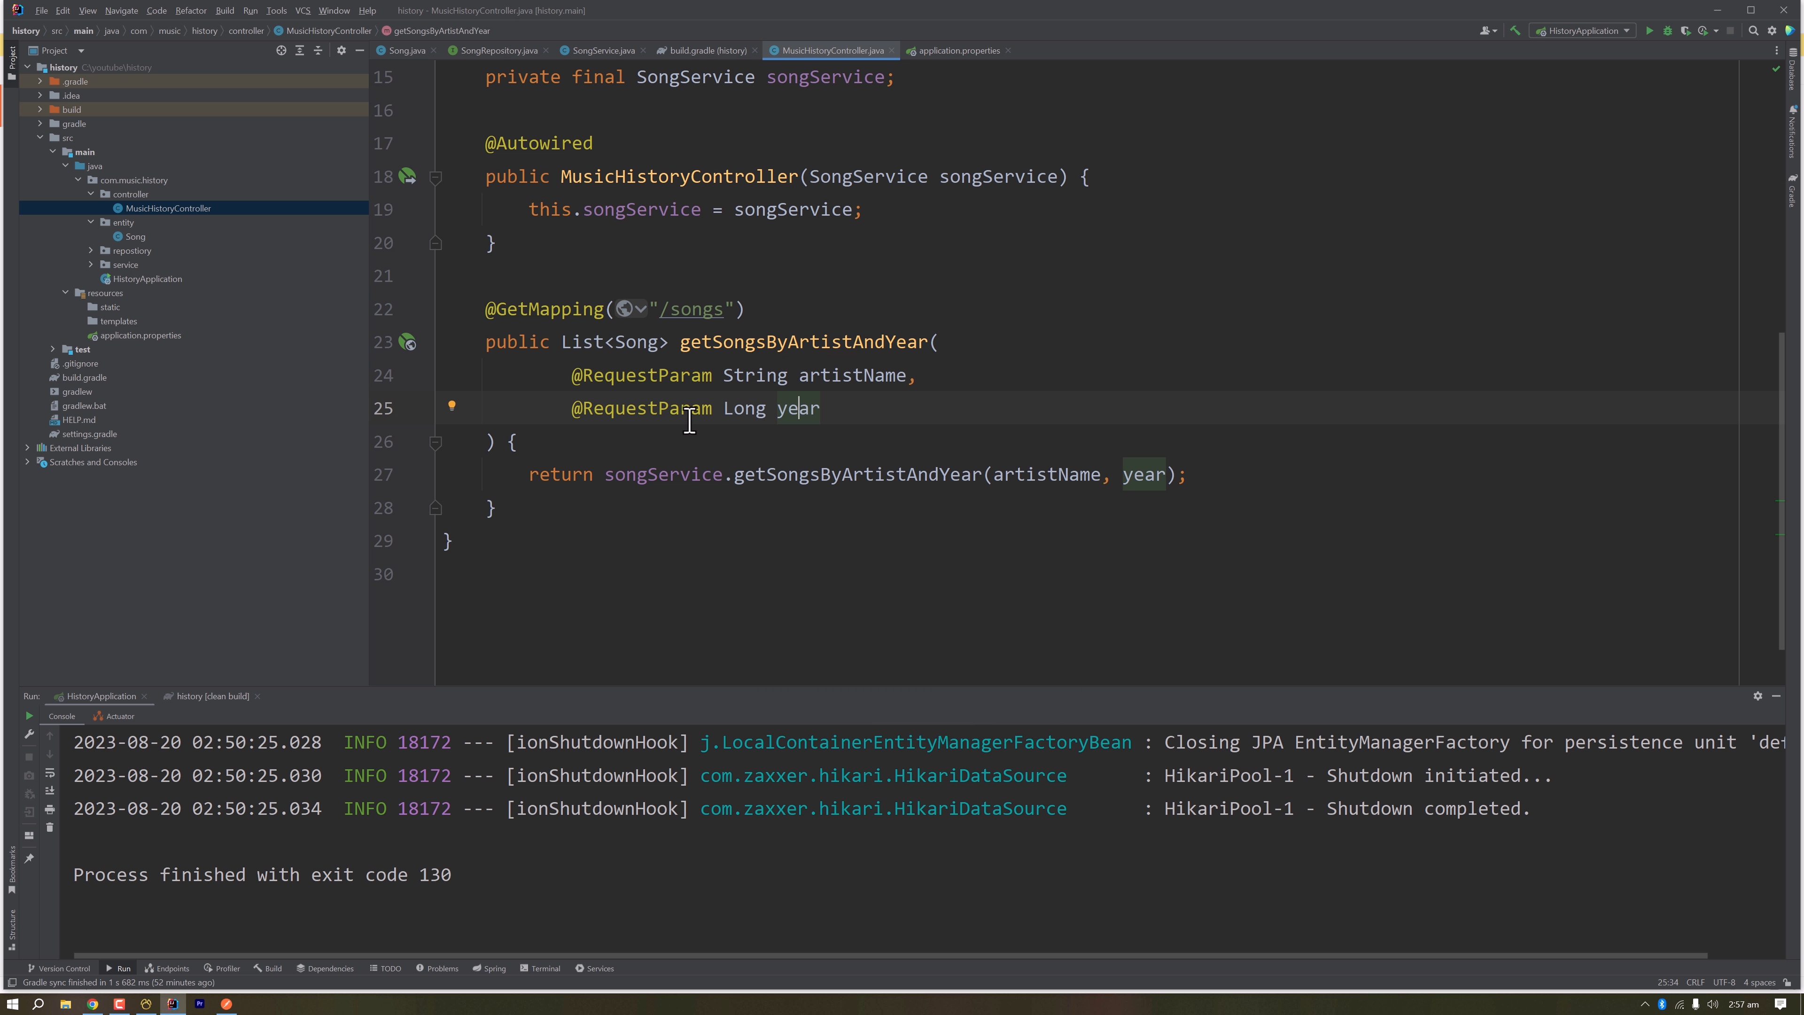
mouse_move(839, 473)
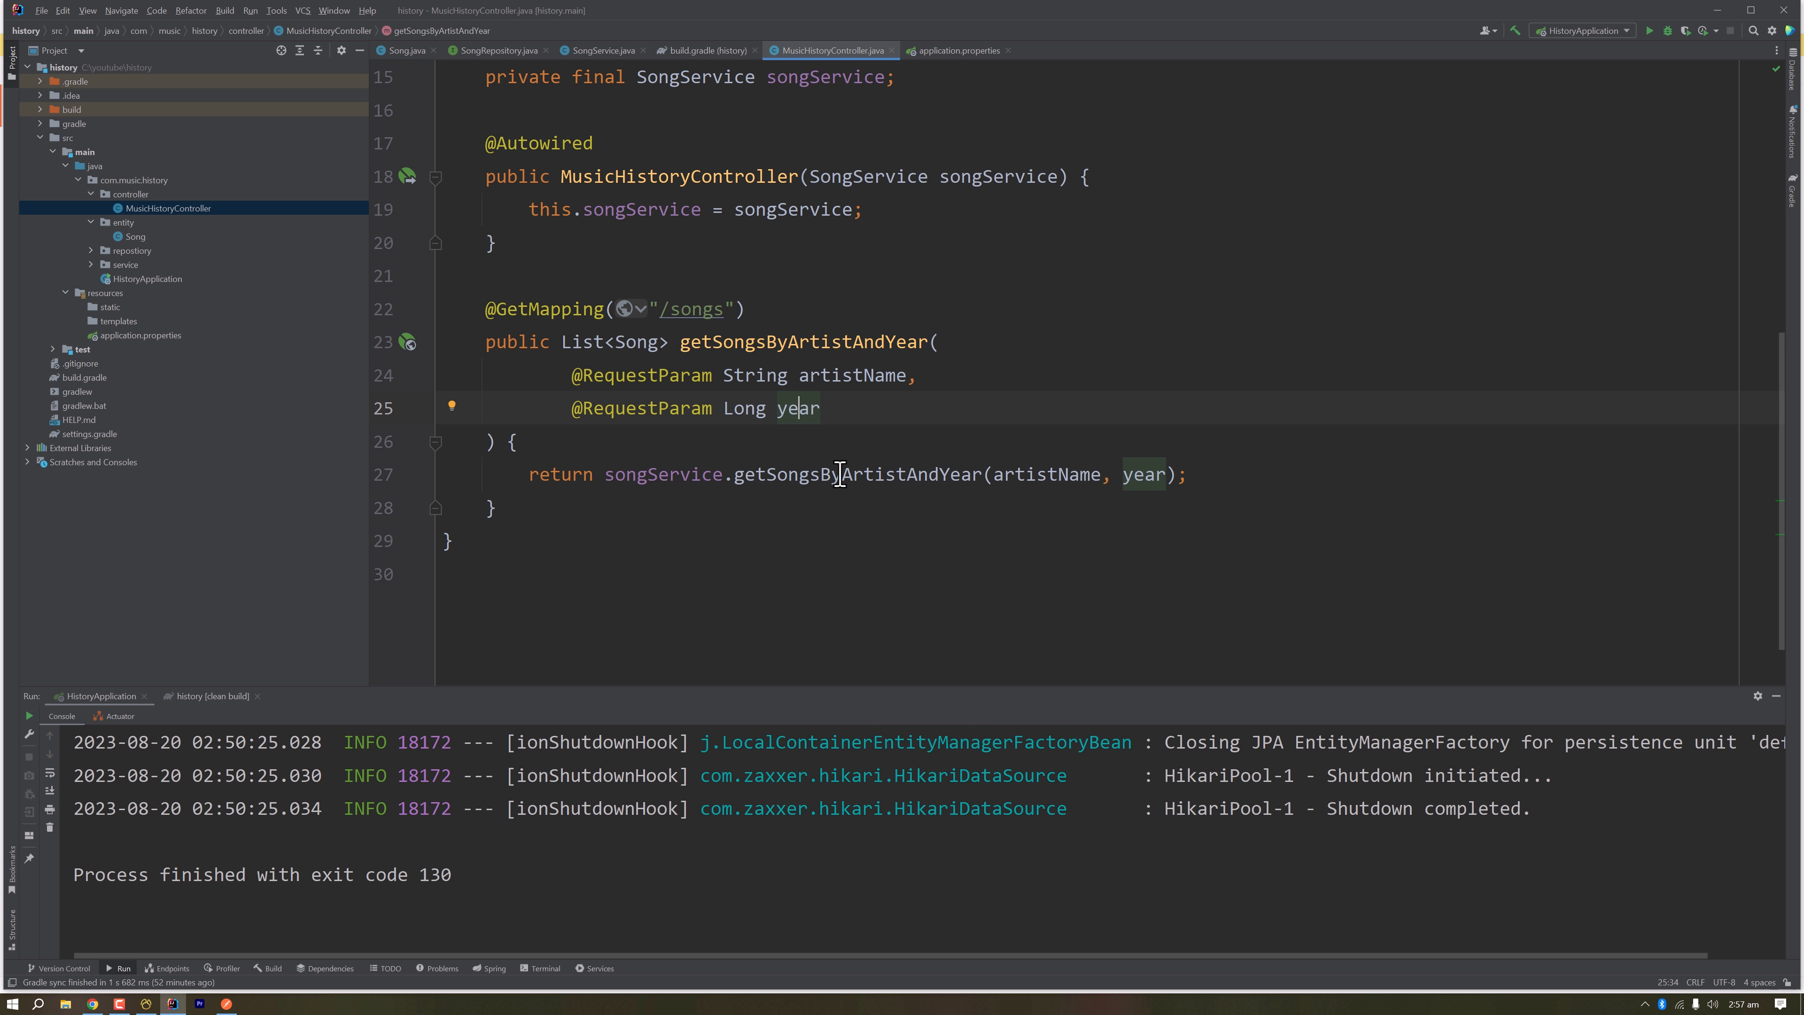
mouse_move(656, 472)
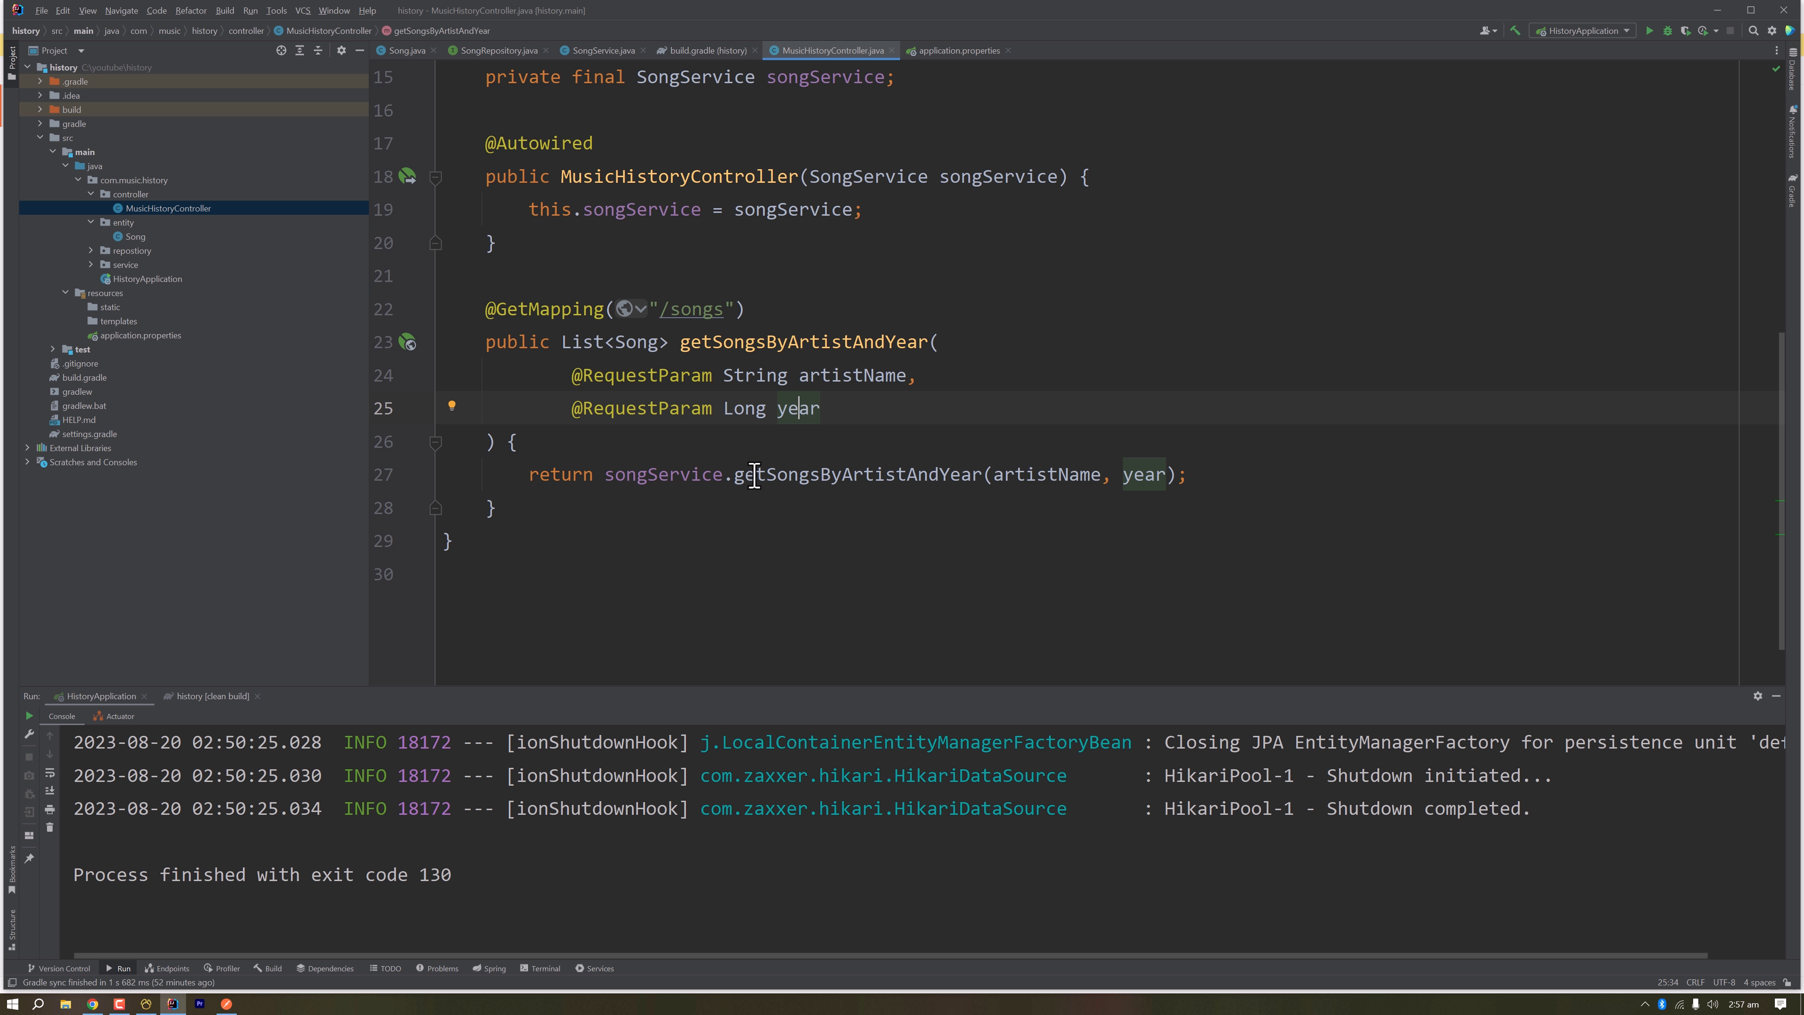
mouse_move(950, 480)
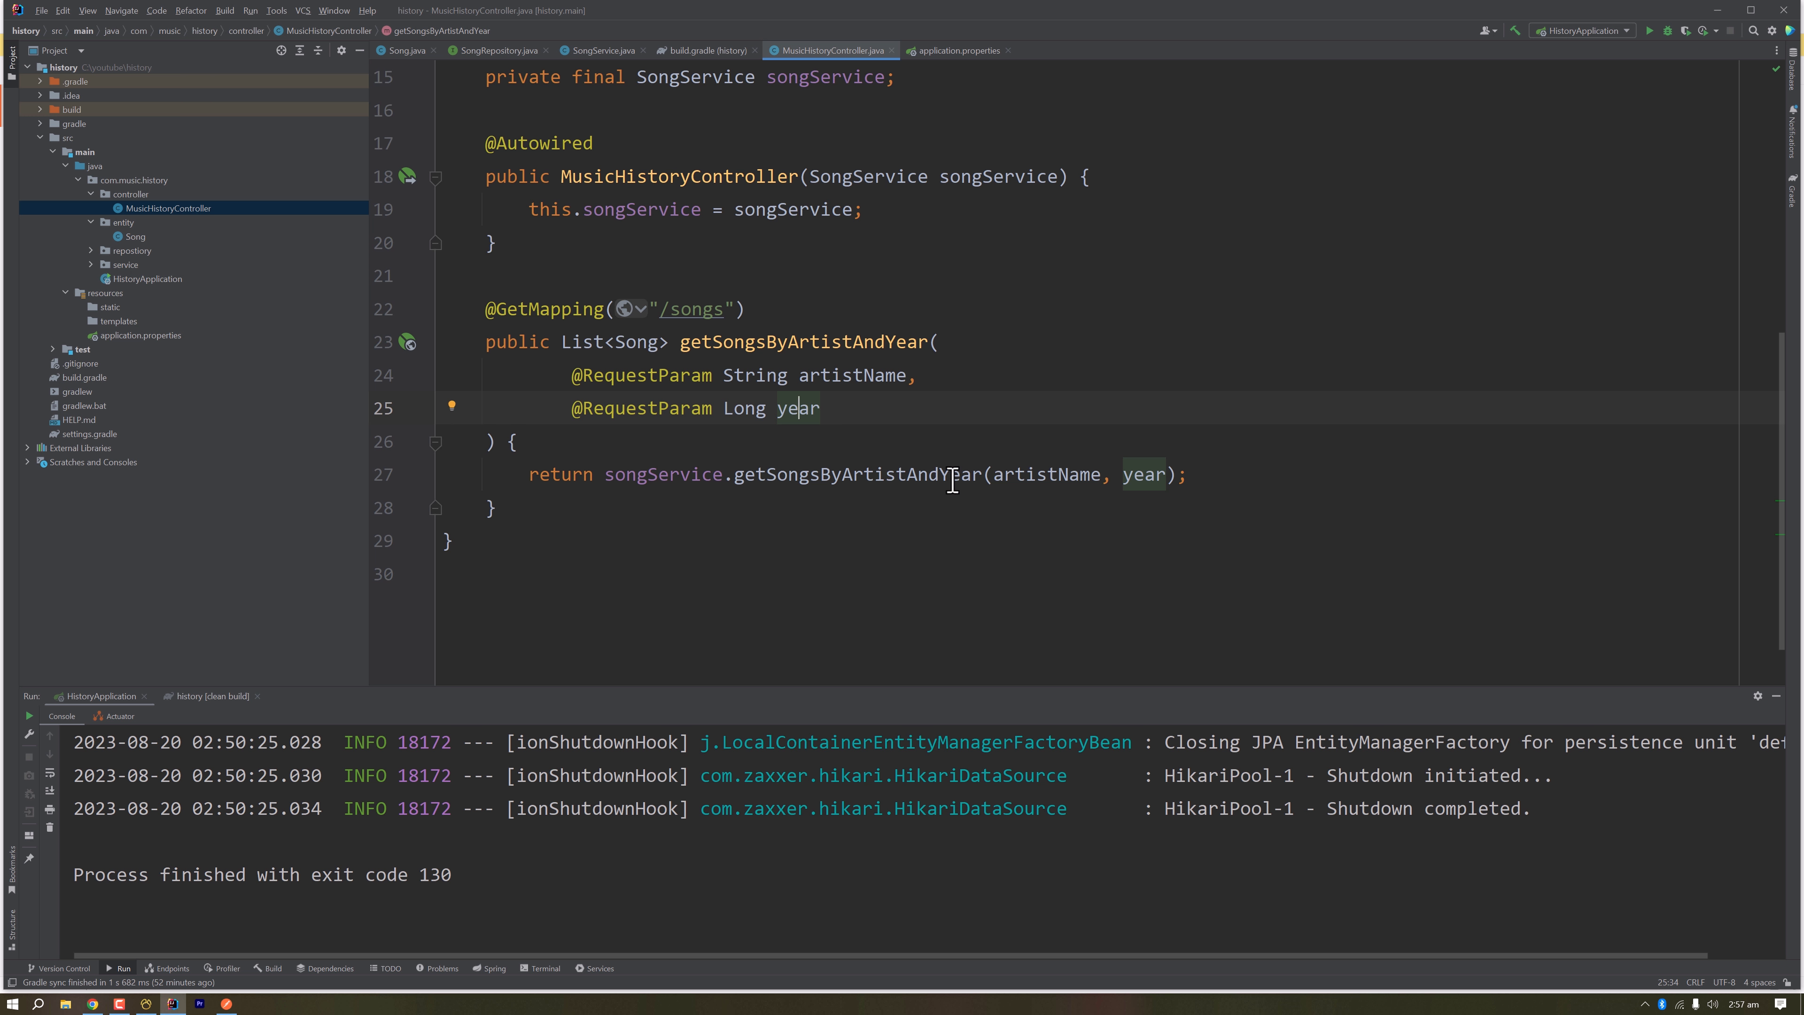
Step: Check getSongsByArtistAndYear in SongService and SongRepository, then restart HistoryApplication on port 8080
left_click(598, 50)
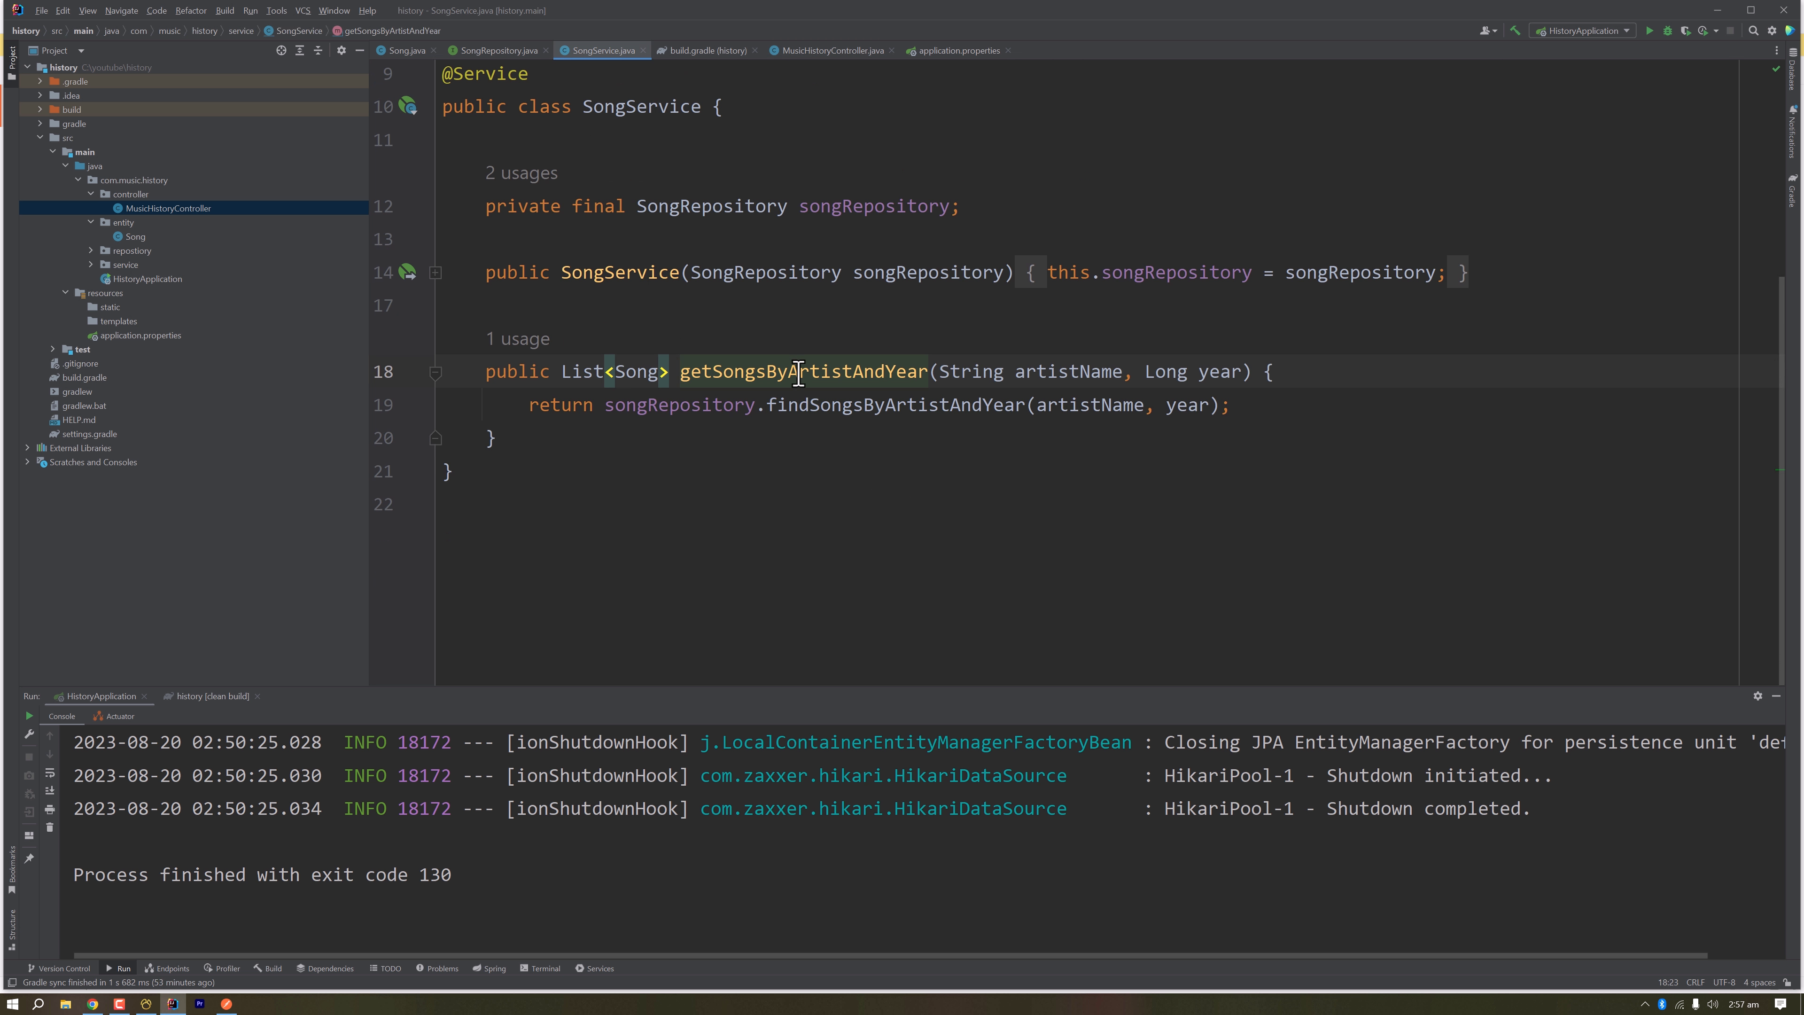
mouse_move(739, 407)
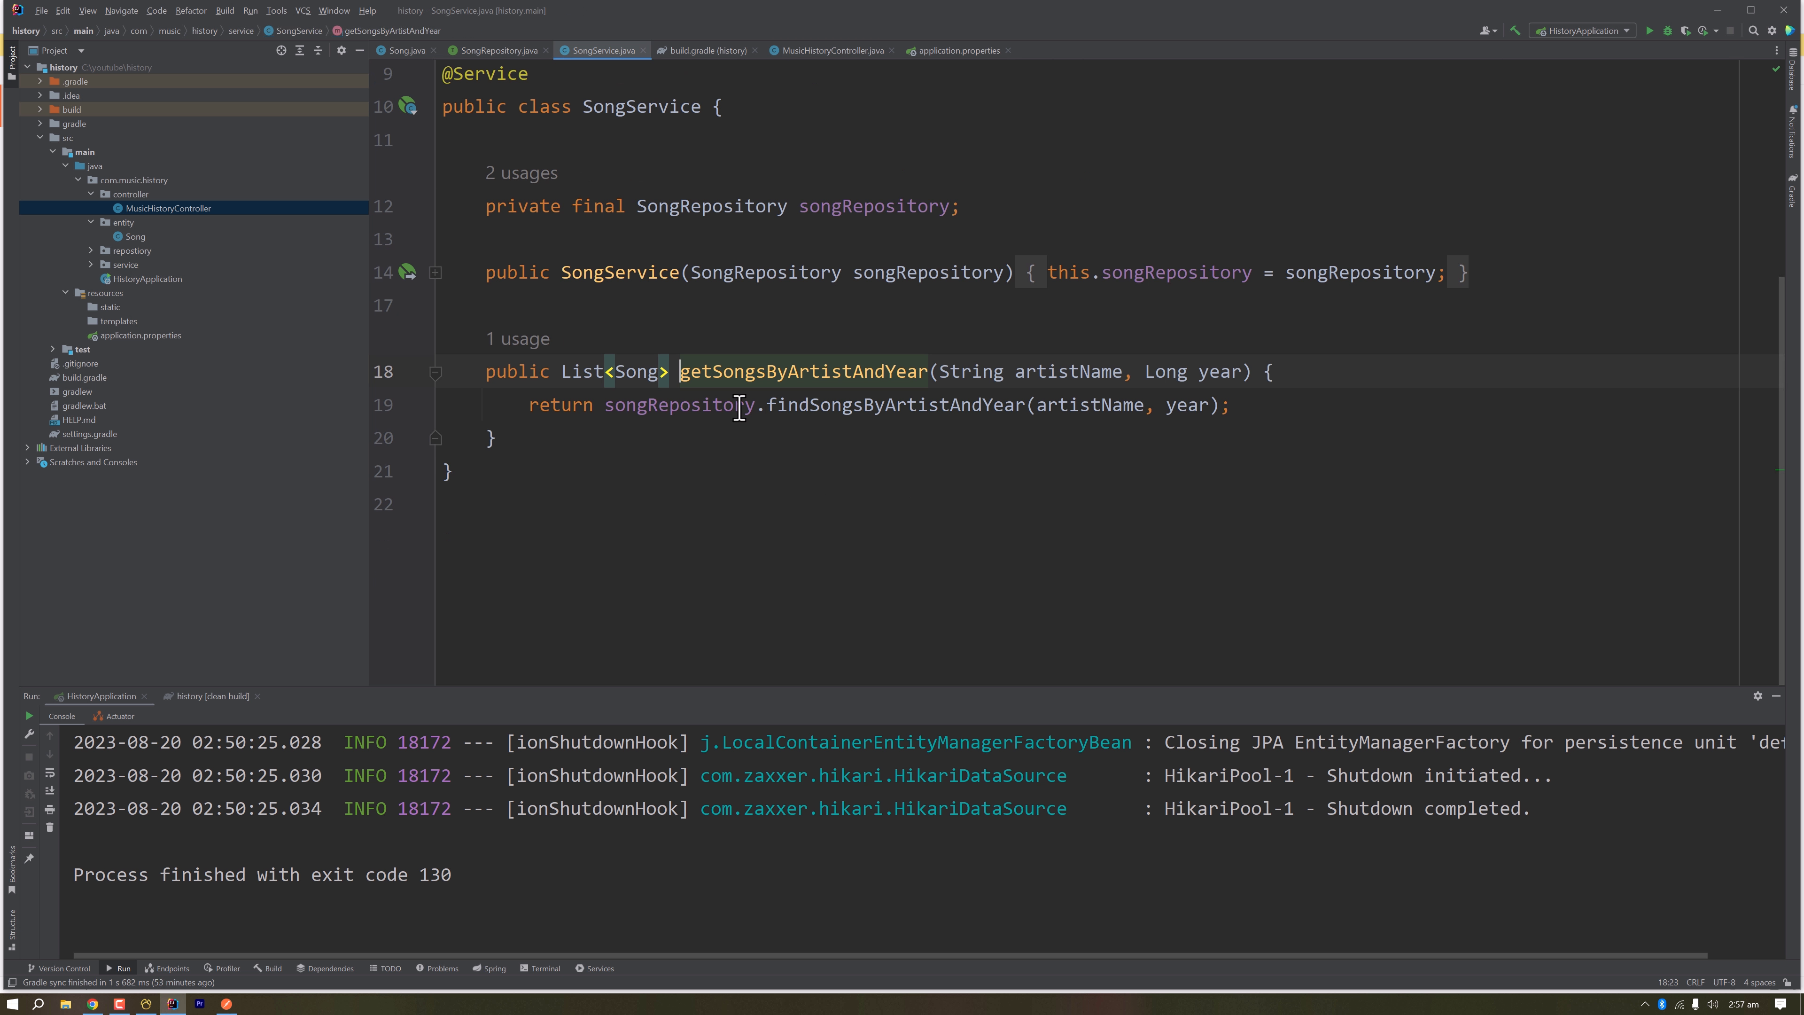
mouse_move(894, 404)
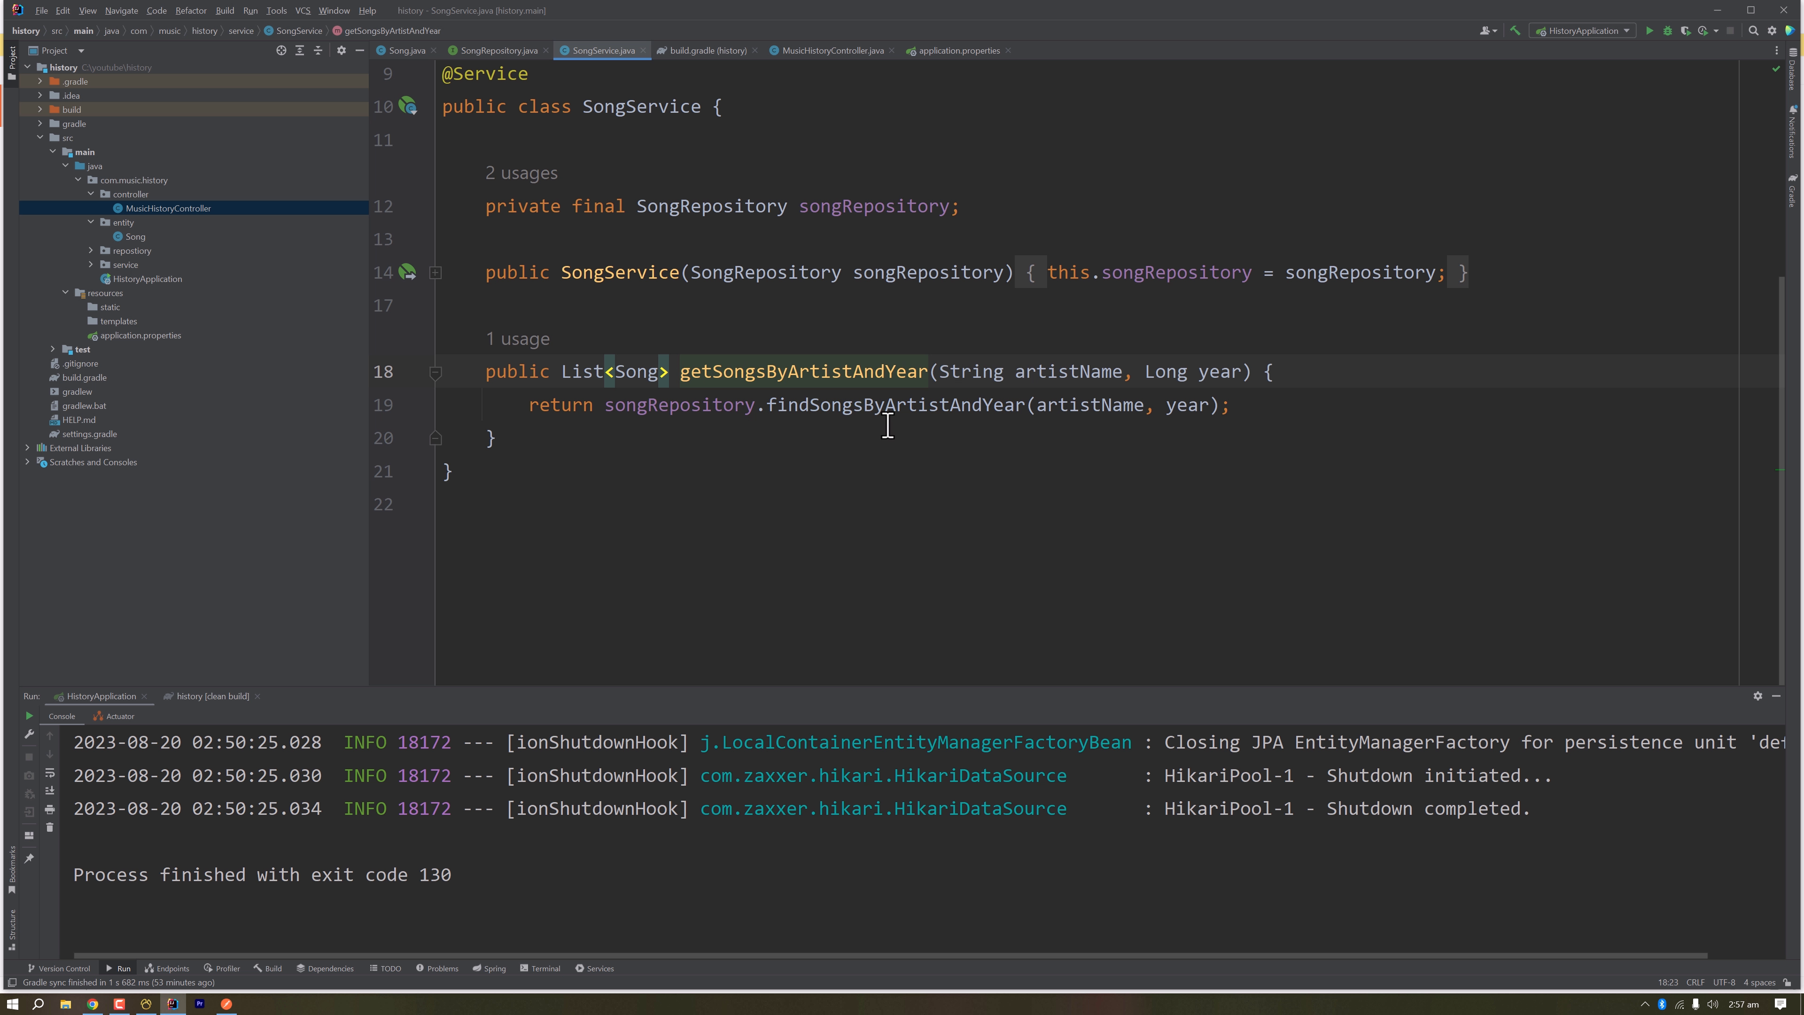
left_click(492, 50)
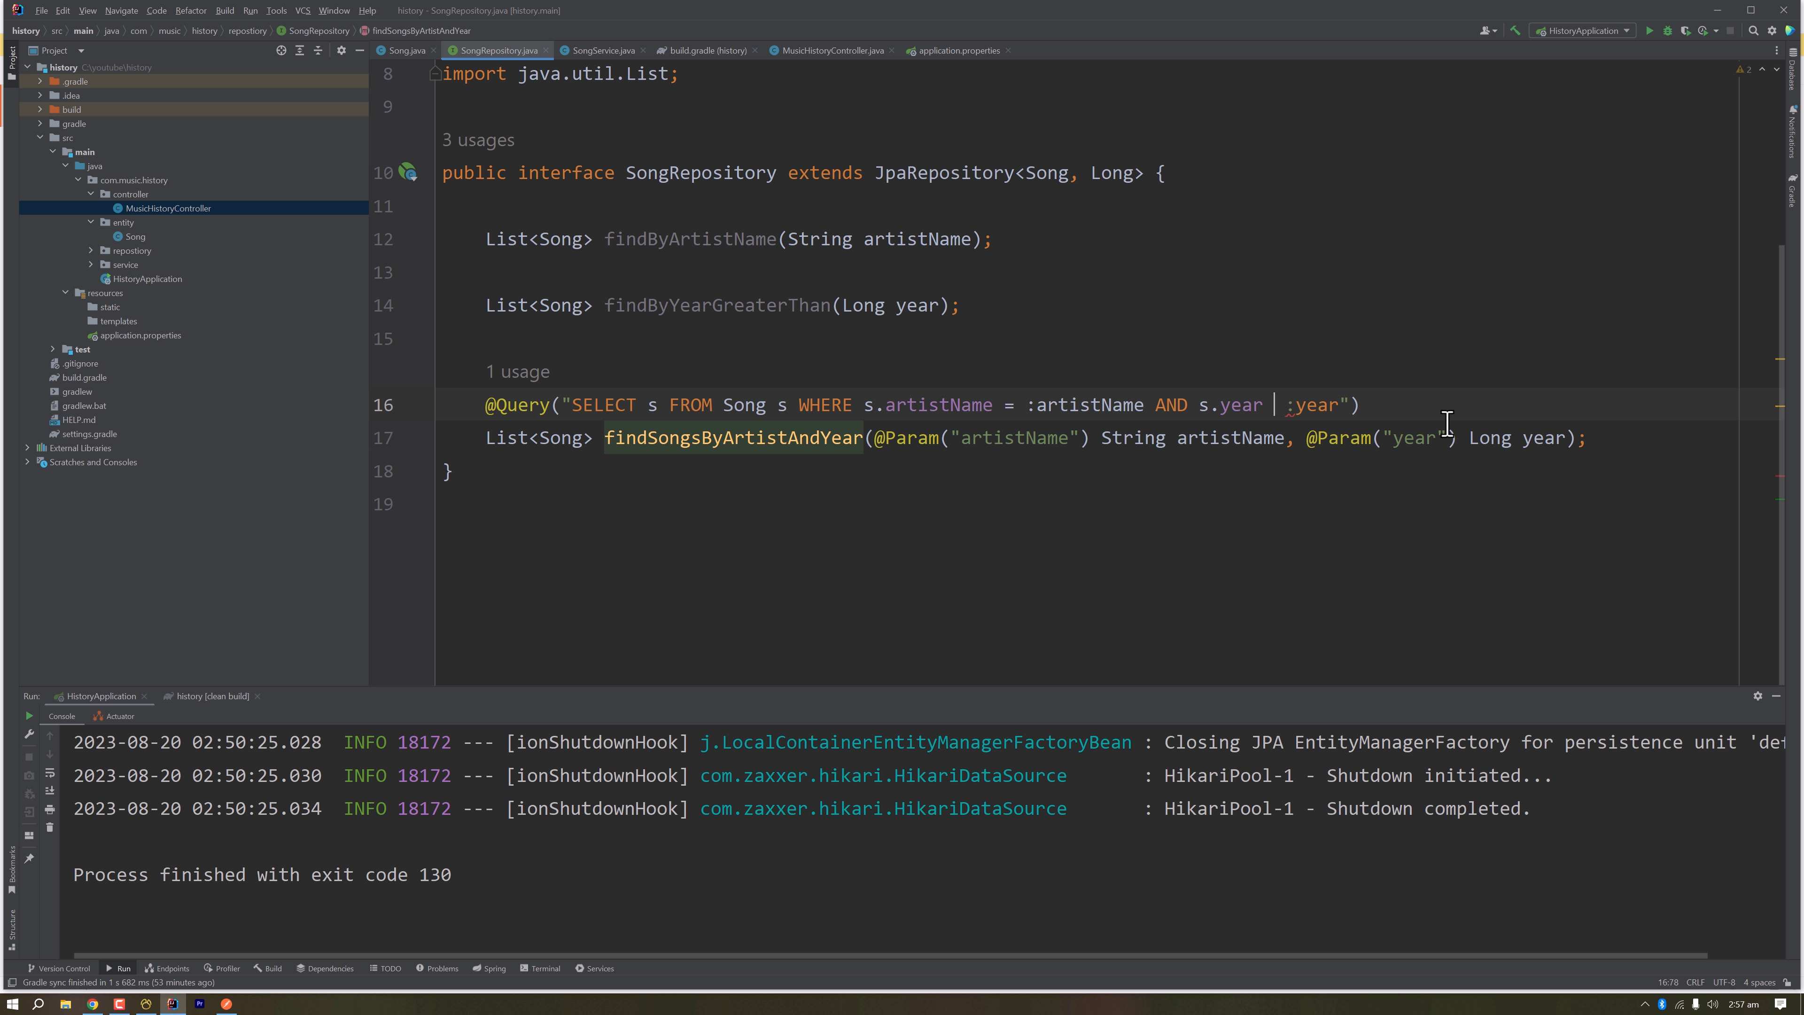
left_click(598, 51)
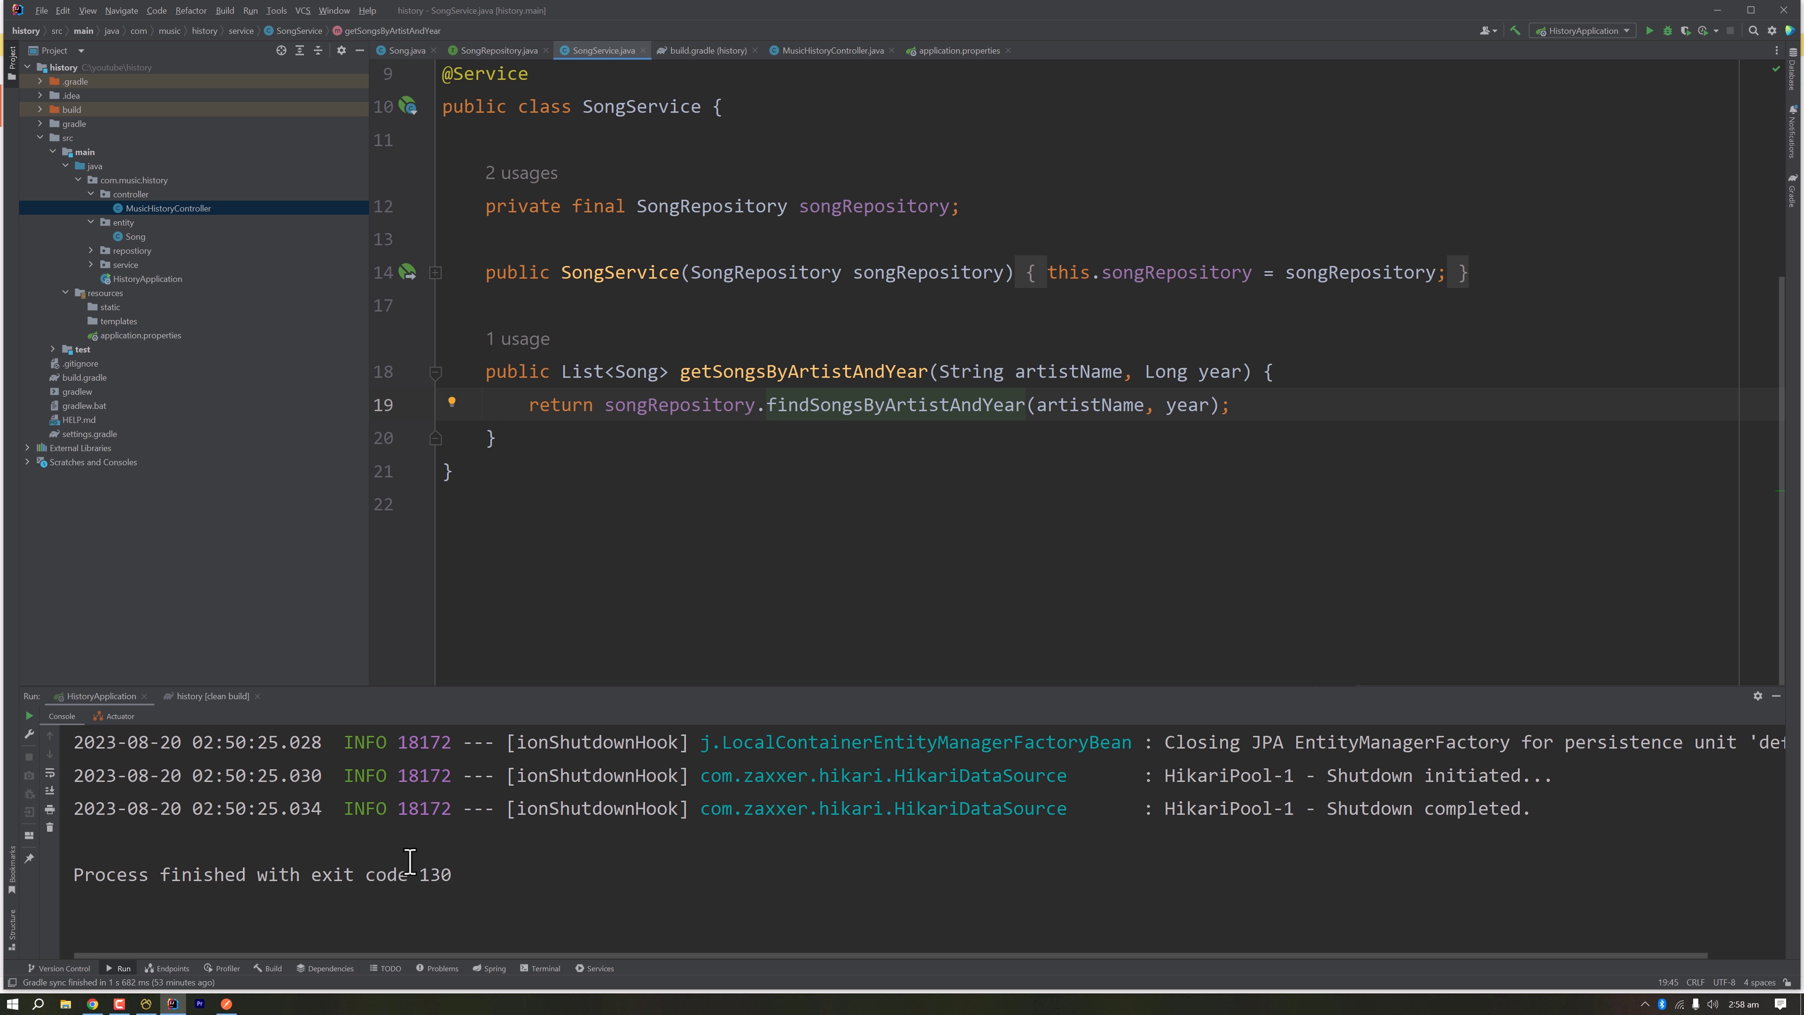
mouse_move(1650, 30)
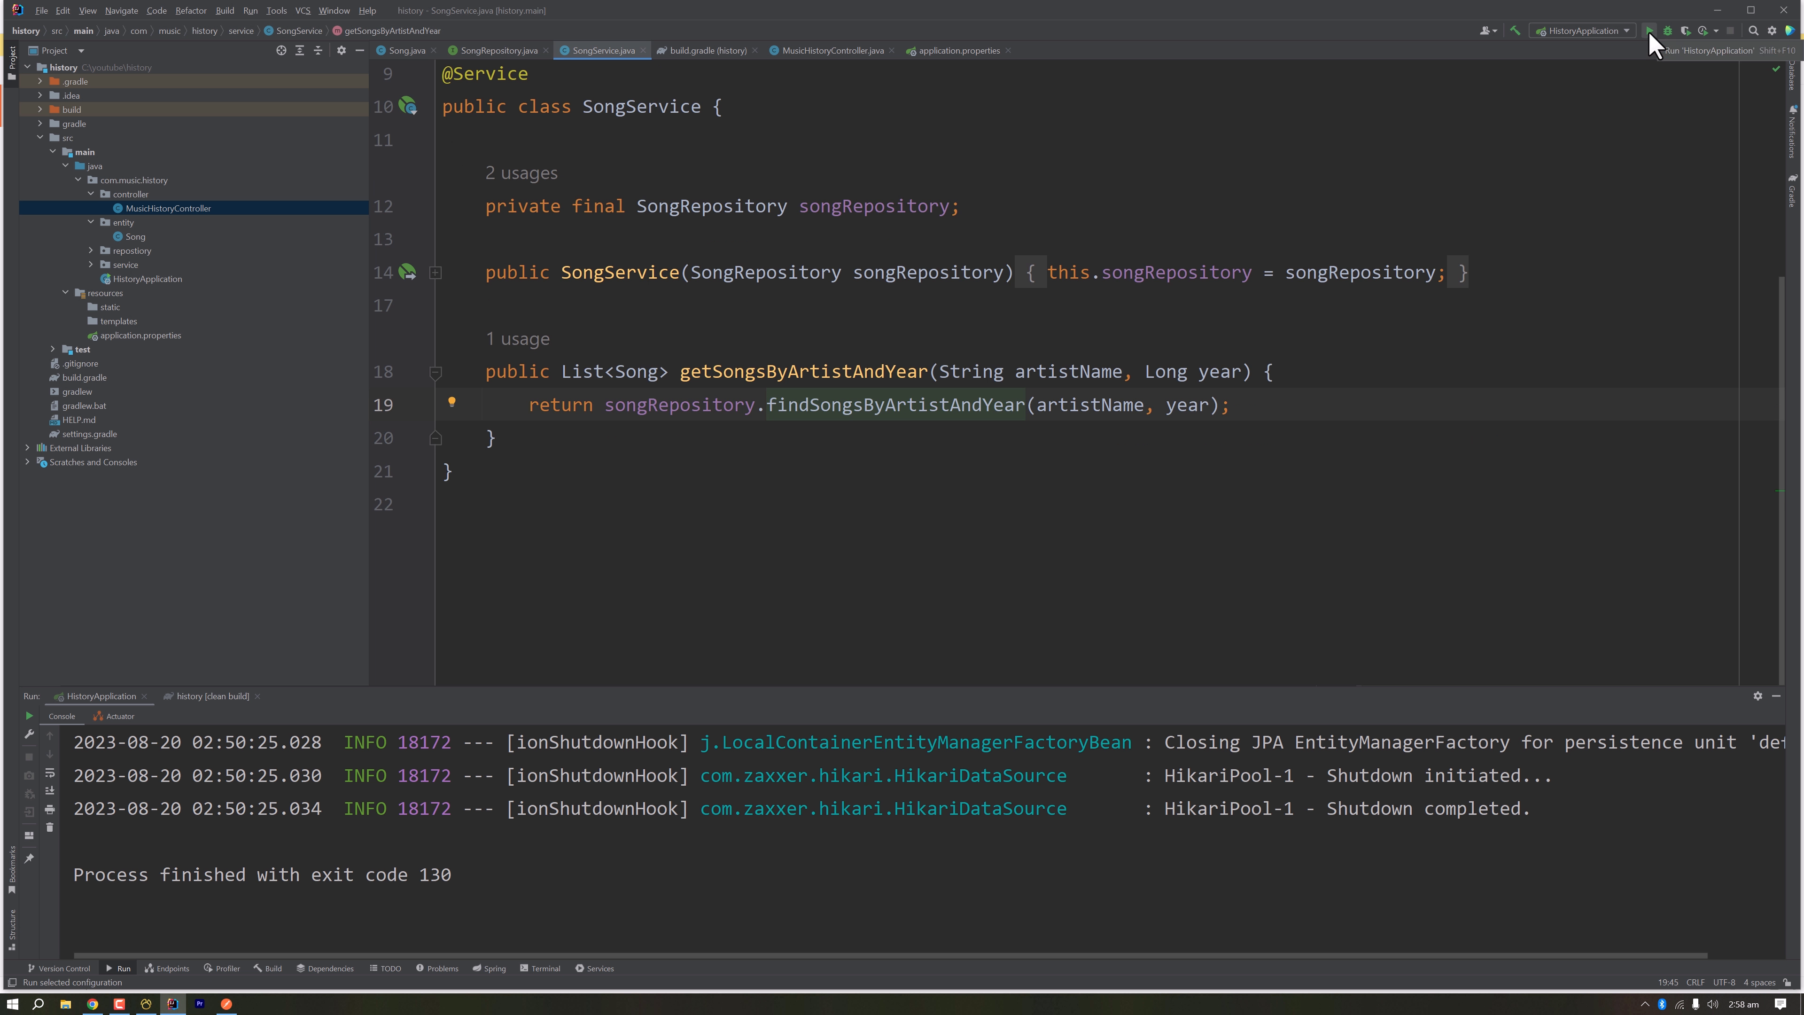
left_click(1651, 30)
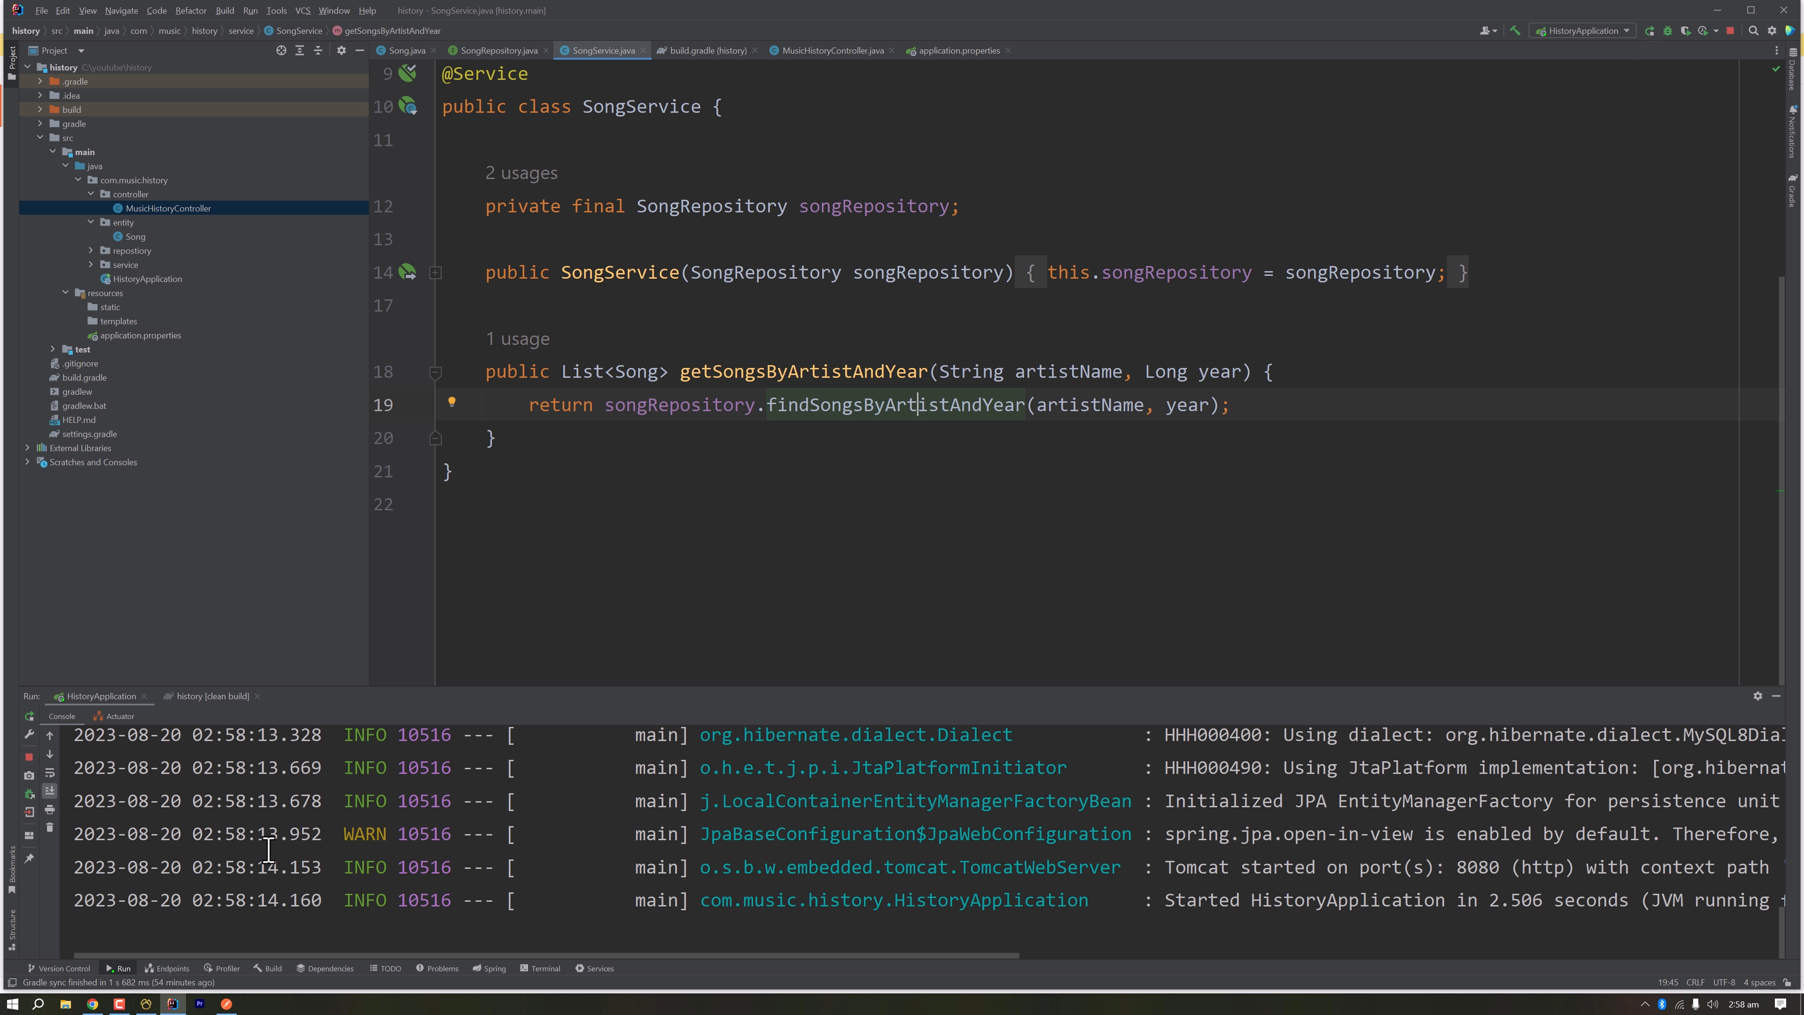
mouse_move(147, 922)
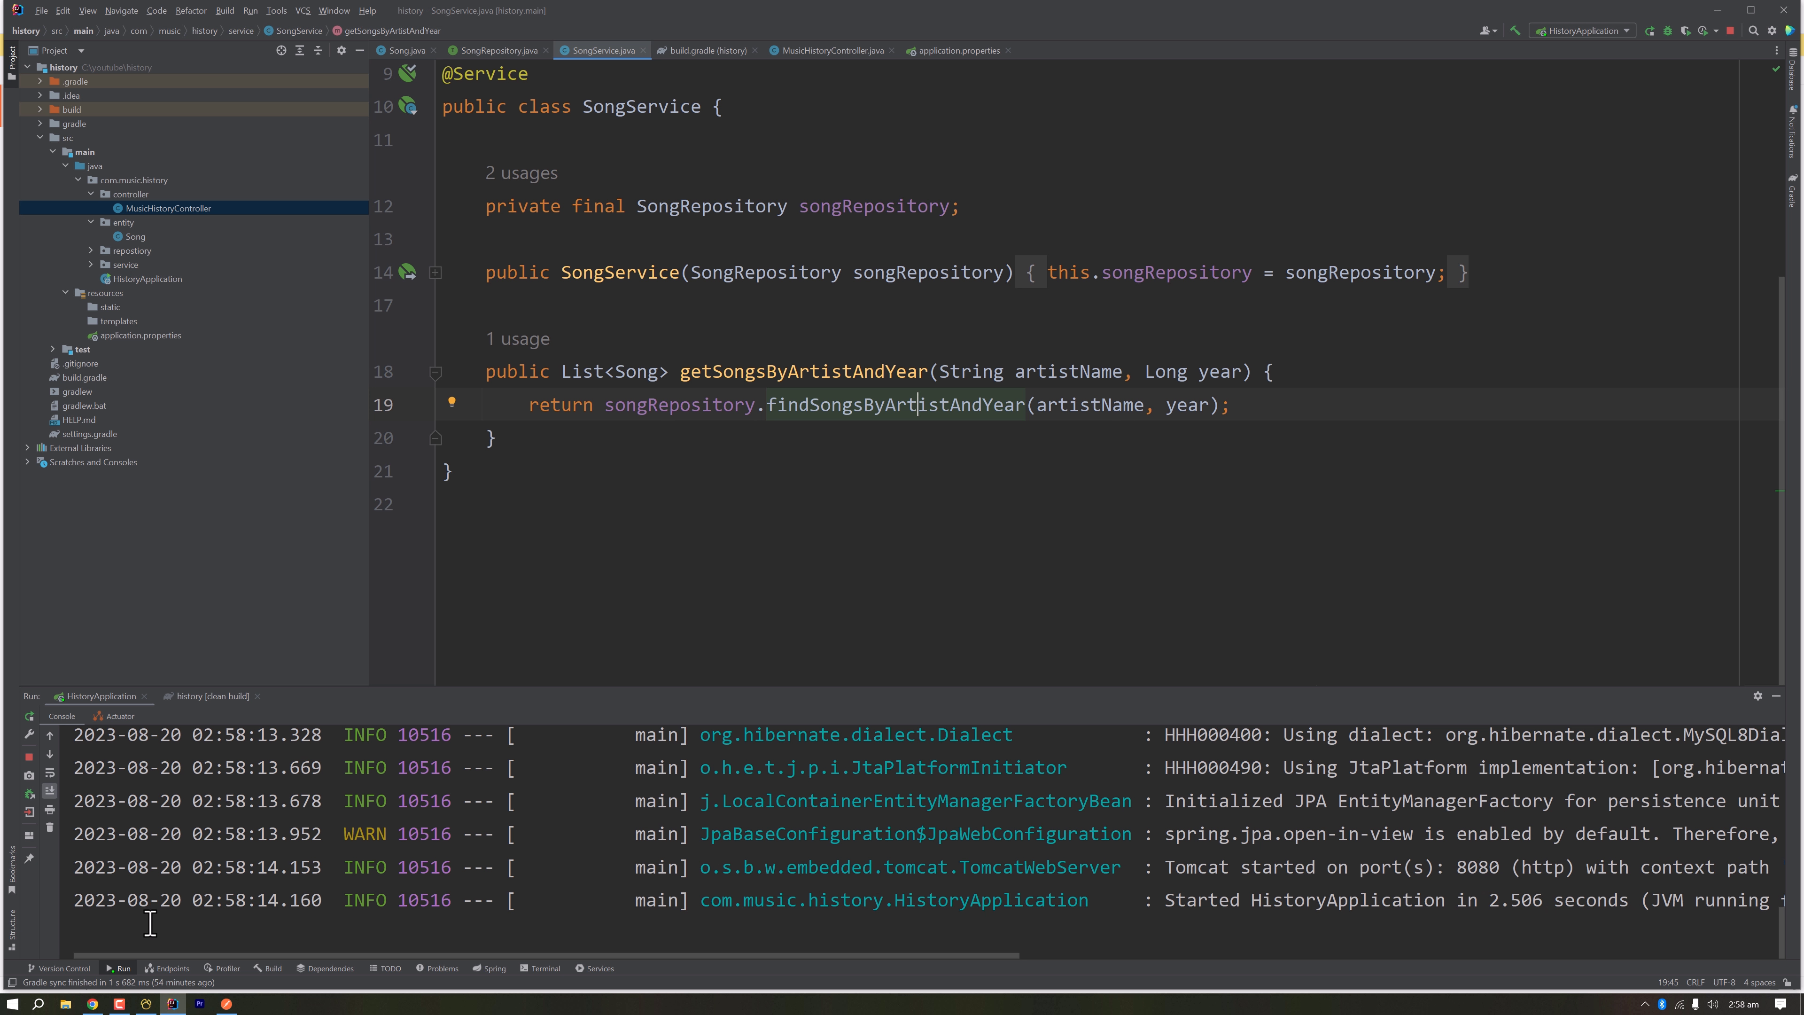
left_click(226, 1005)
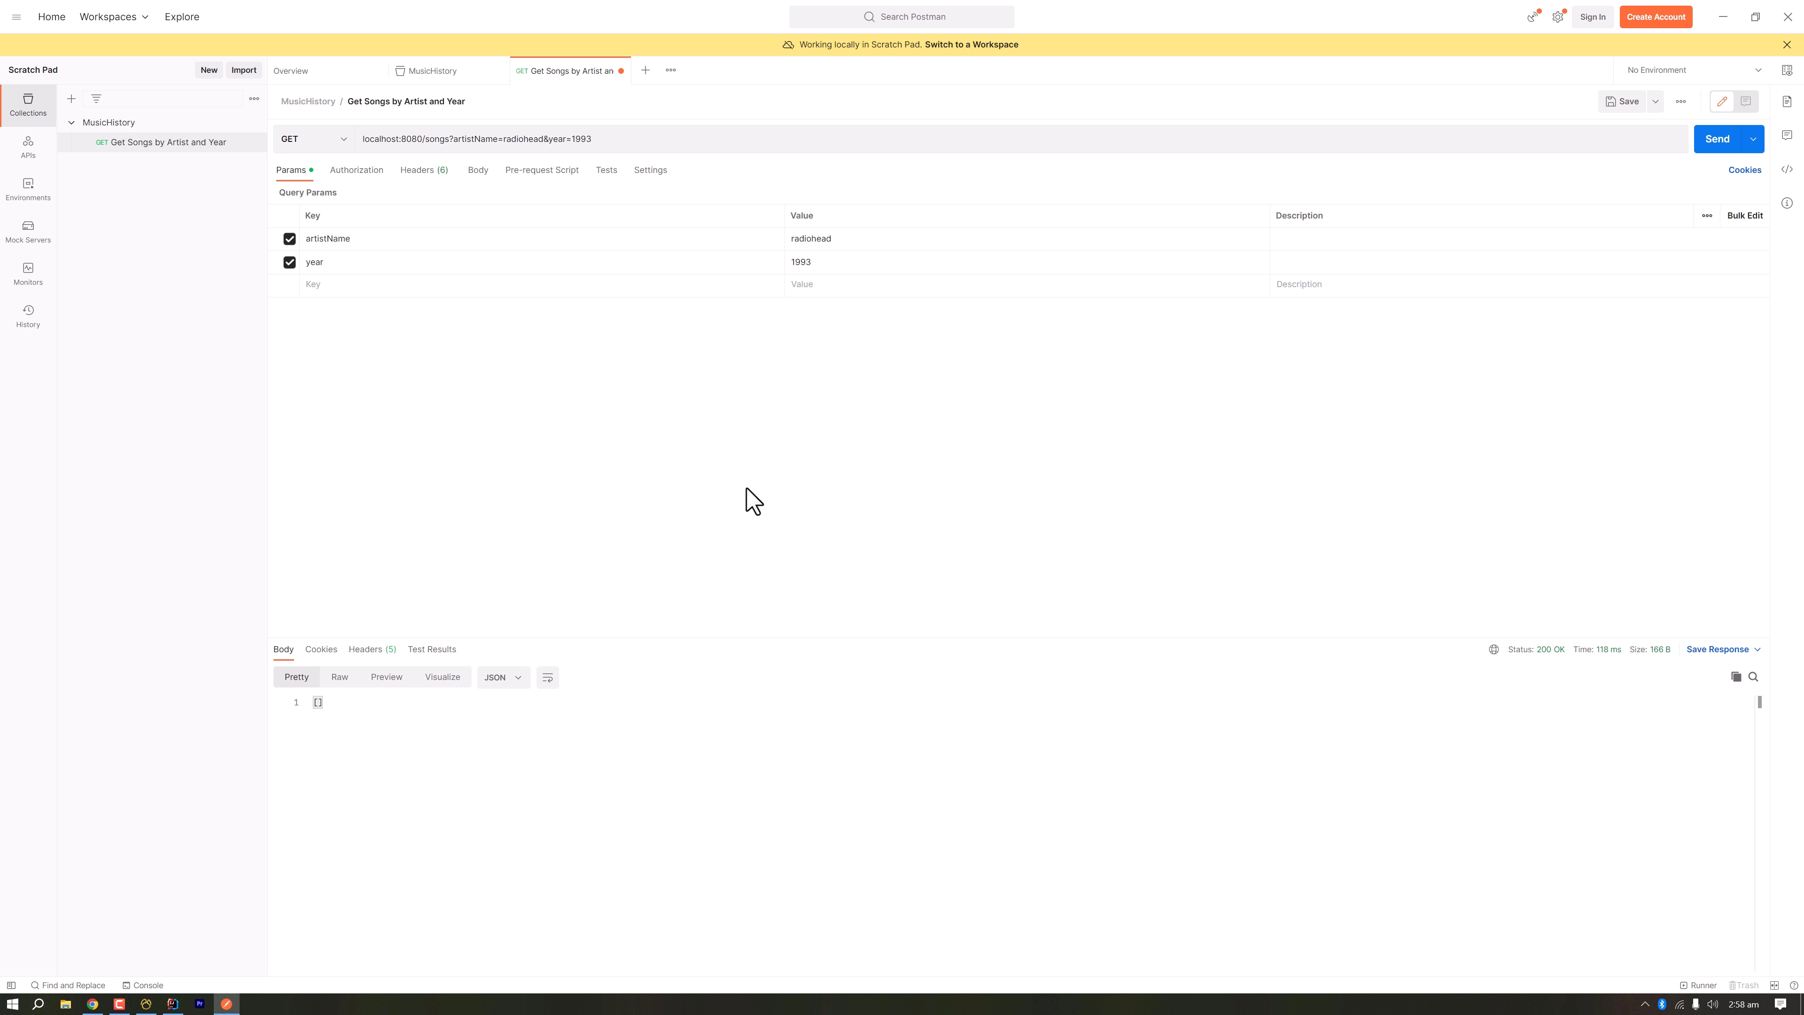
mouse_move(1560, 673)
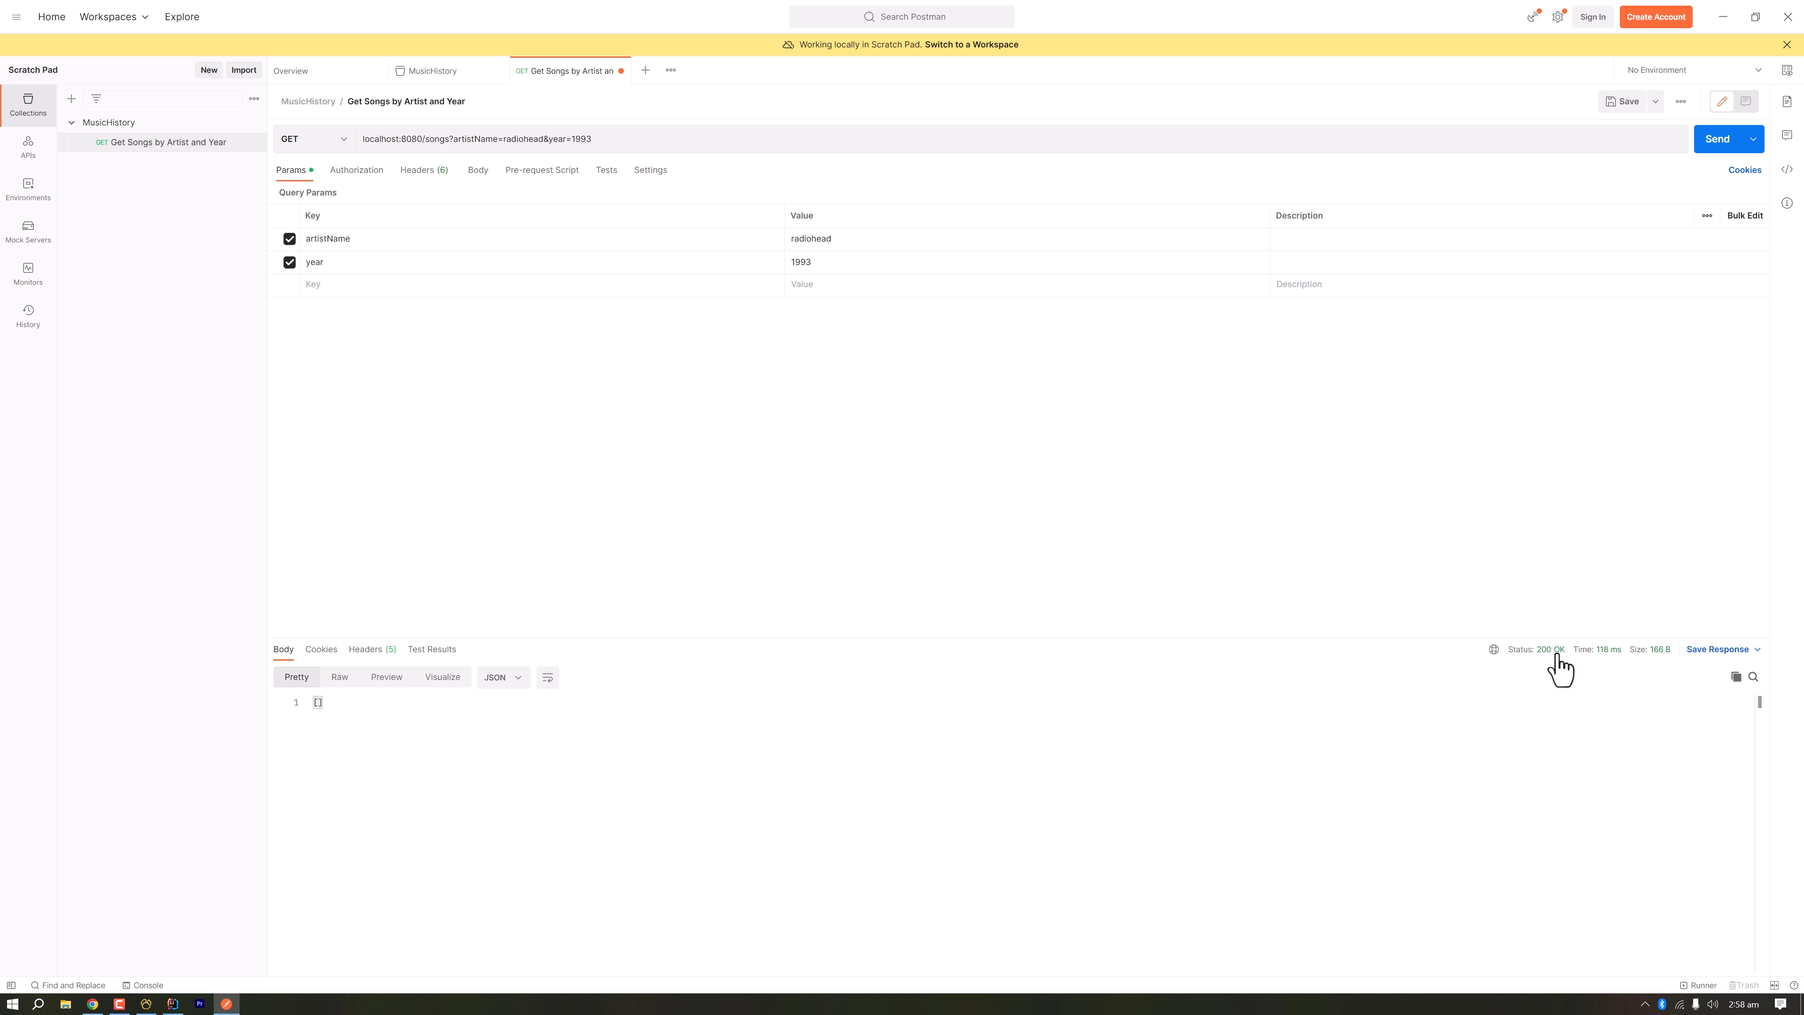
mouse_move(1545, 650)
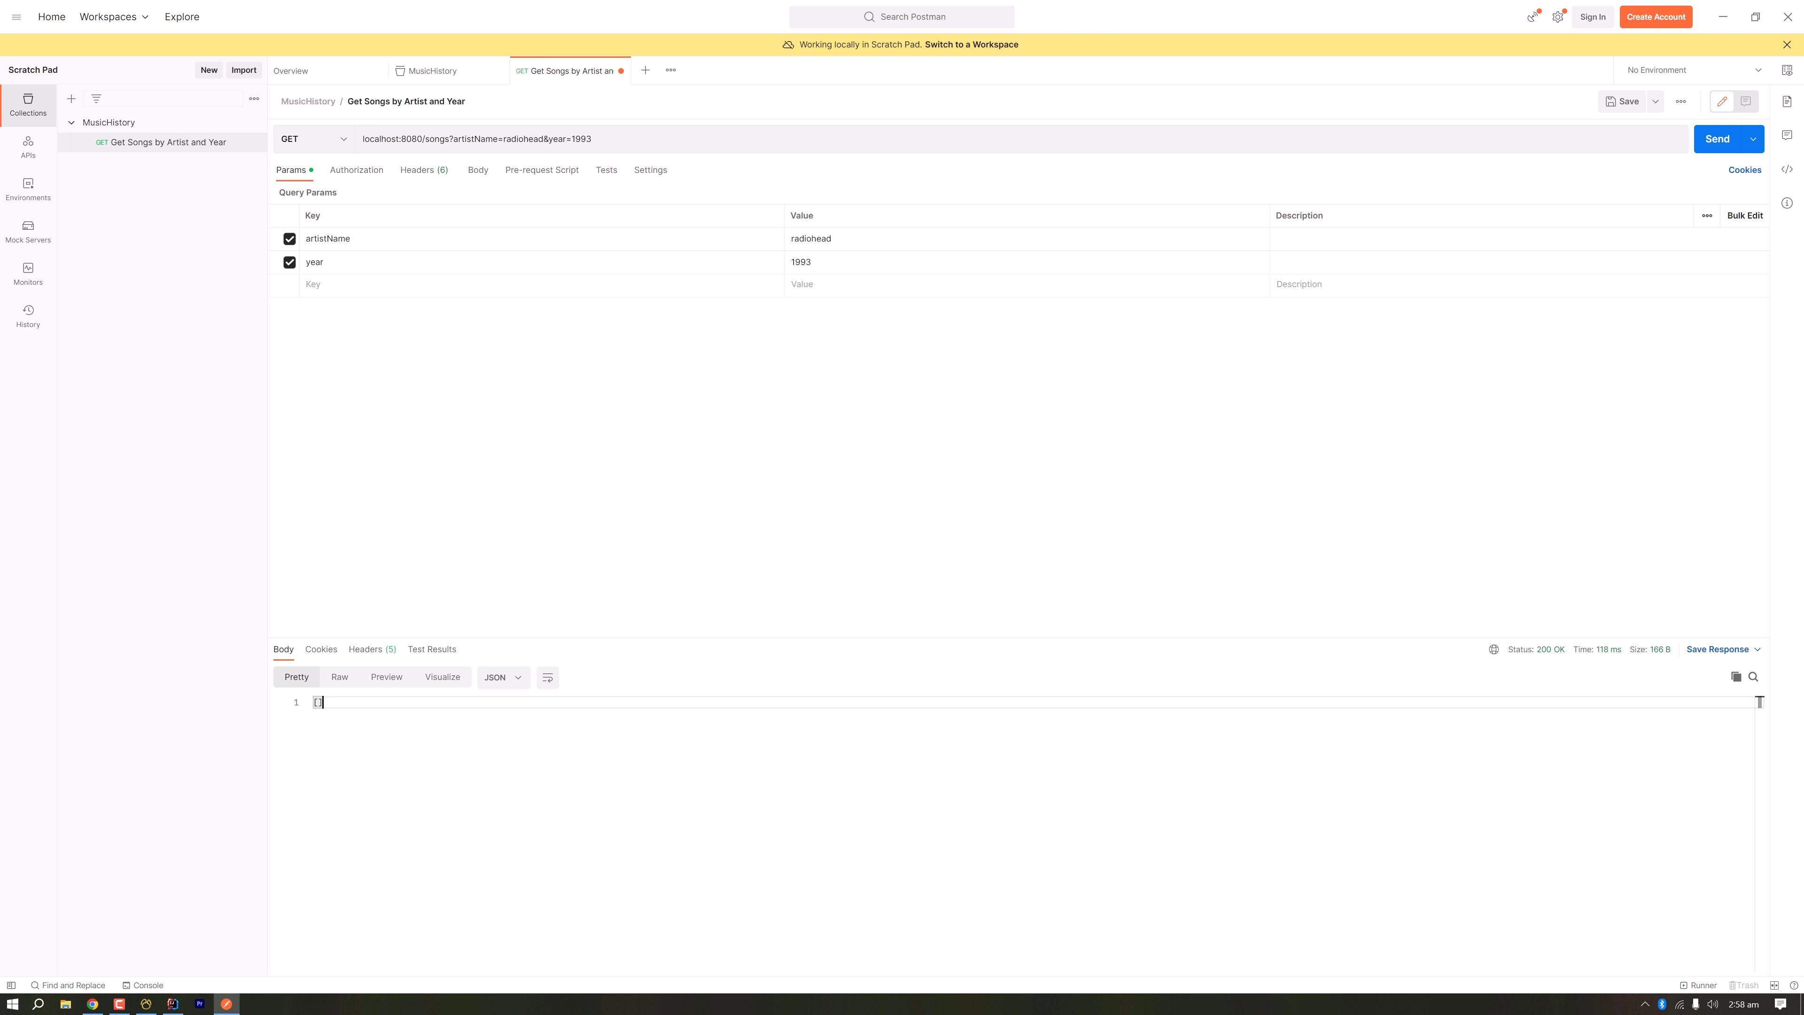
mouse_move(149, 1003)
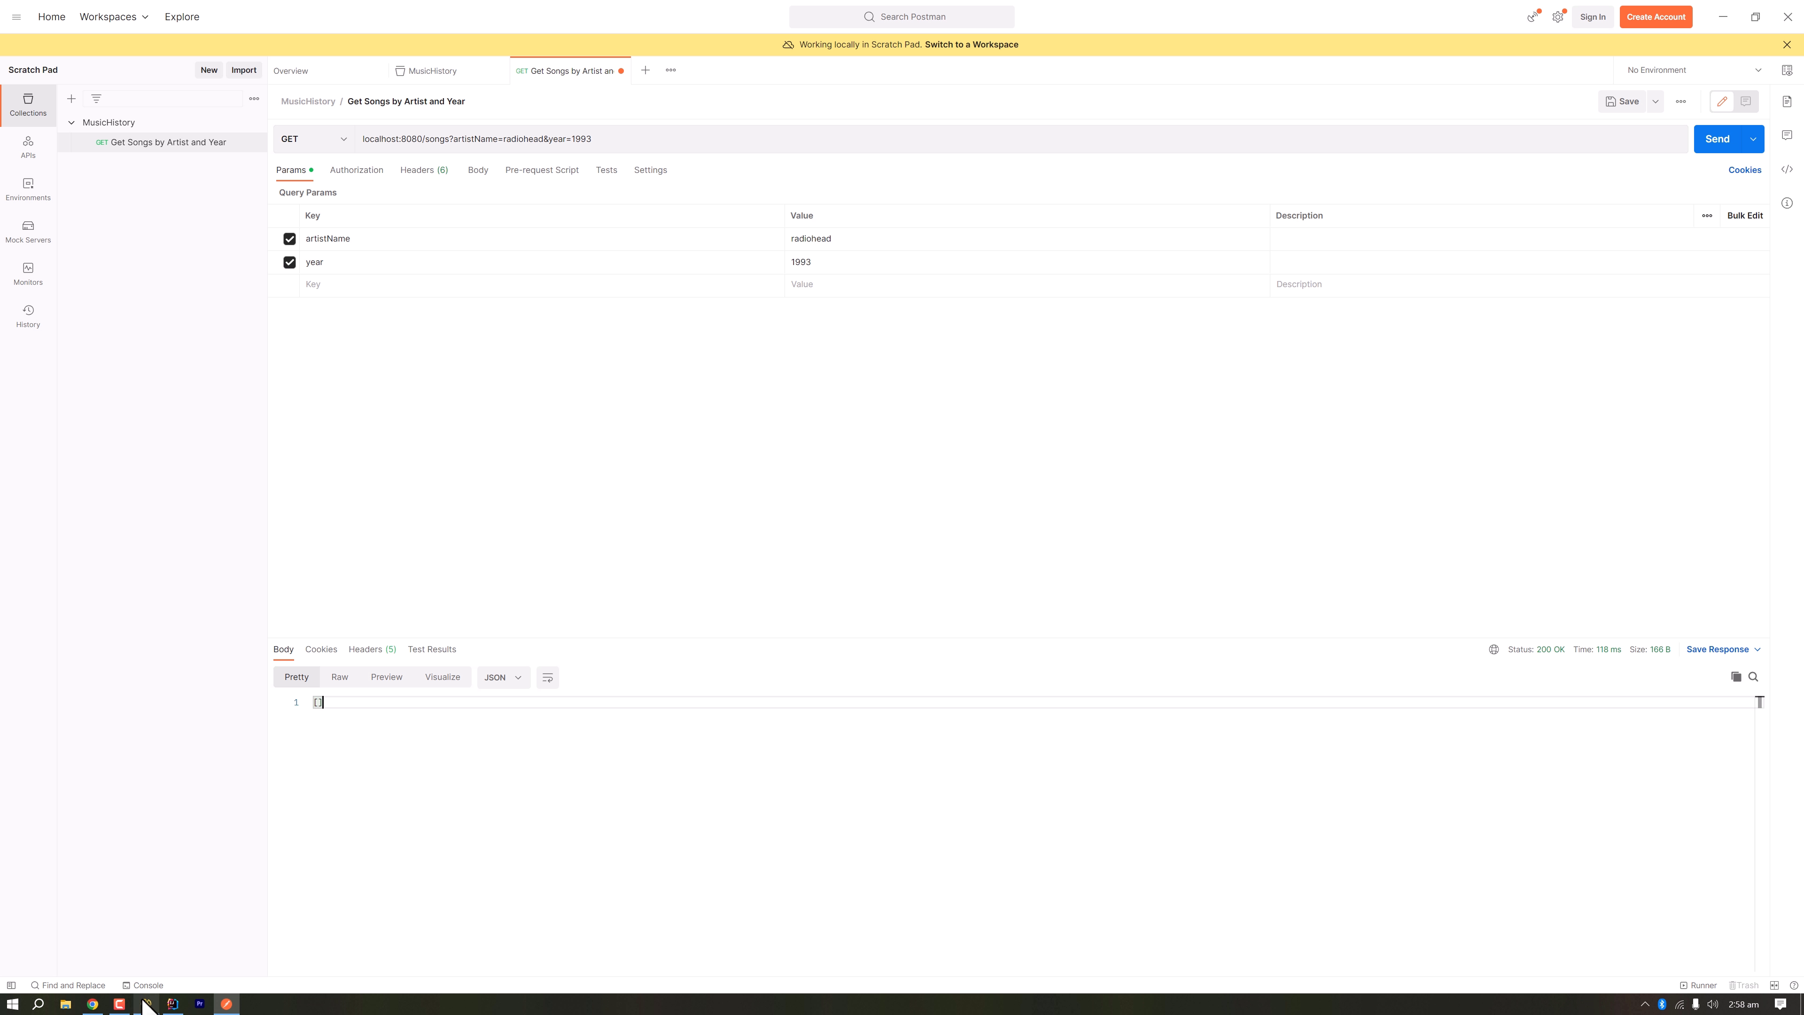
Step: Switch to Navicat to add radiohead 1993 rows Creep and I can't to the song table
left_click(170, 1004)
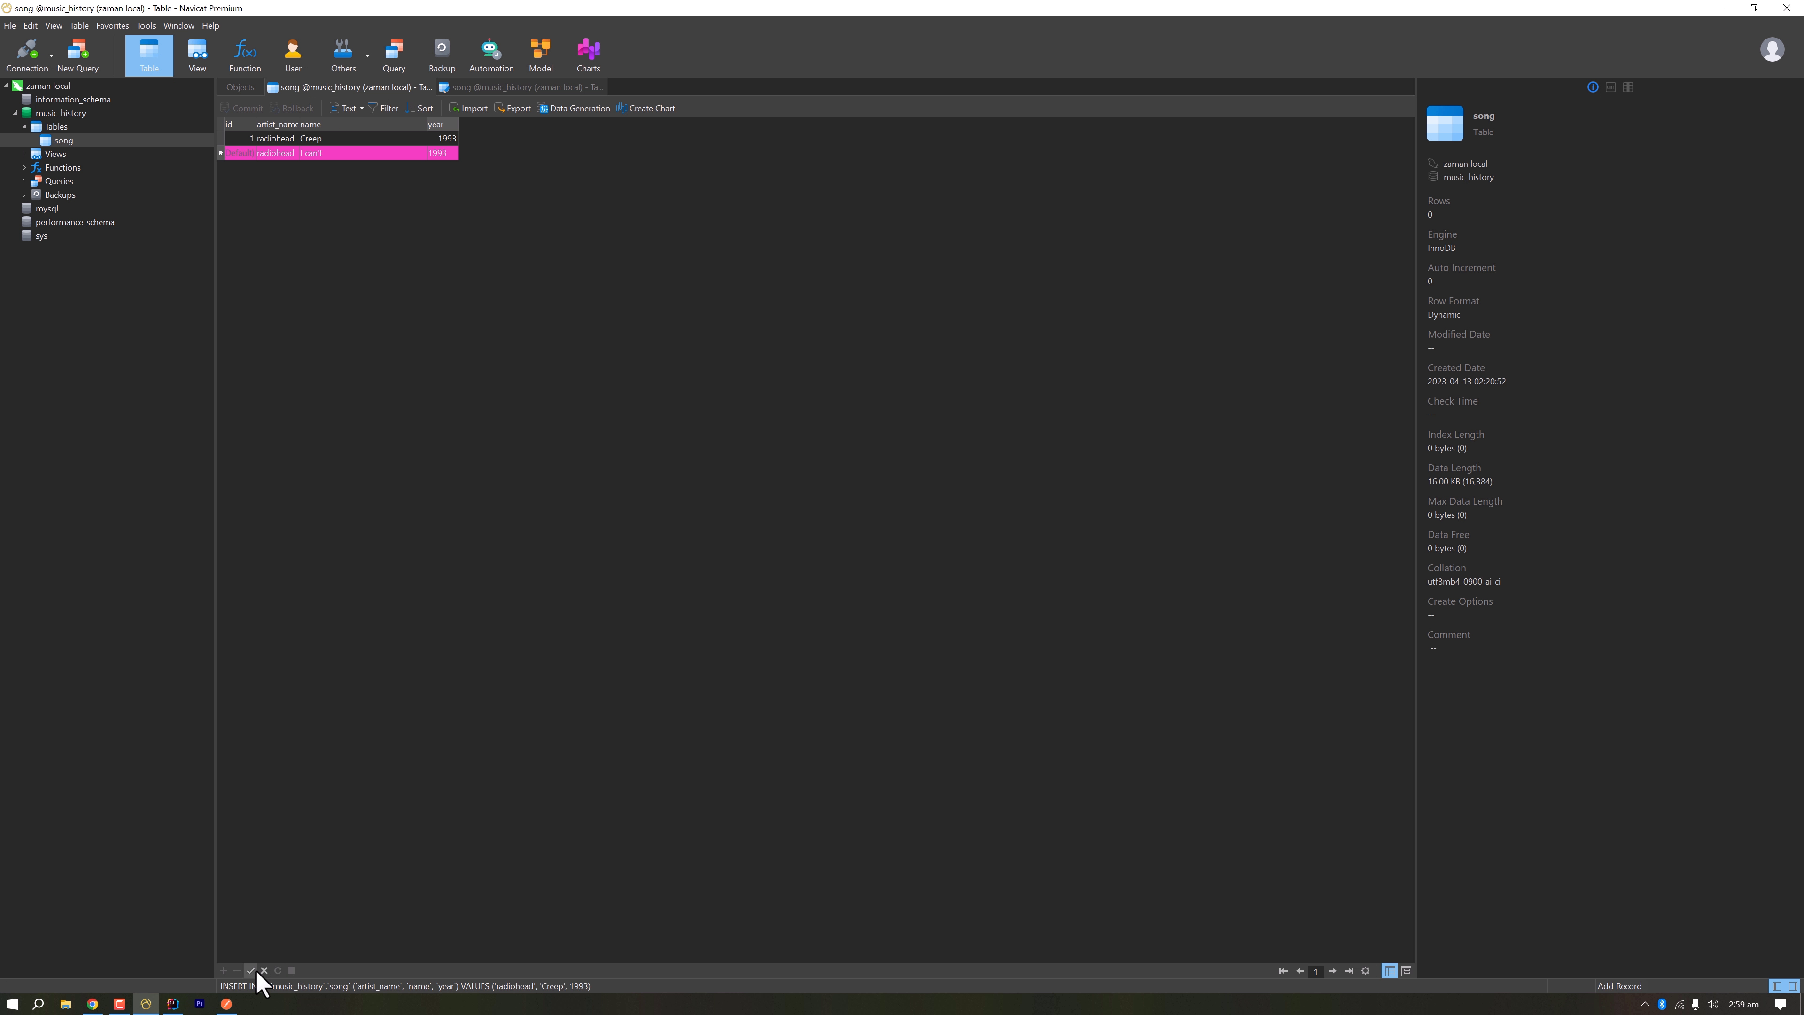
Step: Commit the new radiohead song rows so the request returns Creep and I can't
left_click(250, 970)
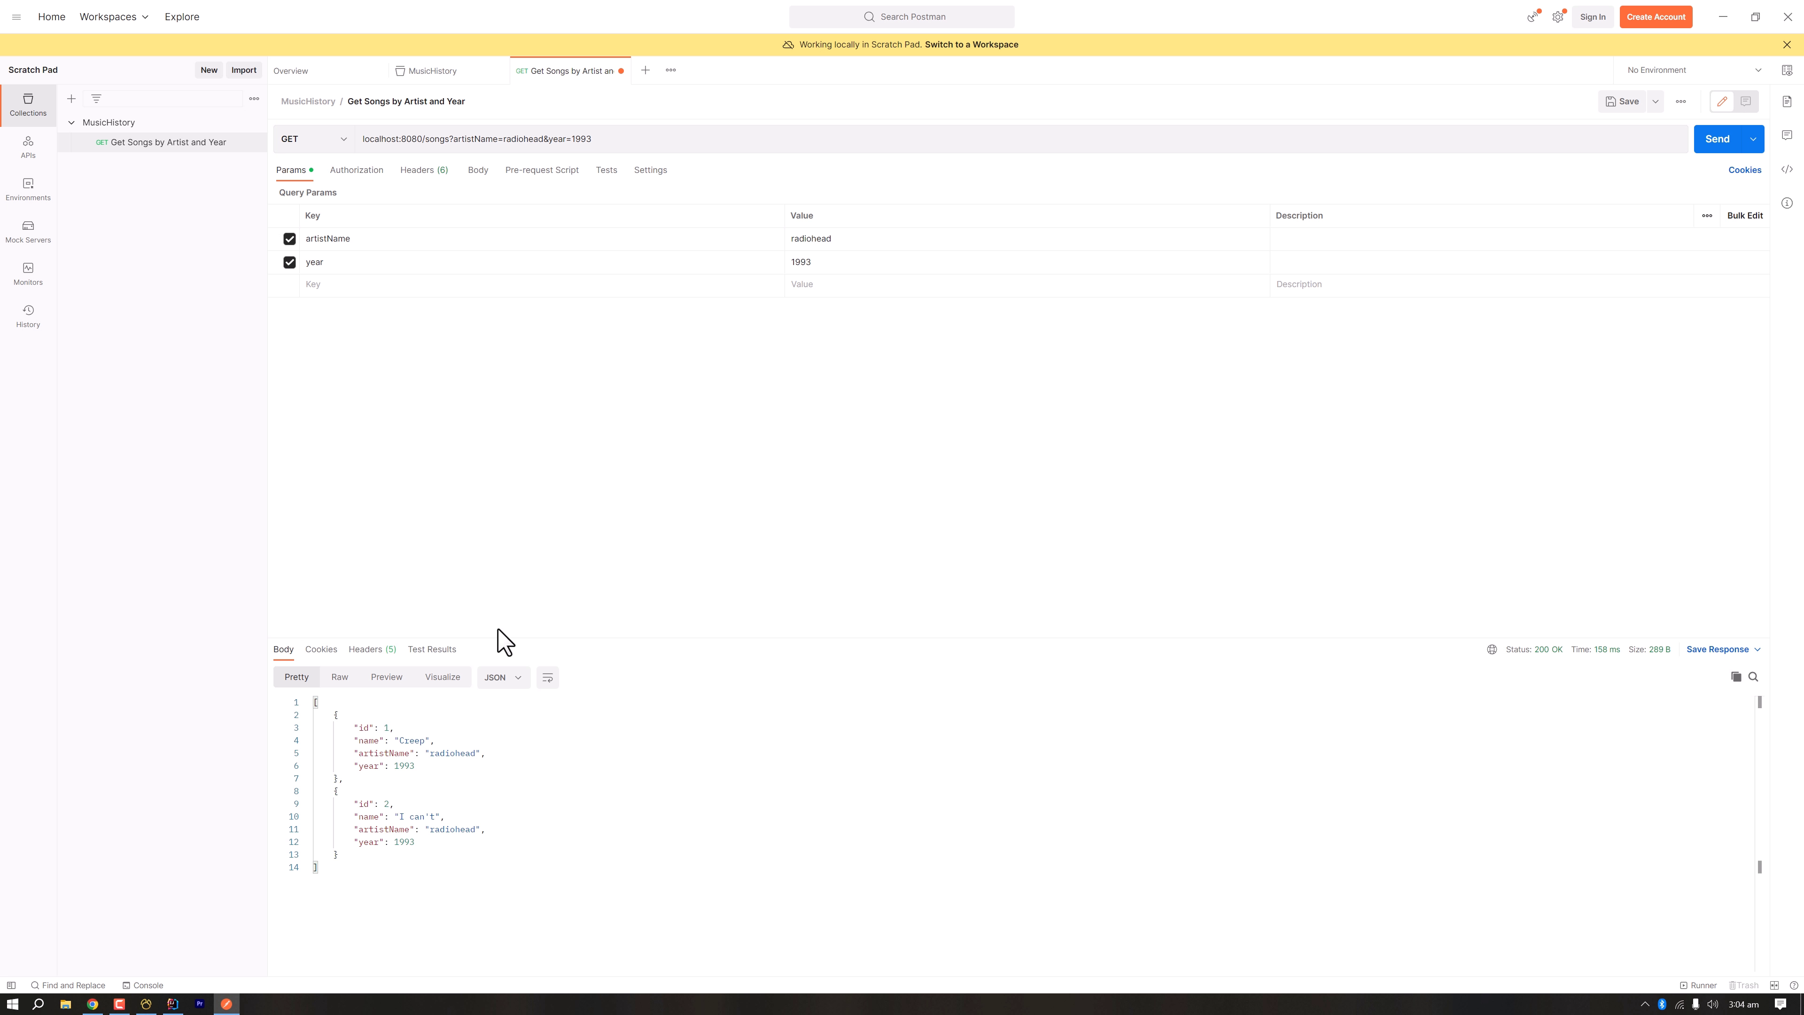
mouse_move(361, 744)
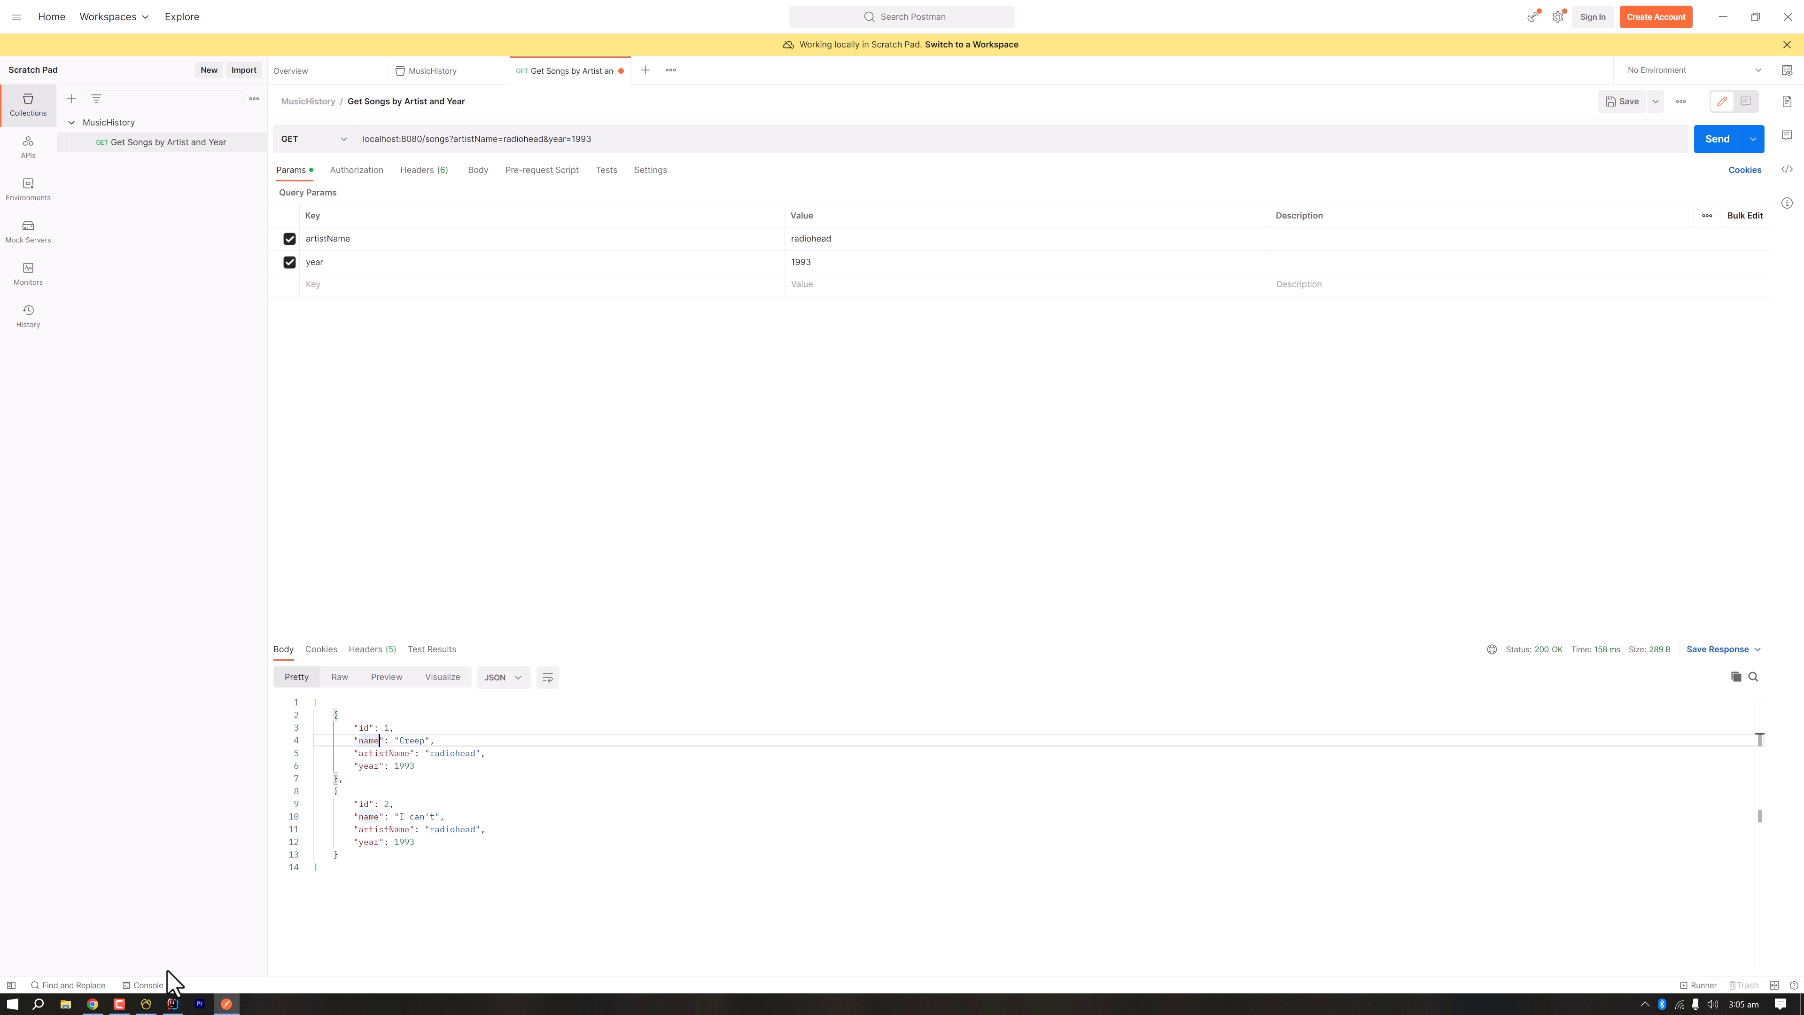
Step: Walk from the Postman response through SongRepository and SongService back to MusicHistoryController
left_click(170, 1004)
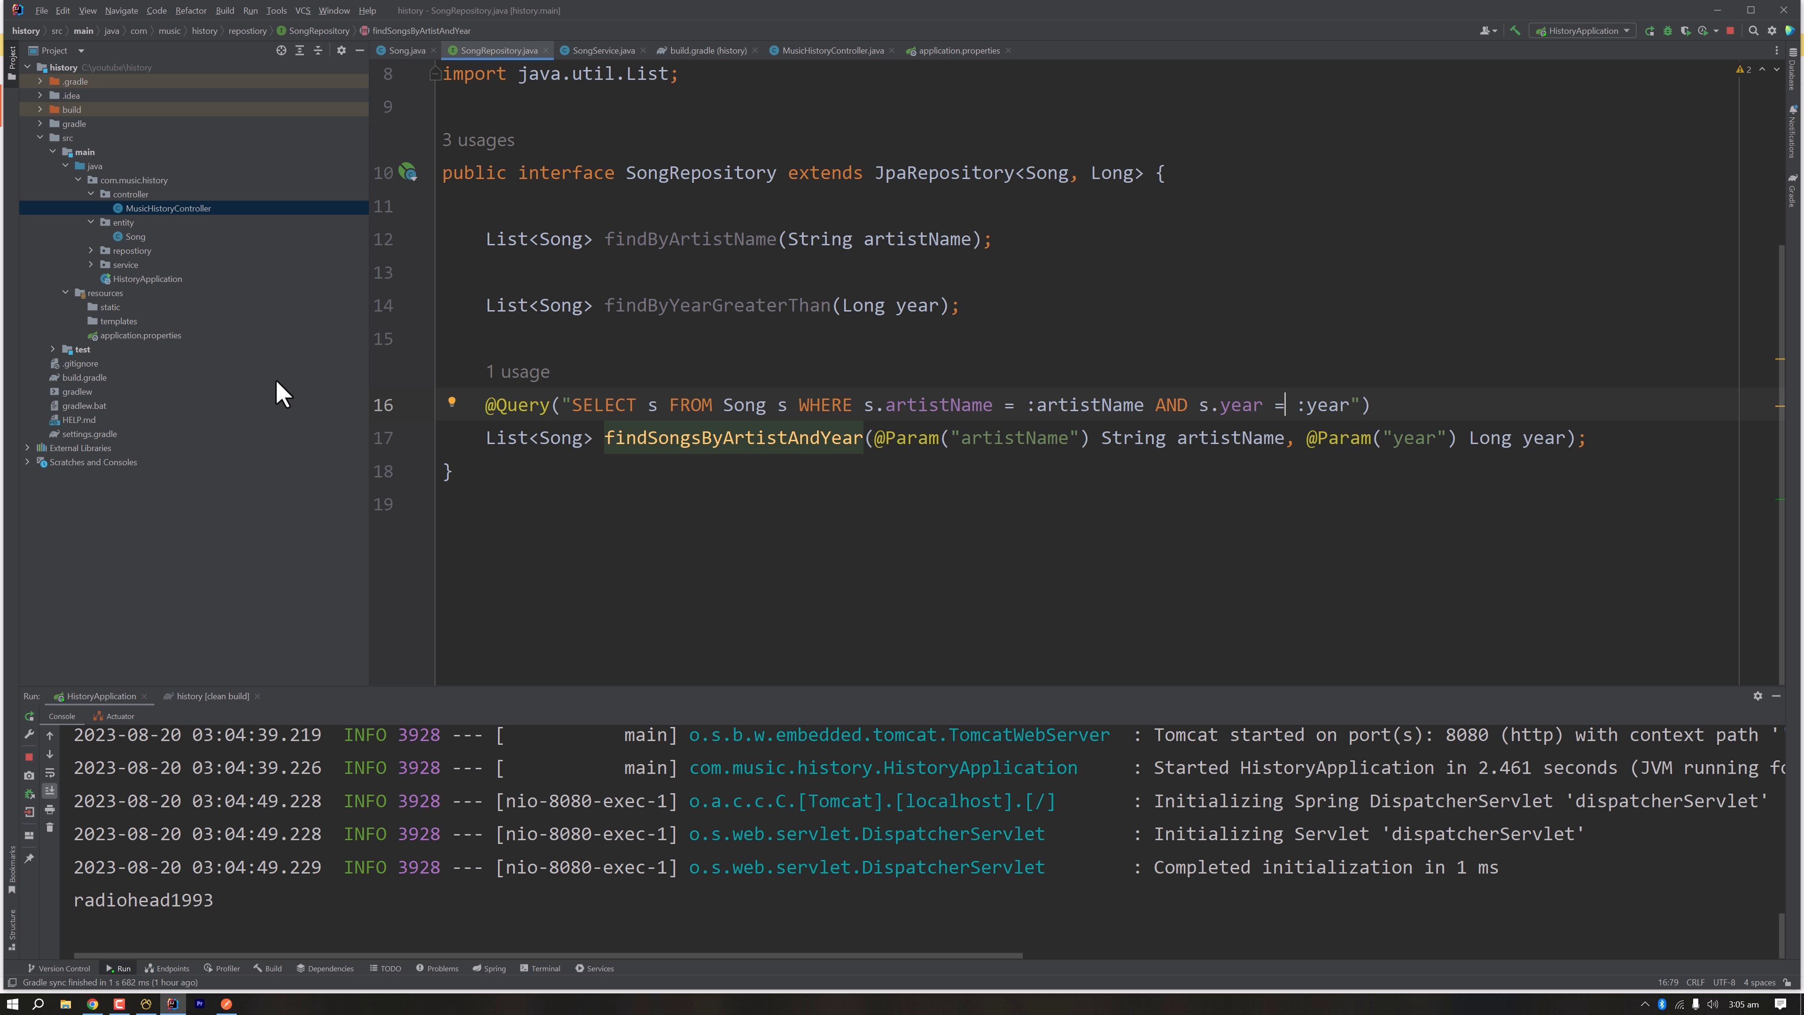
left_click(829, 51)
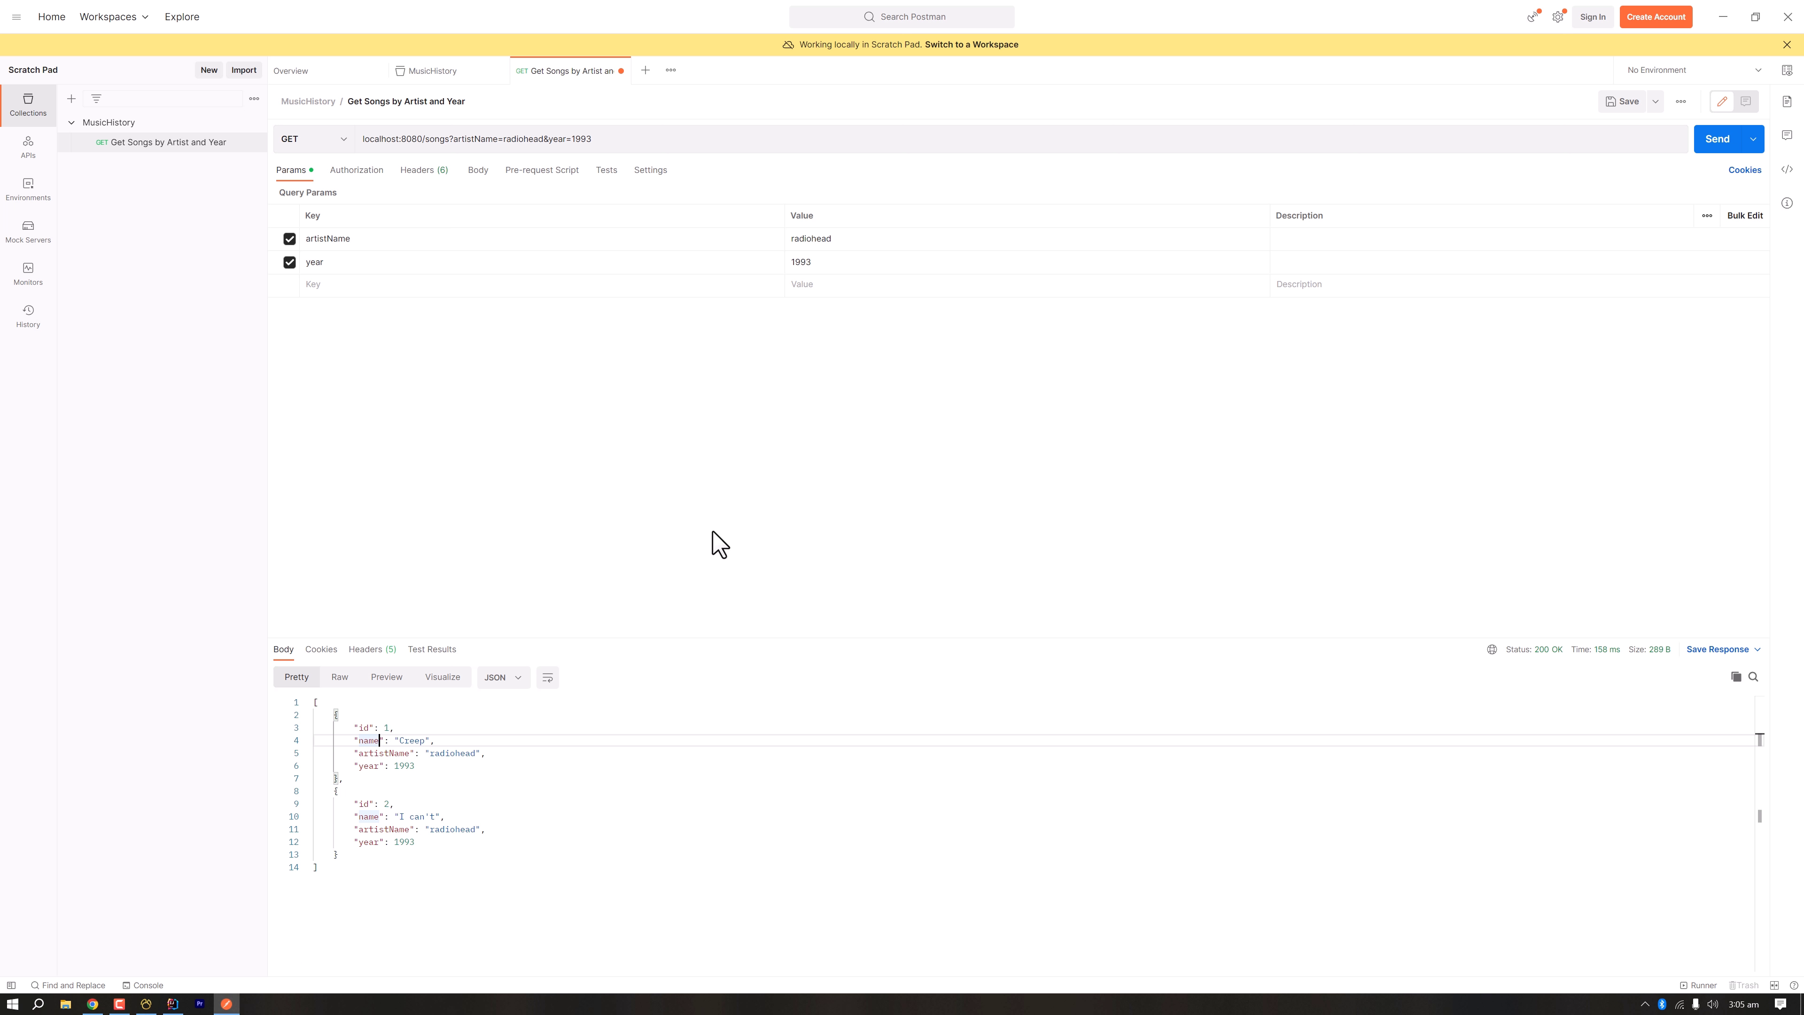
double_click(518, 138)
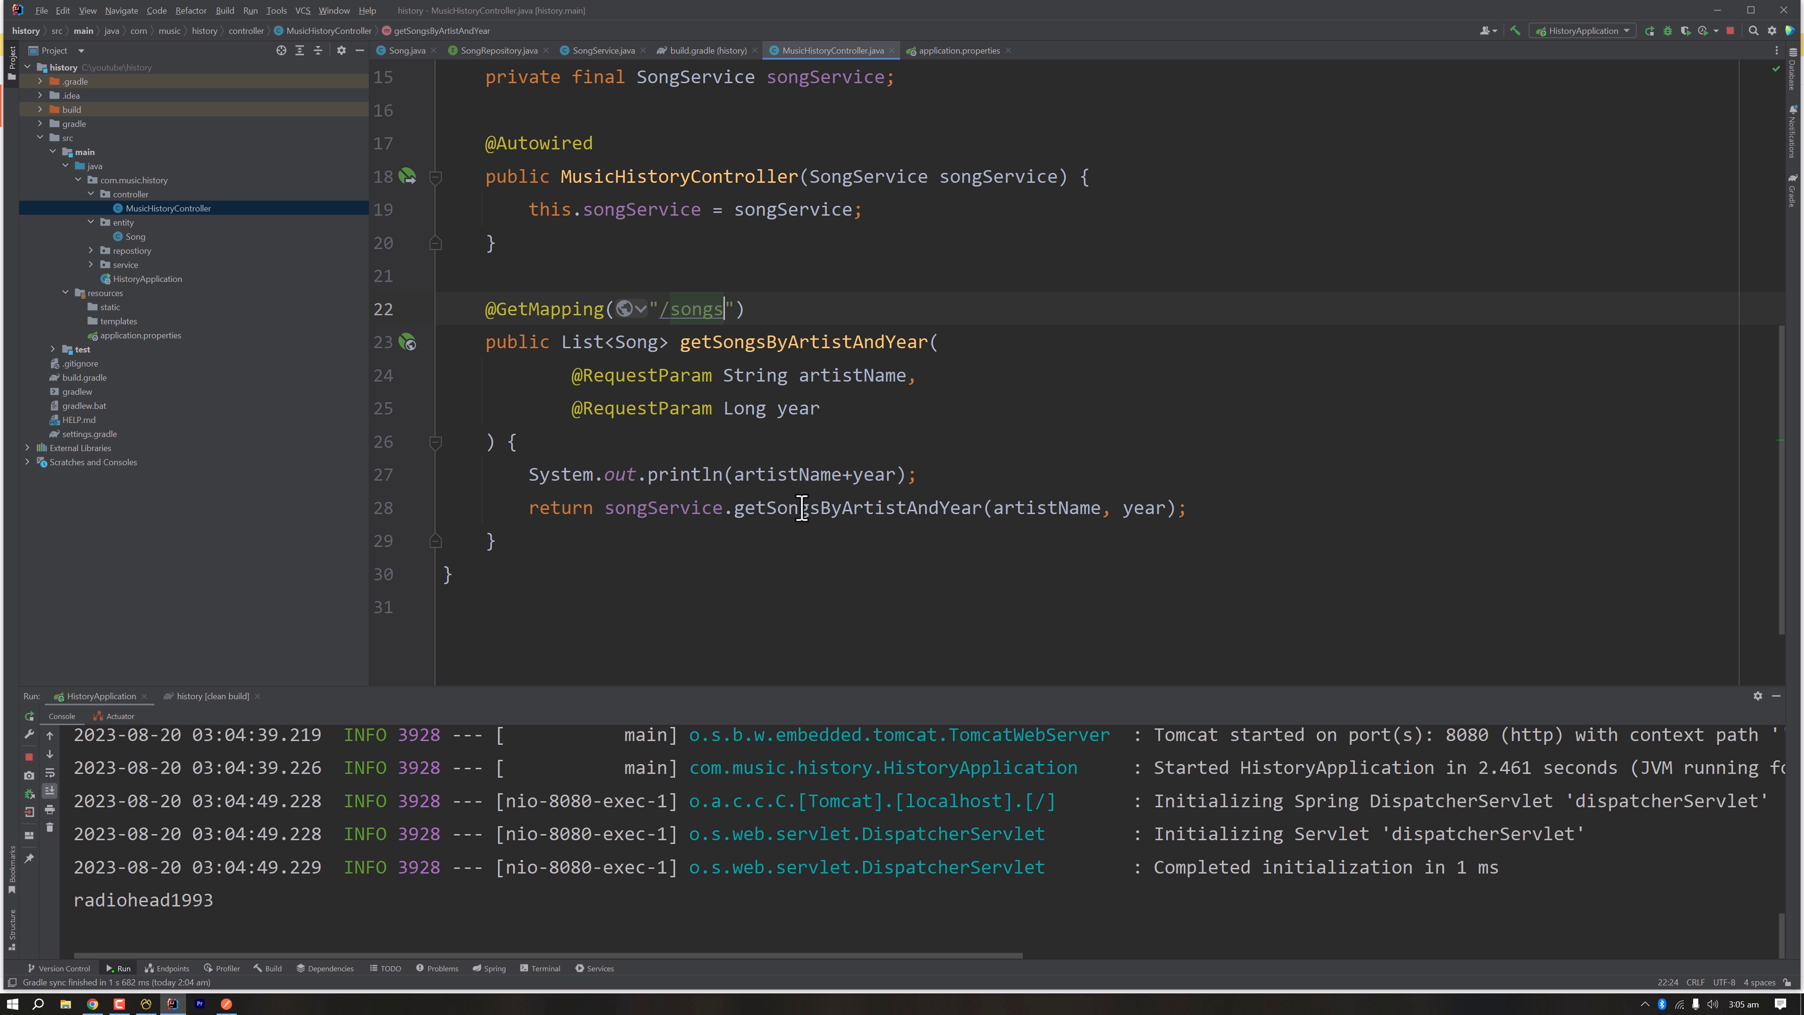
mouse_move(858, 508)
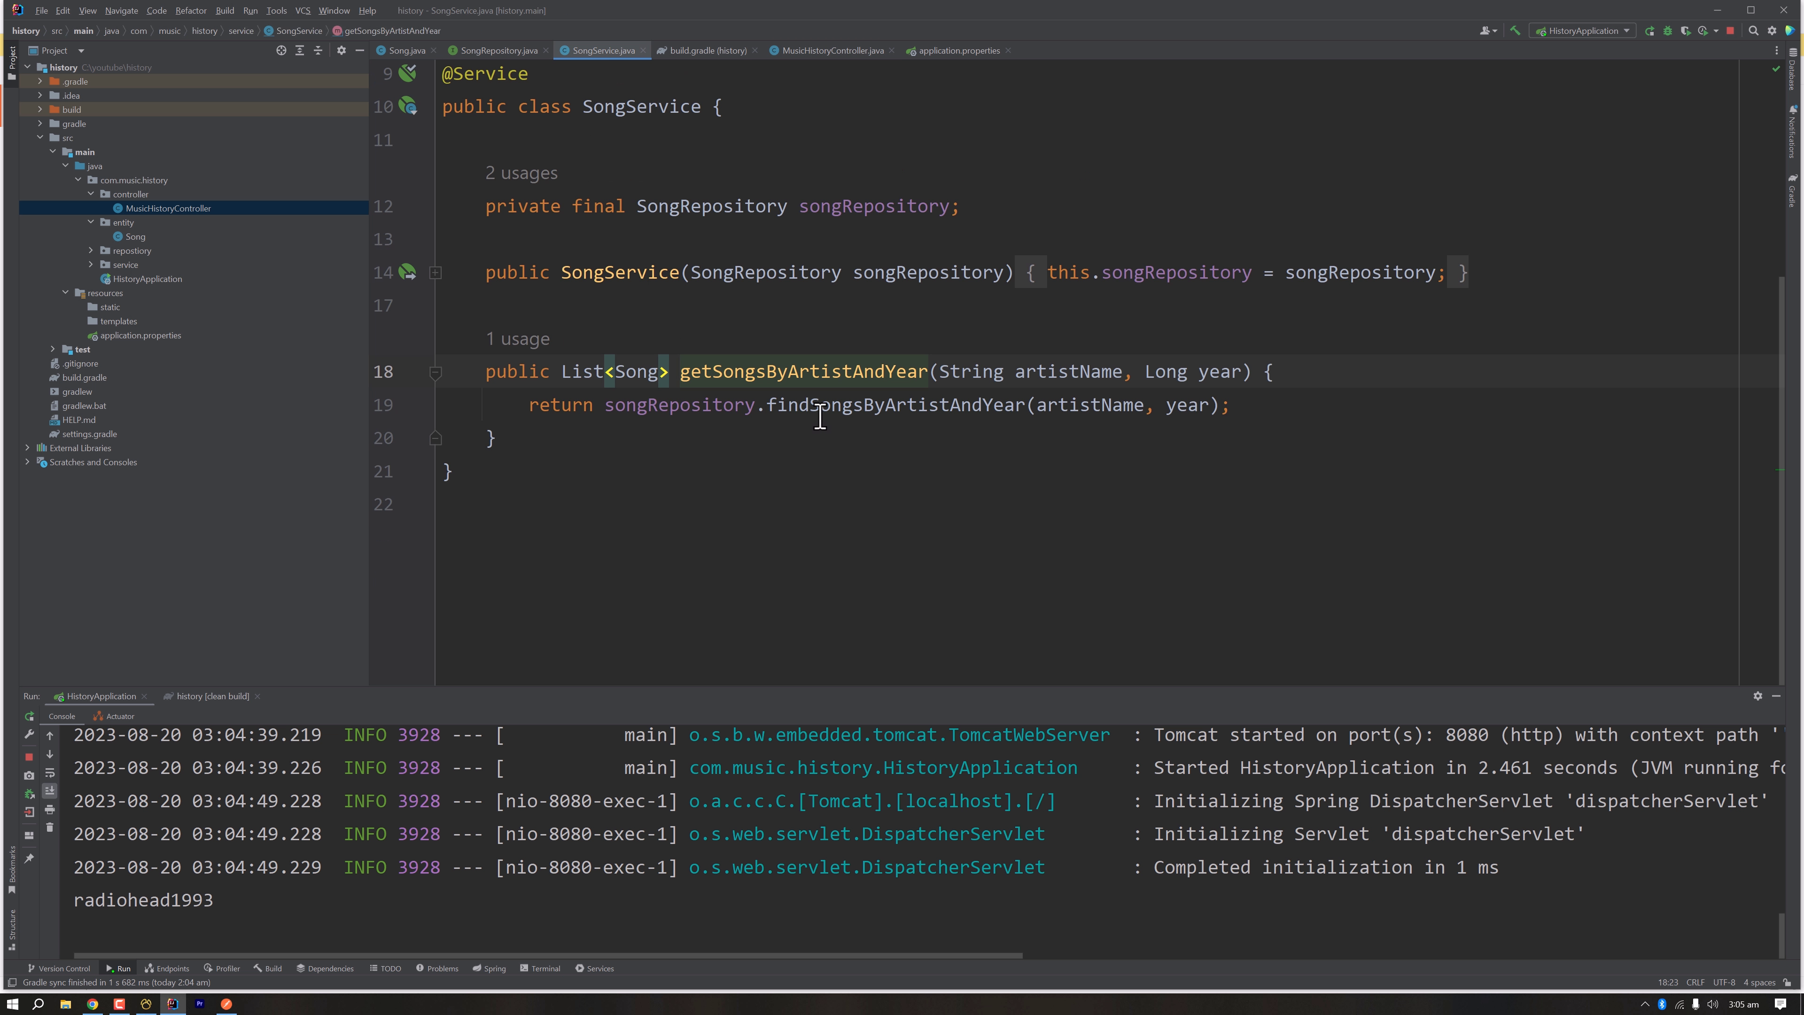
left_click(496, 50)
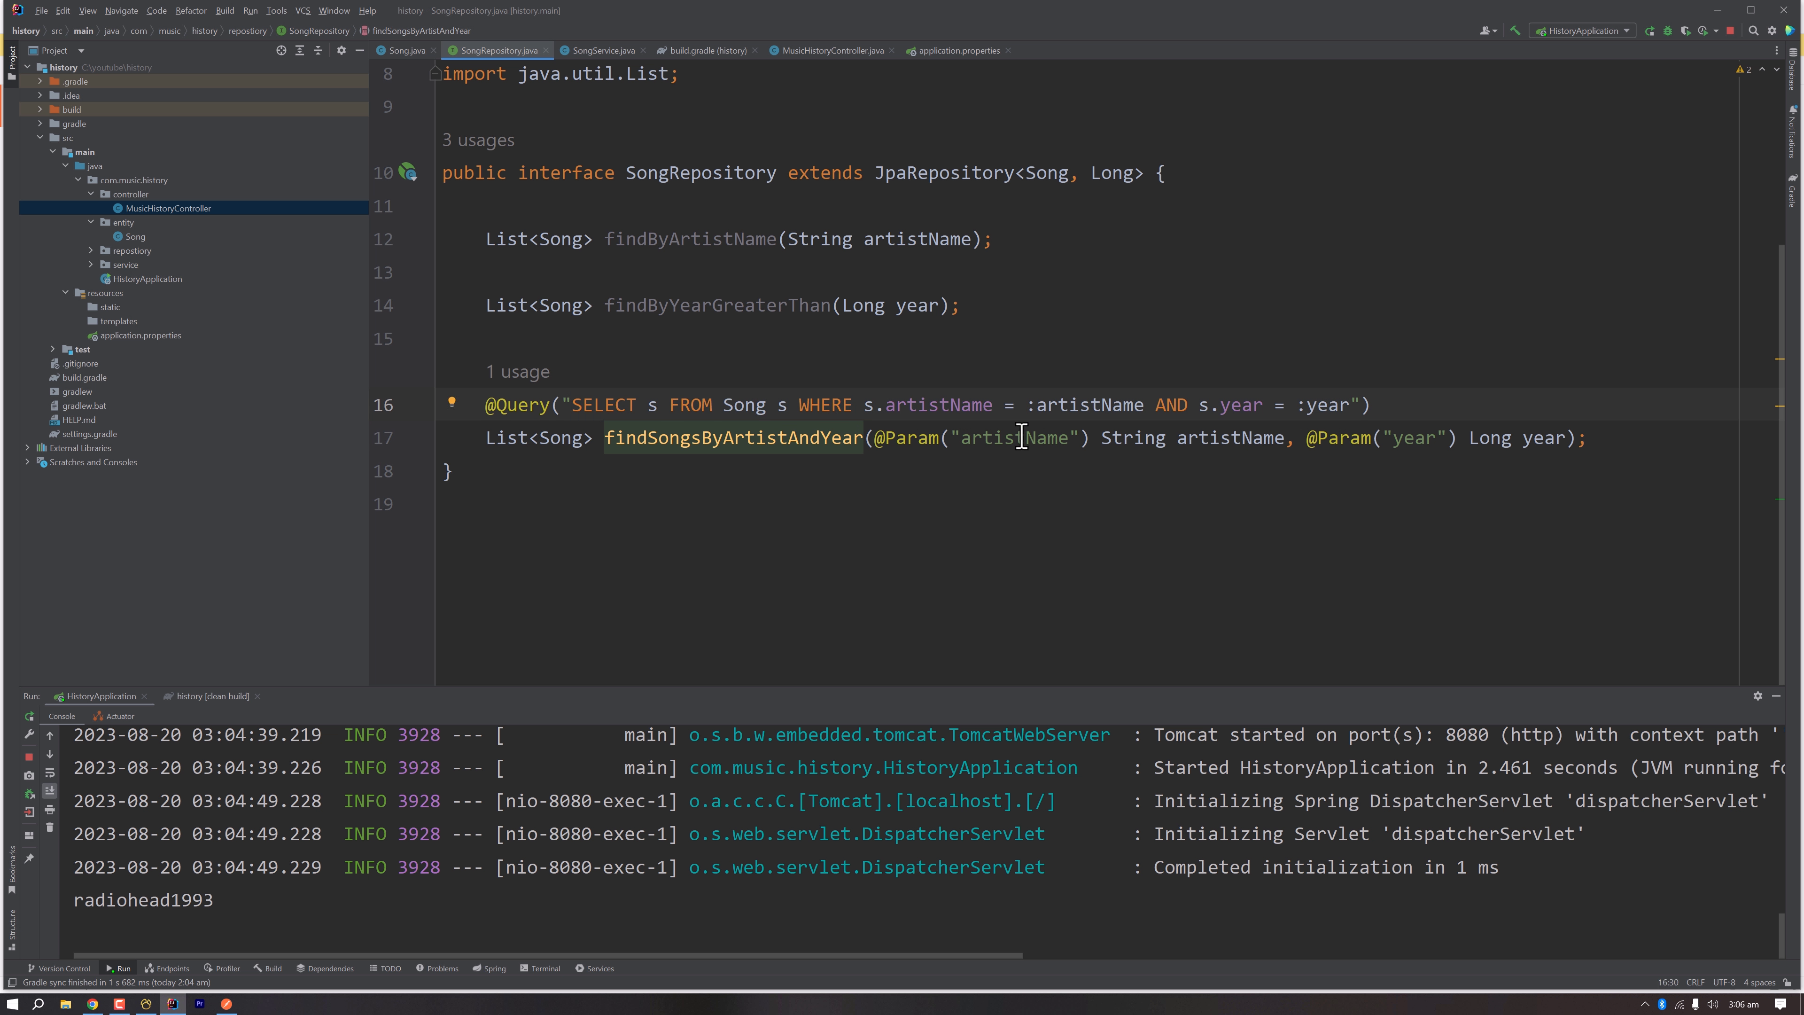
mouse_move(548, 447)
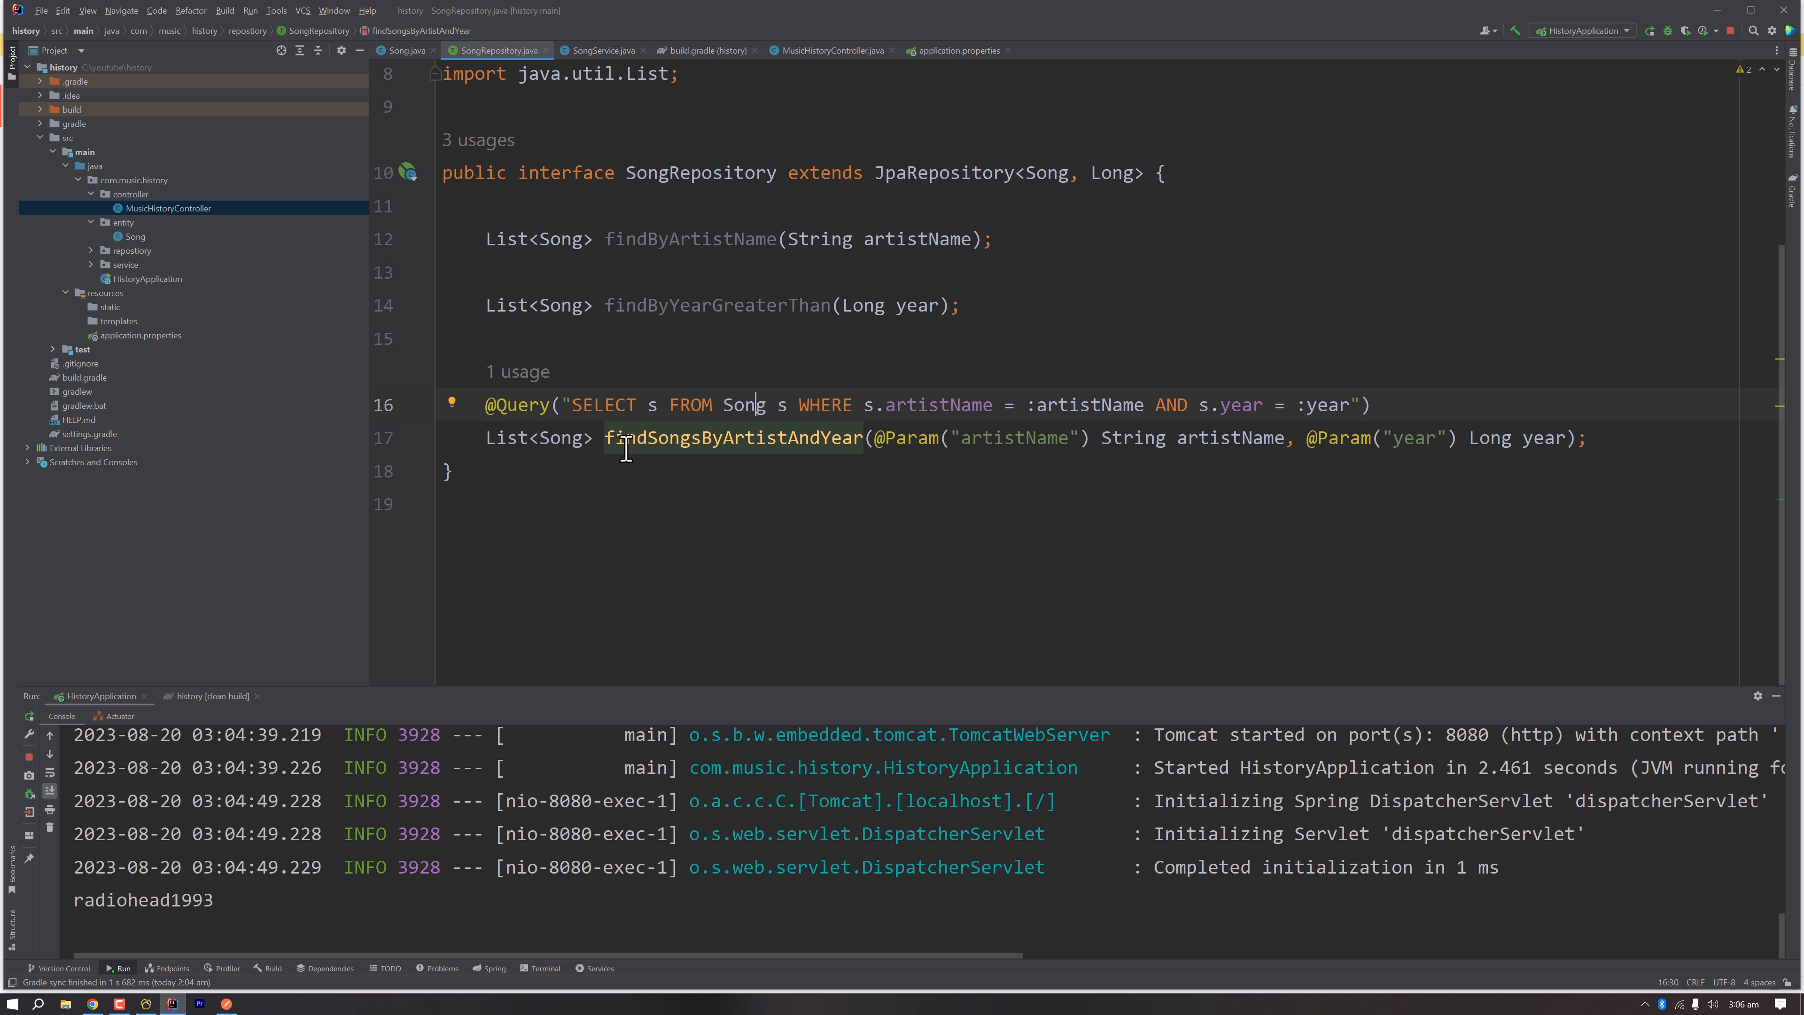
mouse_move(630, 416)
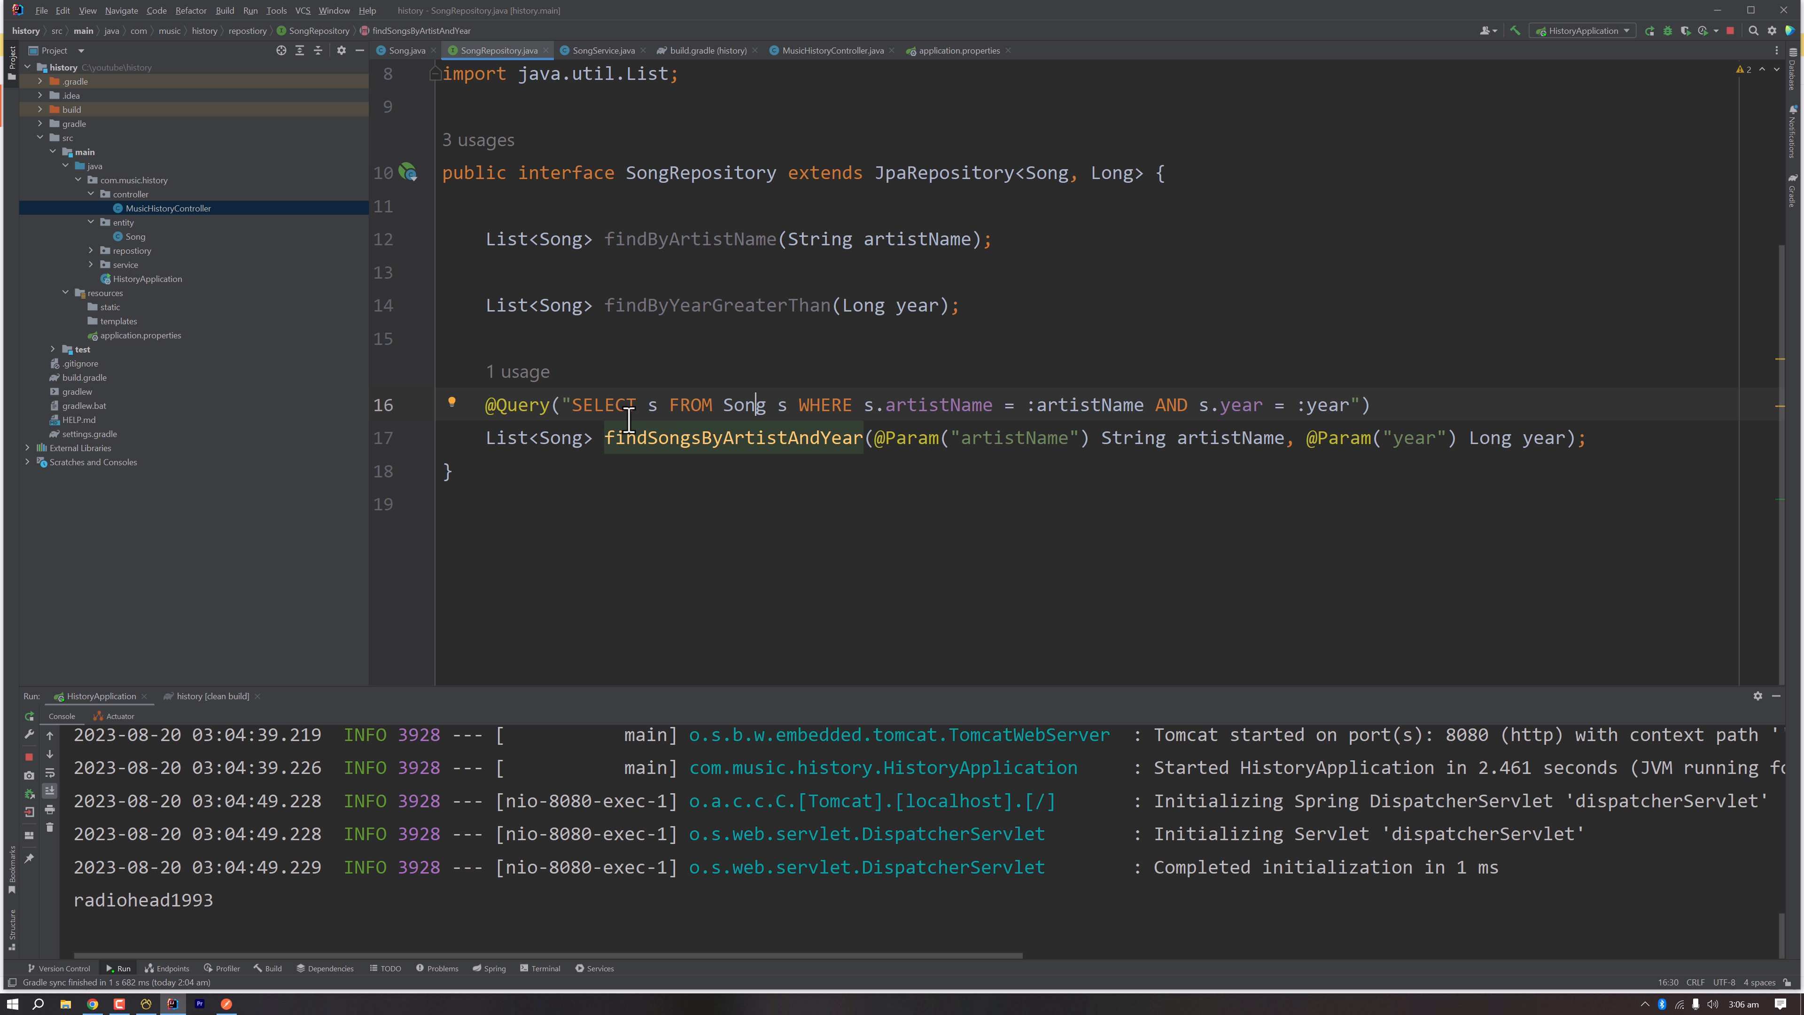
left_click(824, 50)
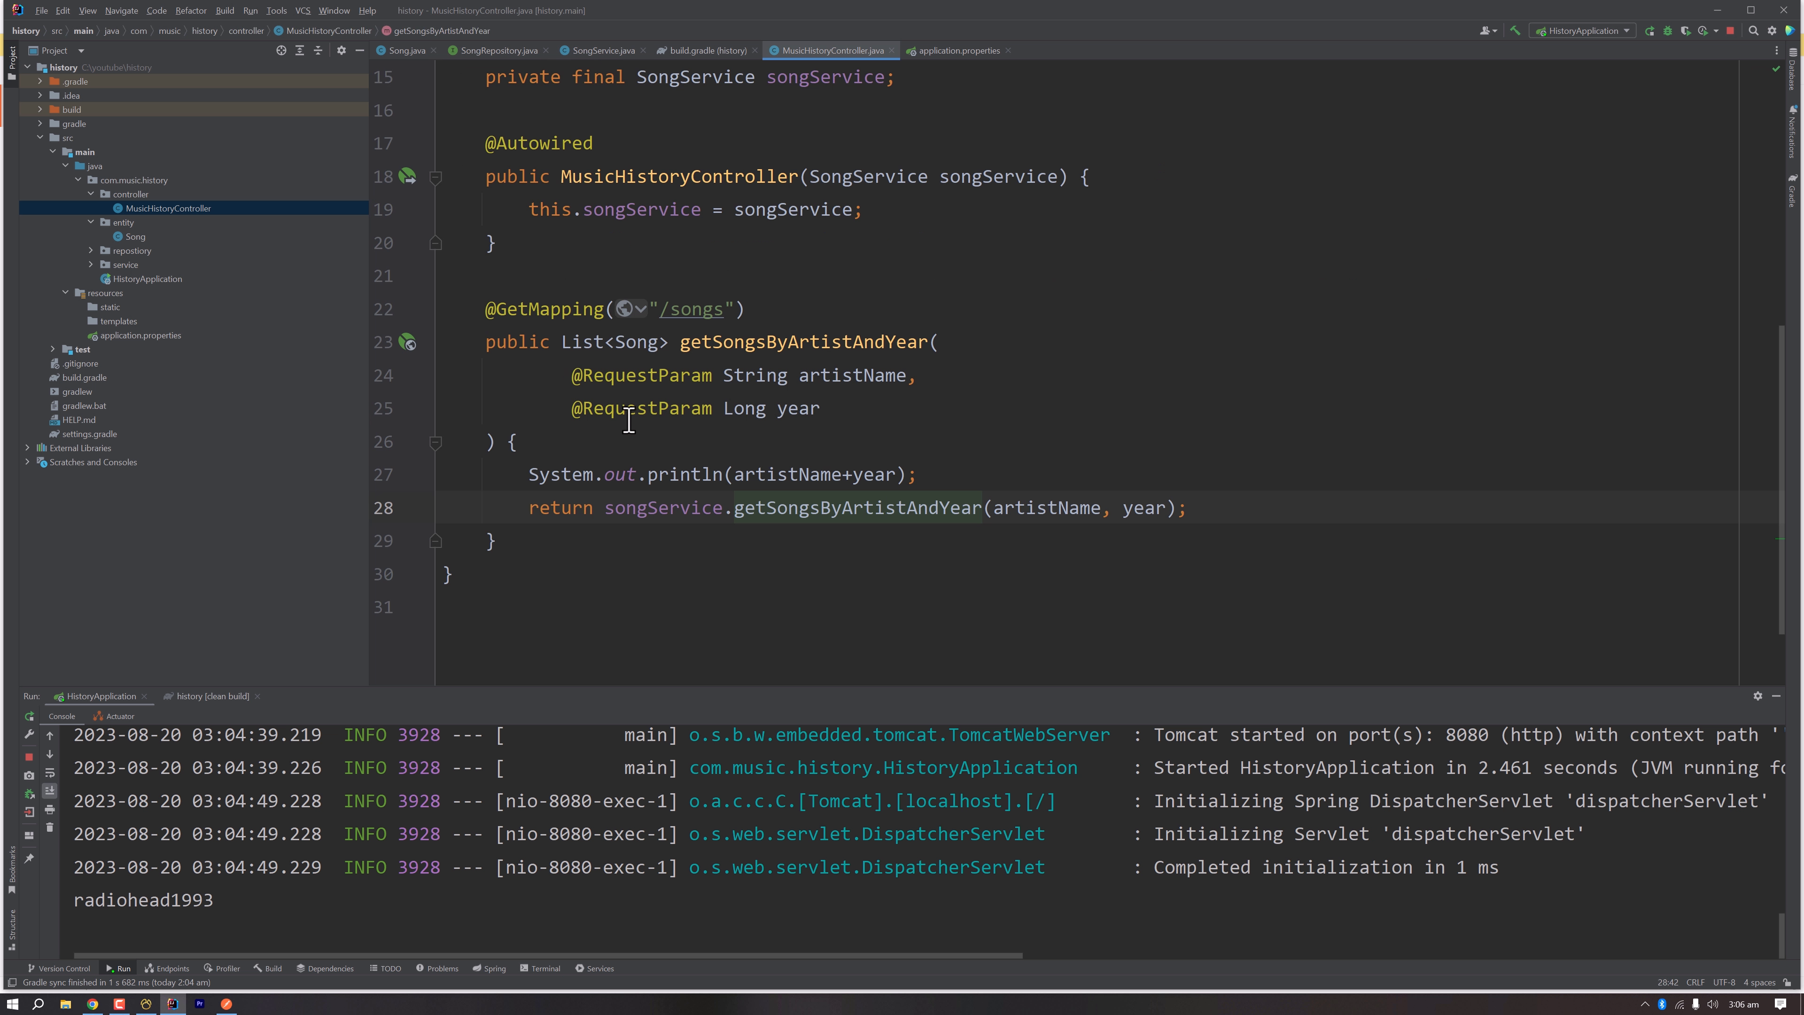
double_click(618, 342)
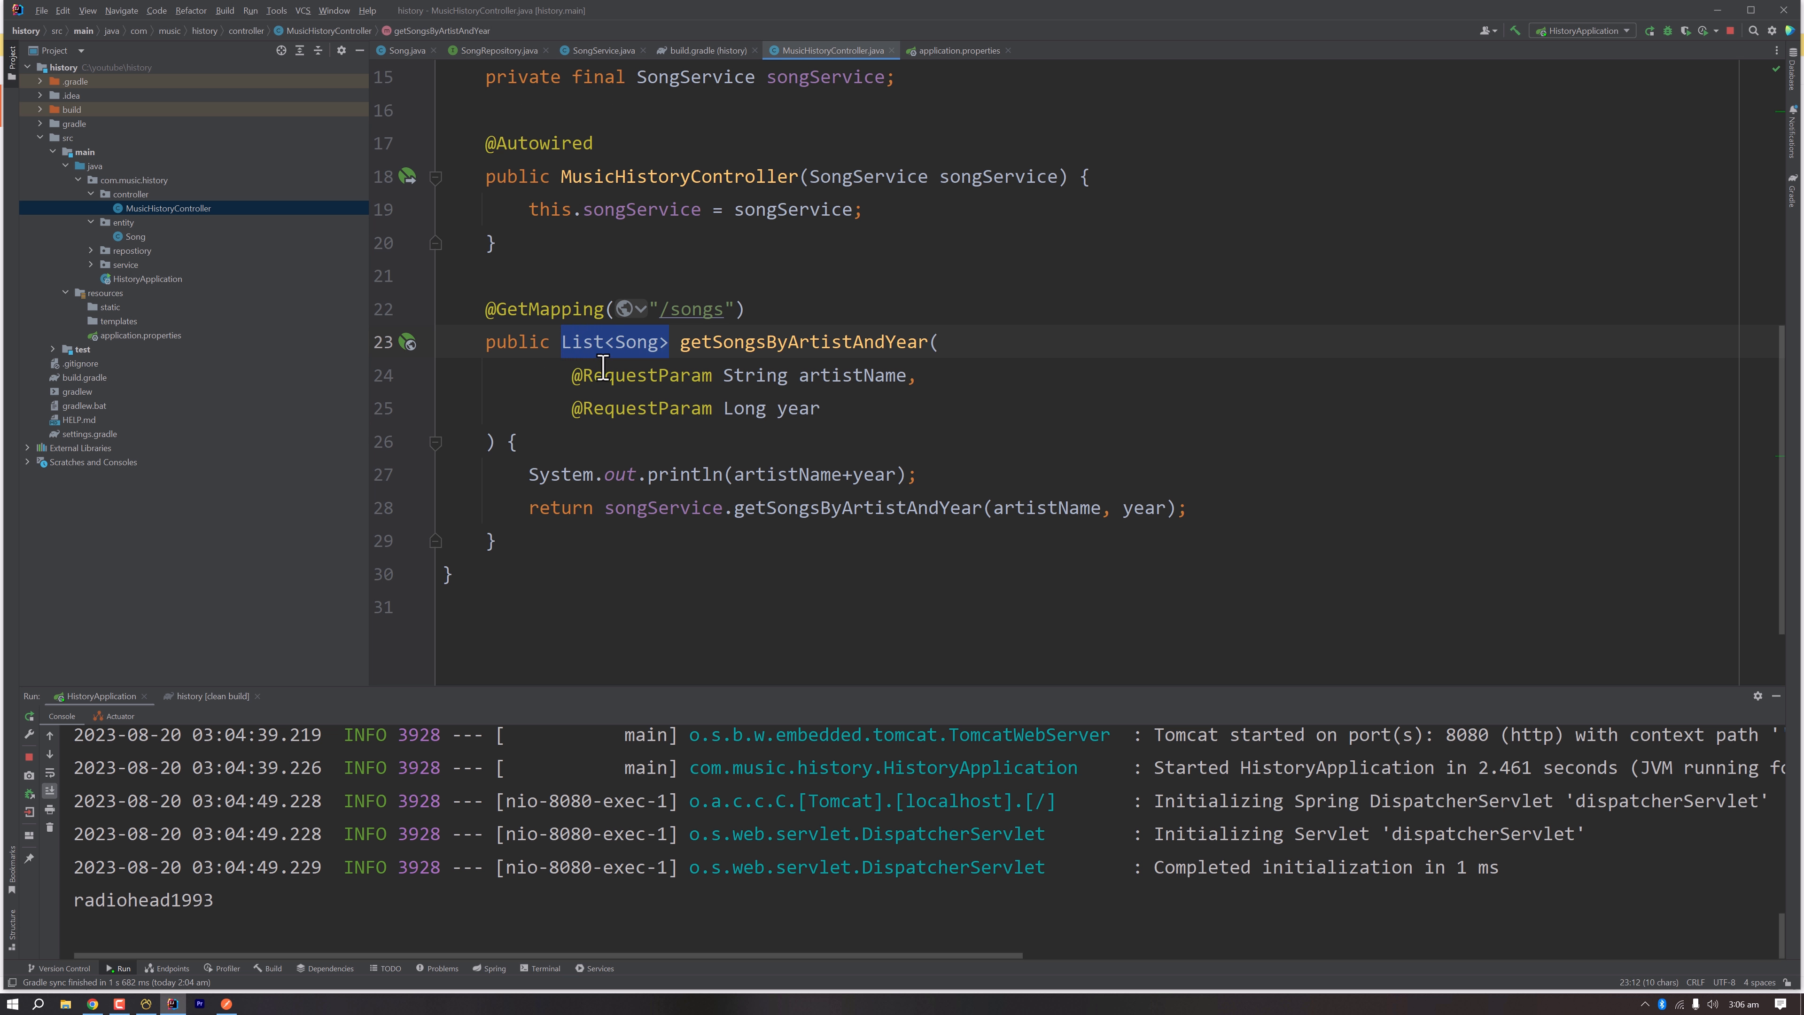
mouse_move(565, 345)
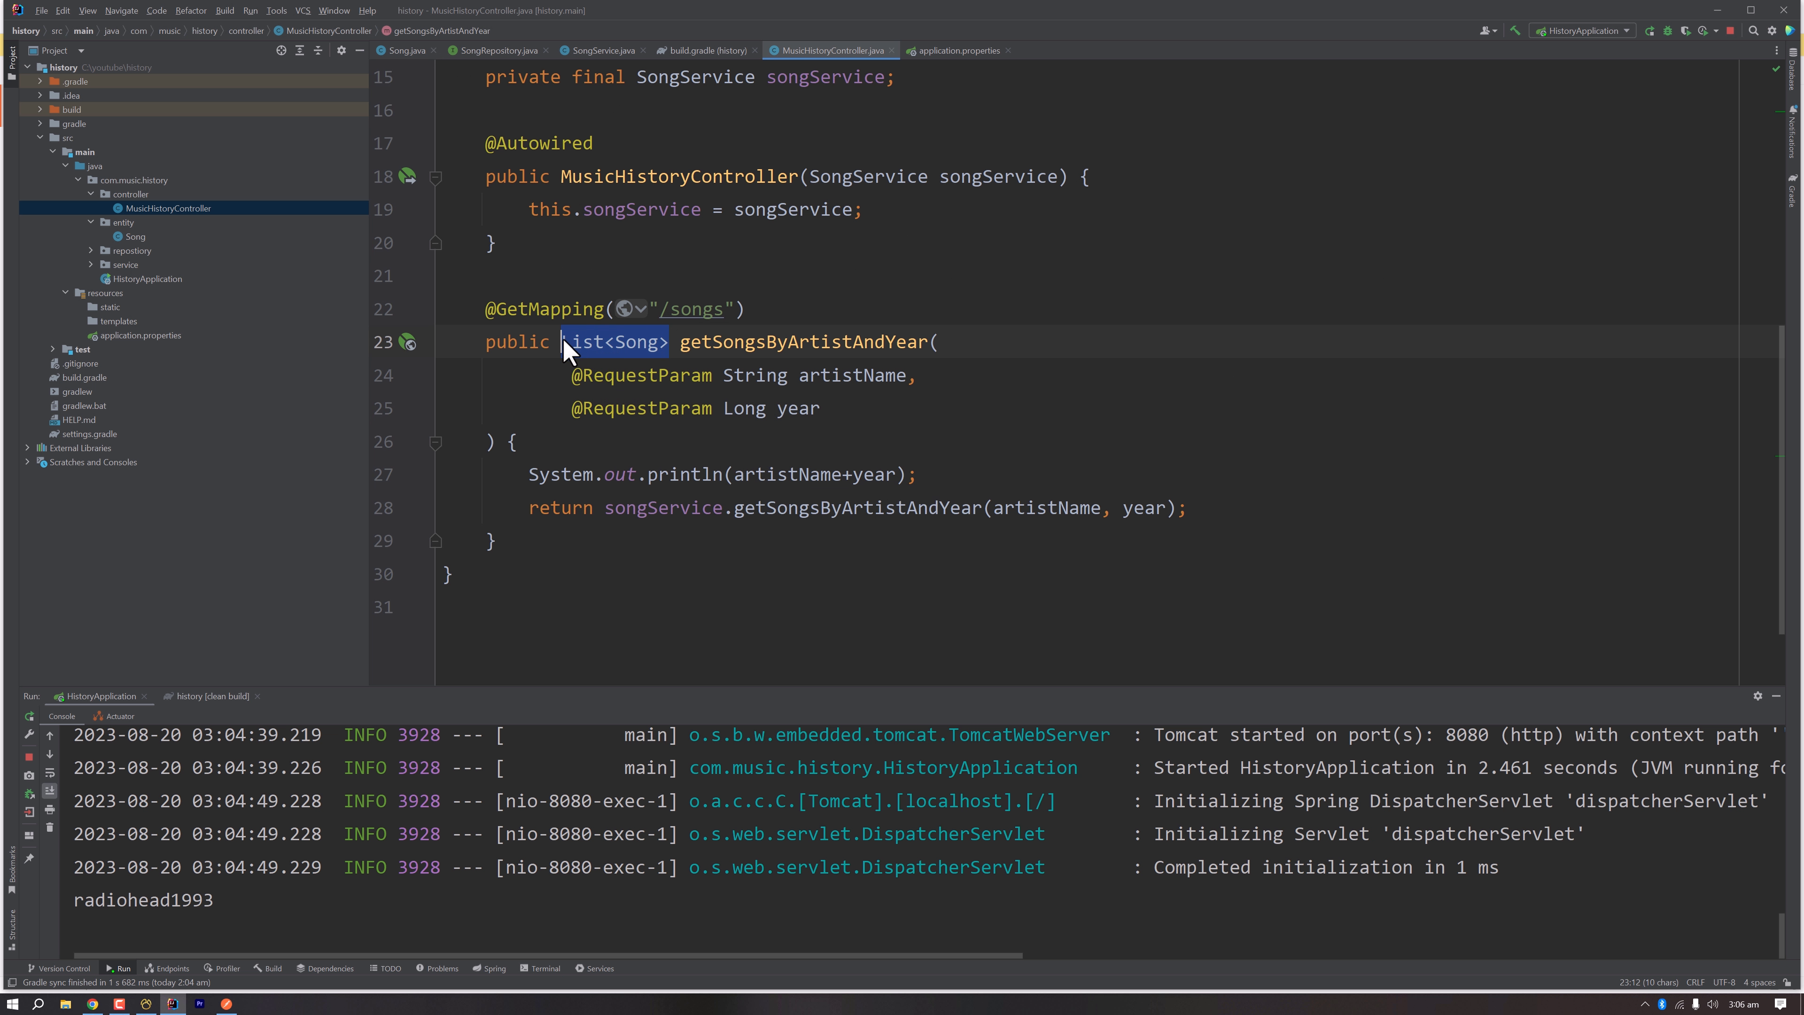
mouse_move(610, 342)
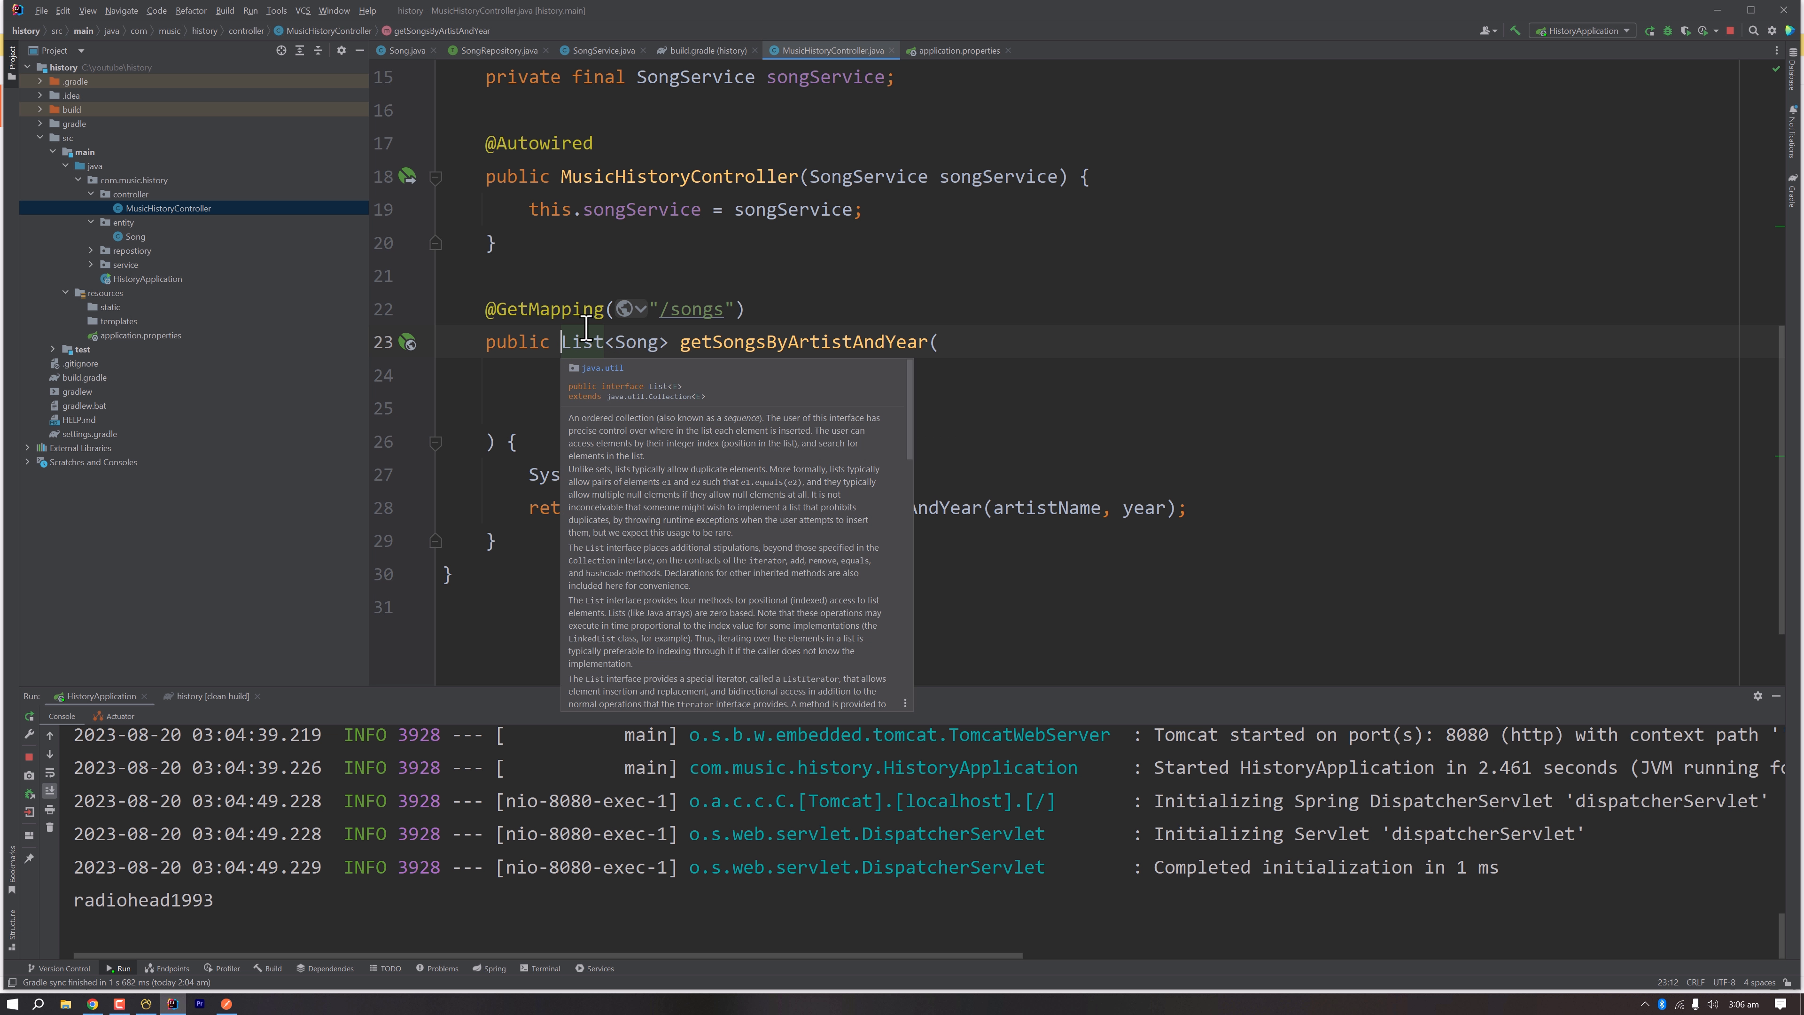
key("Escape")
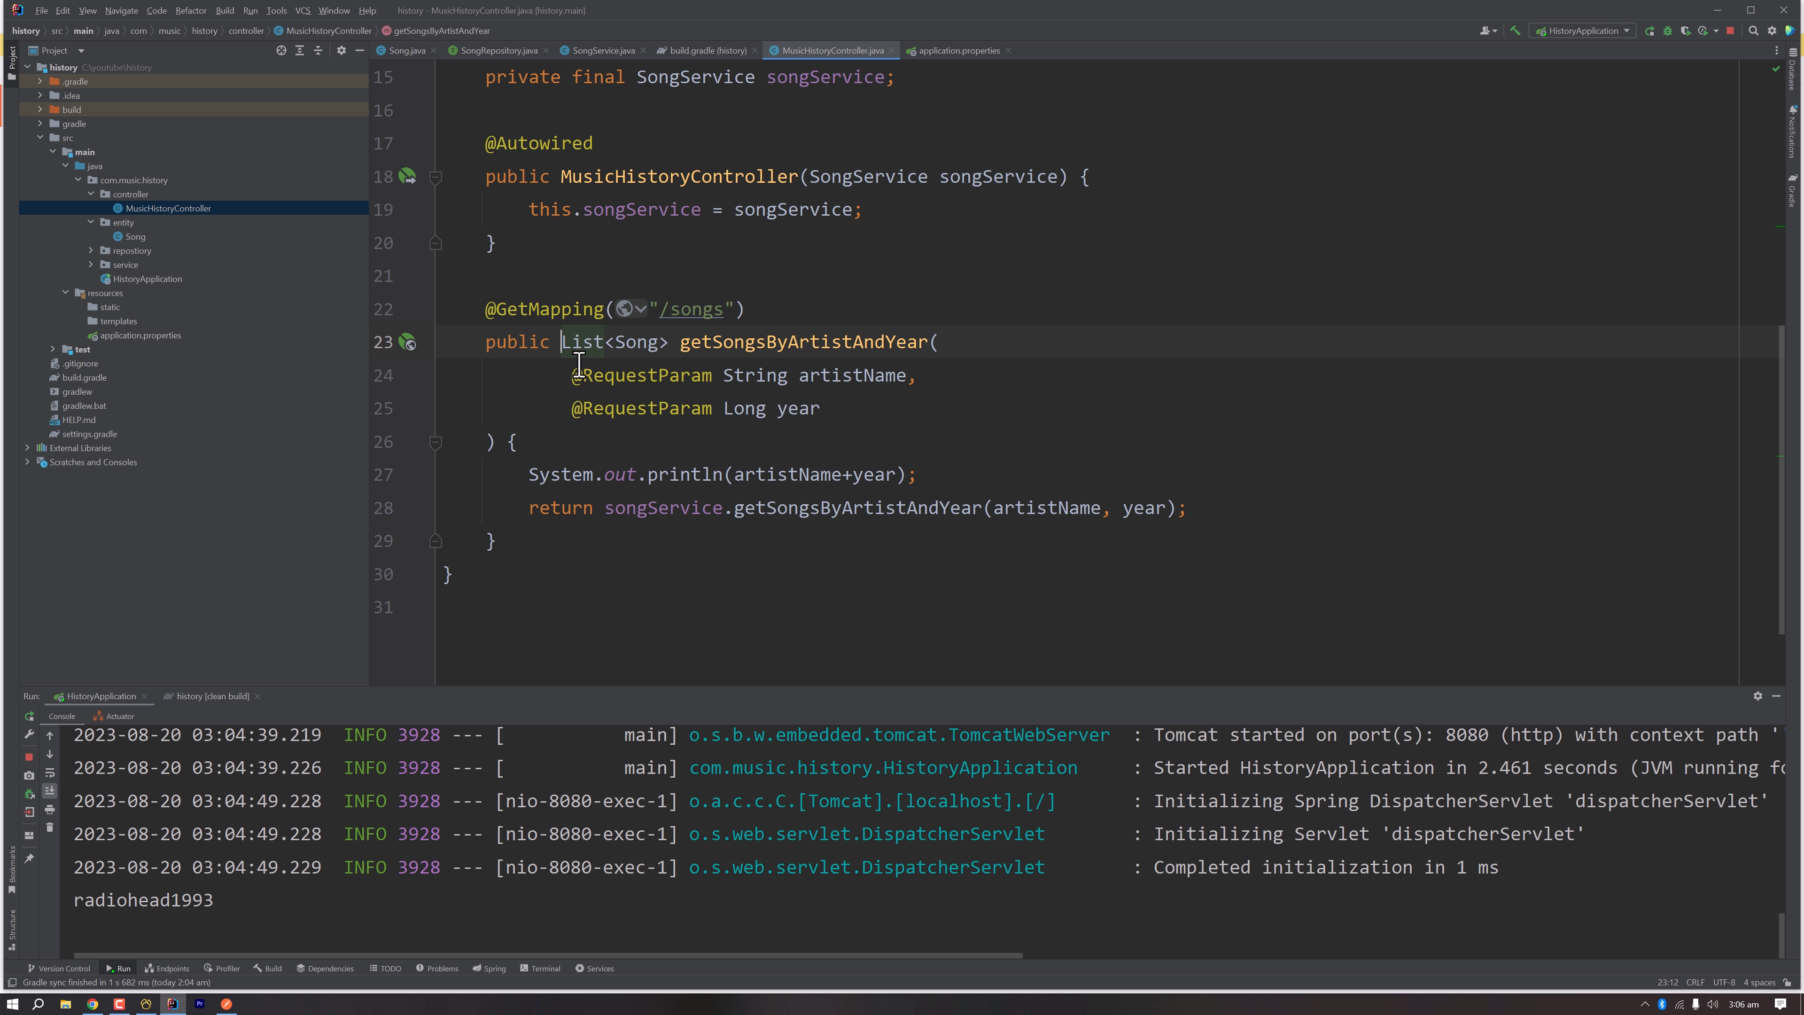
scroll("up", 3)
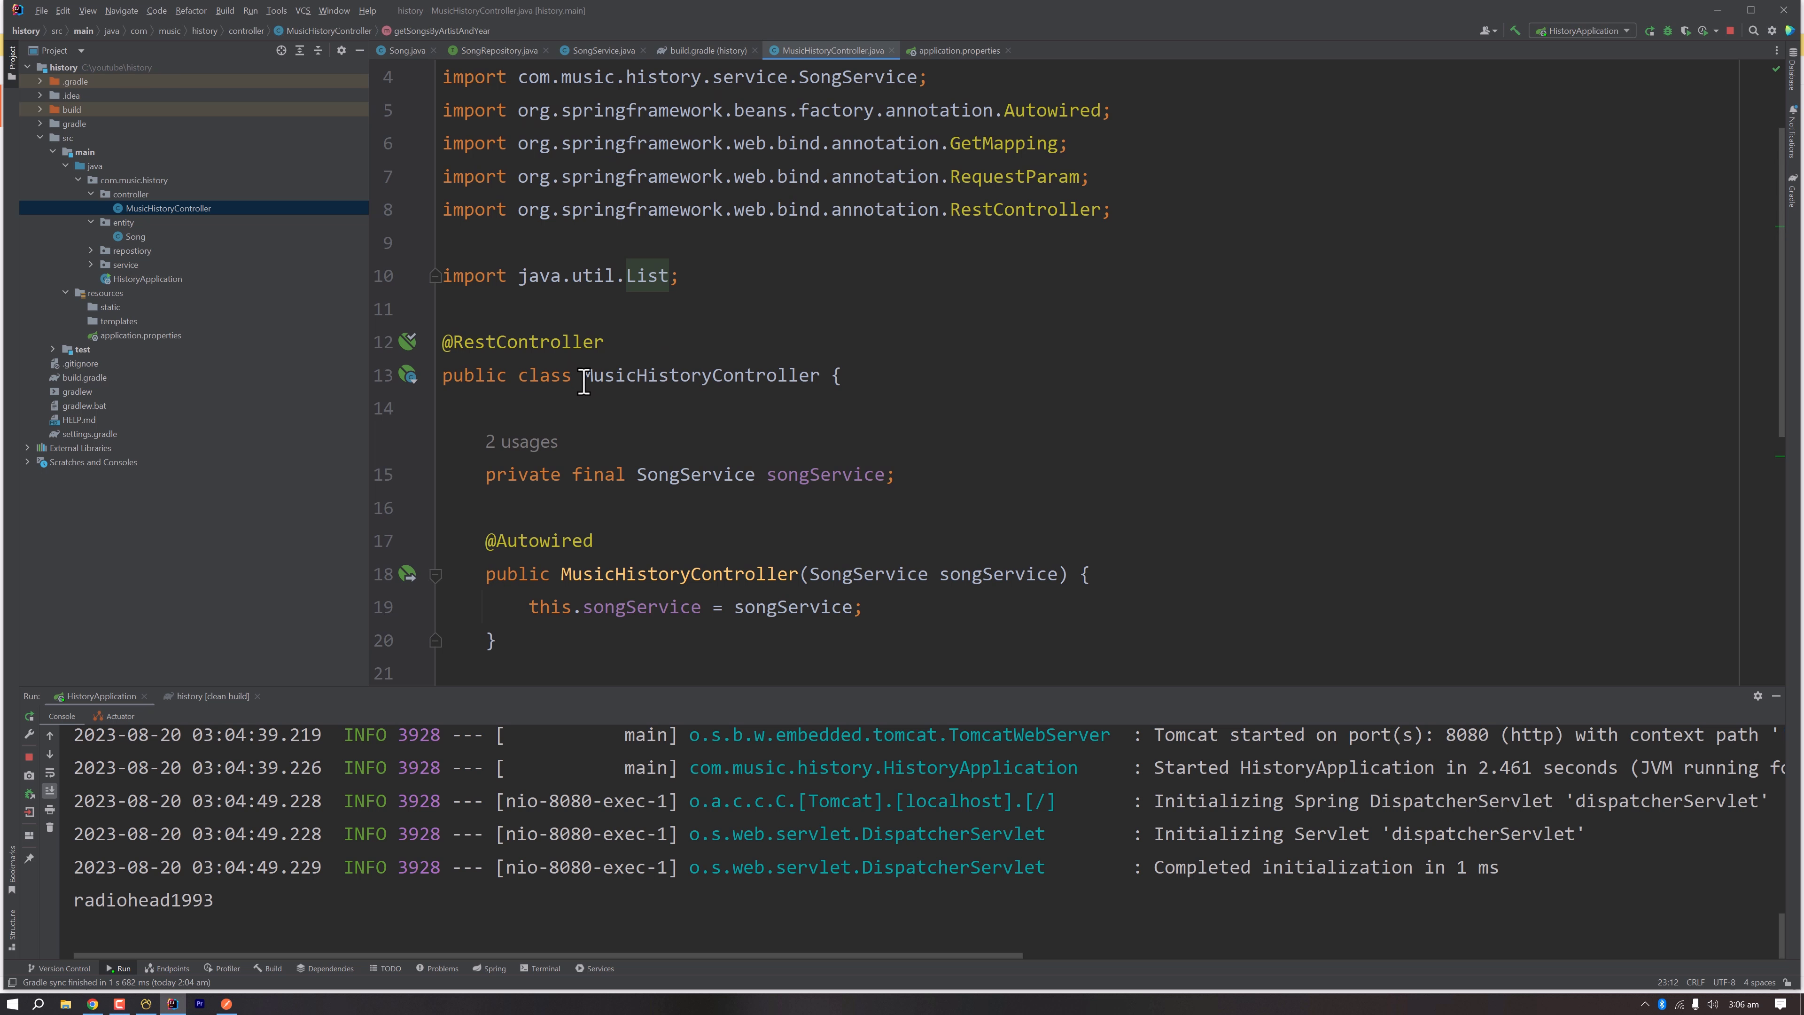
left_click(604, 342)
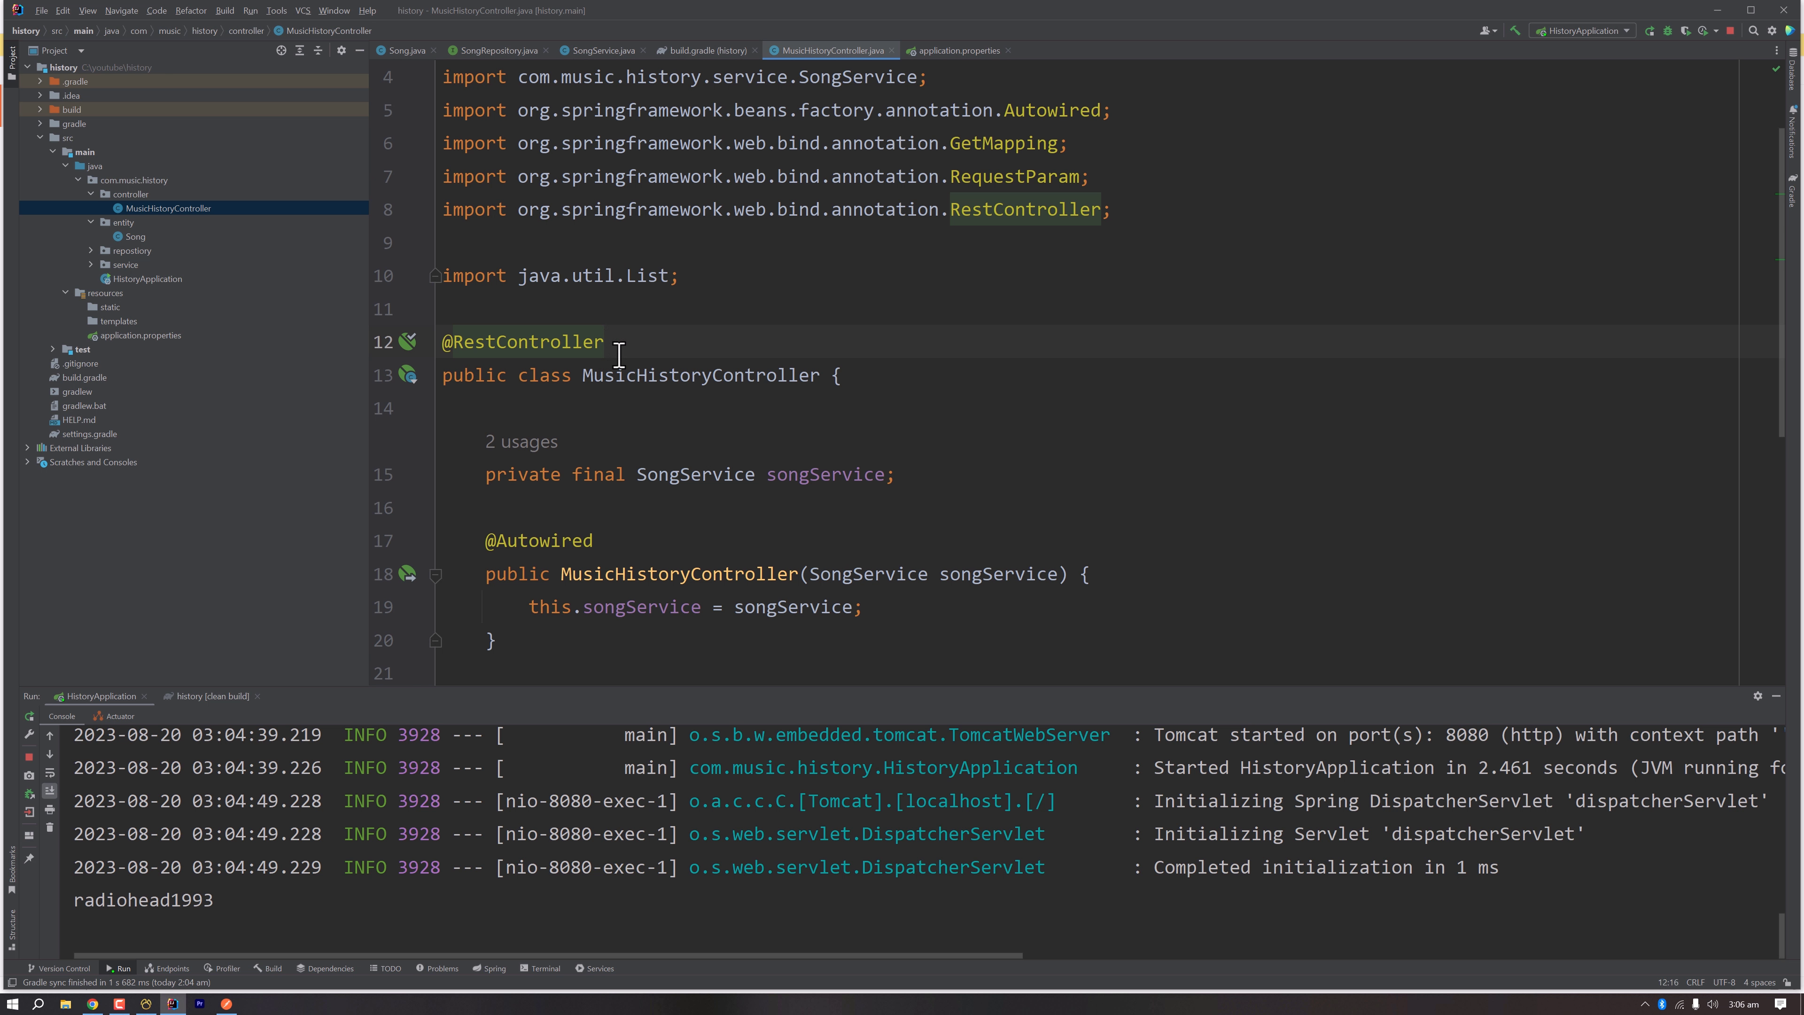
mouse_move(610, 359)
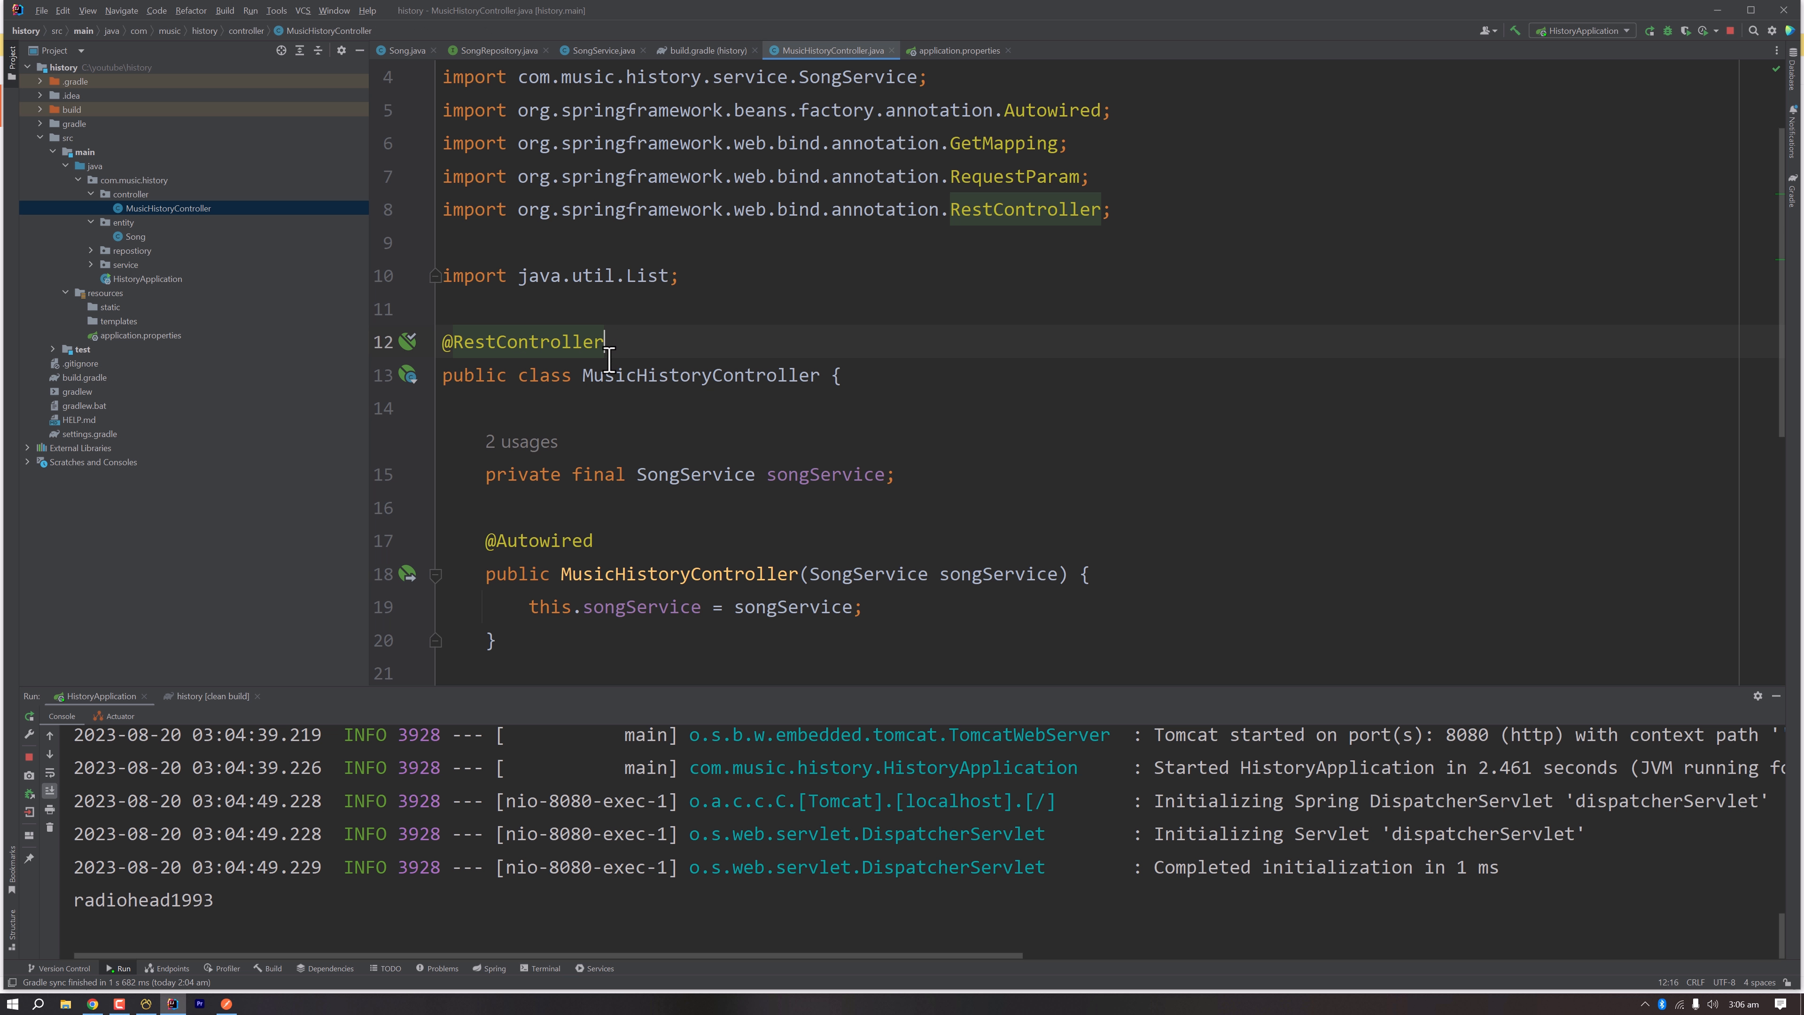
mouse_move(610, 375)
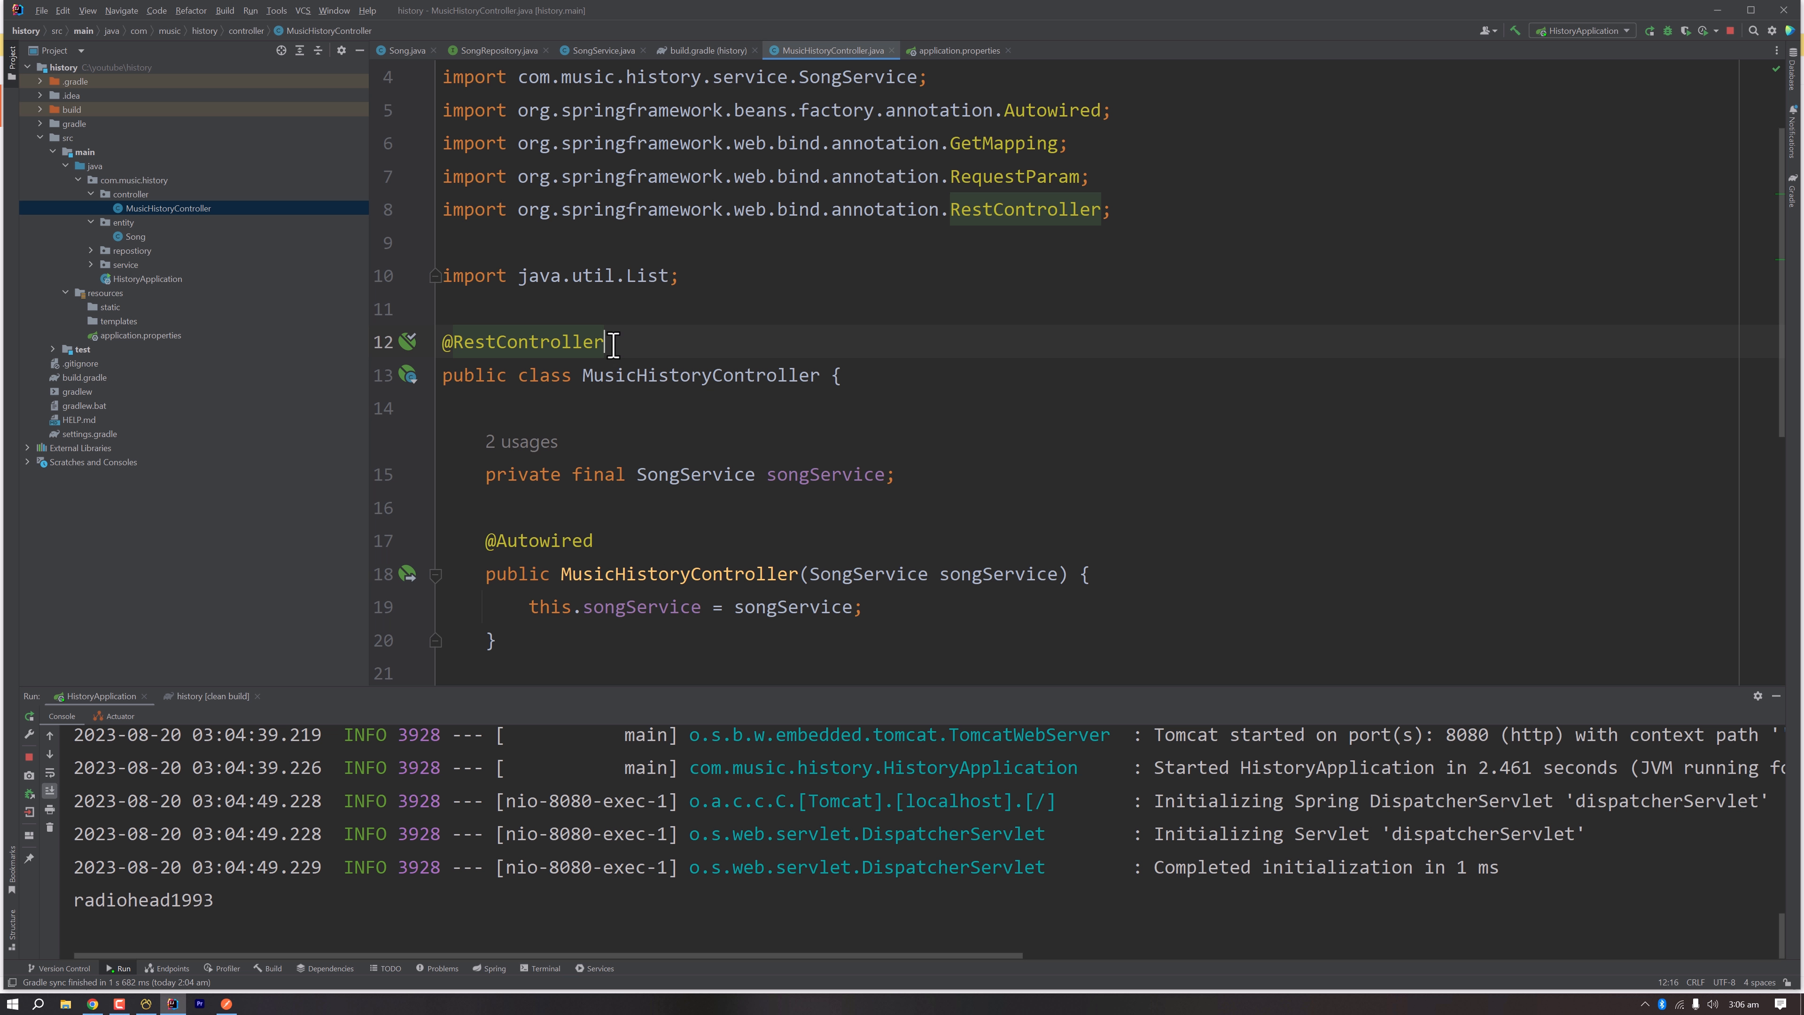
mouse_move(614, 560)
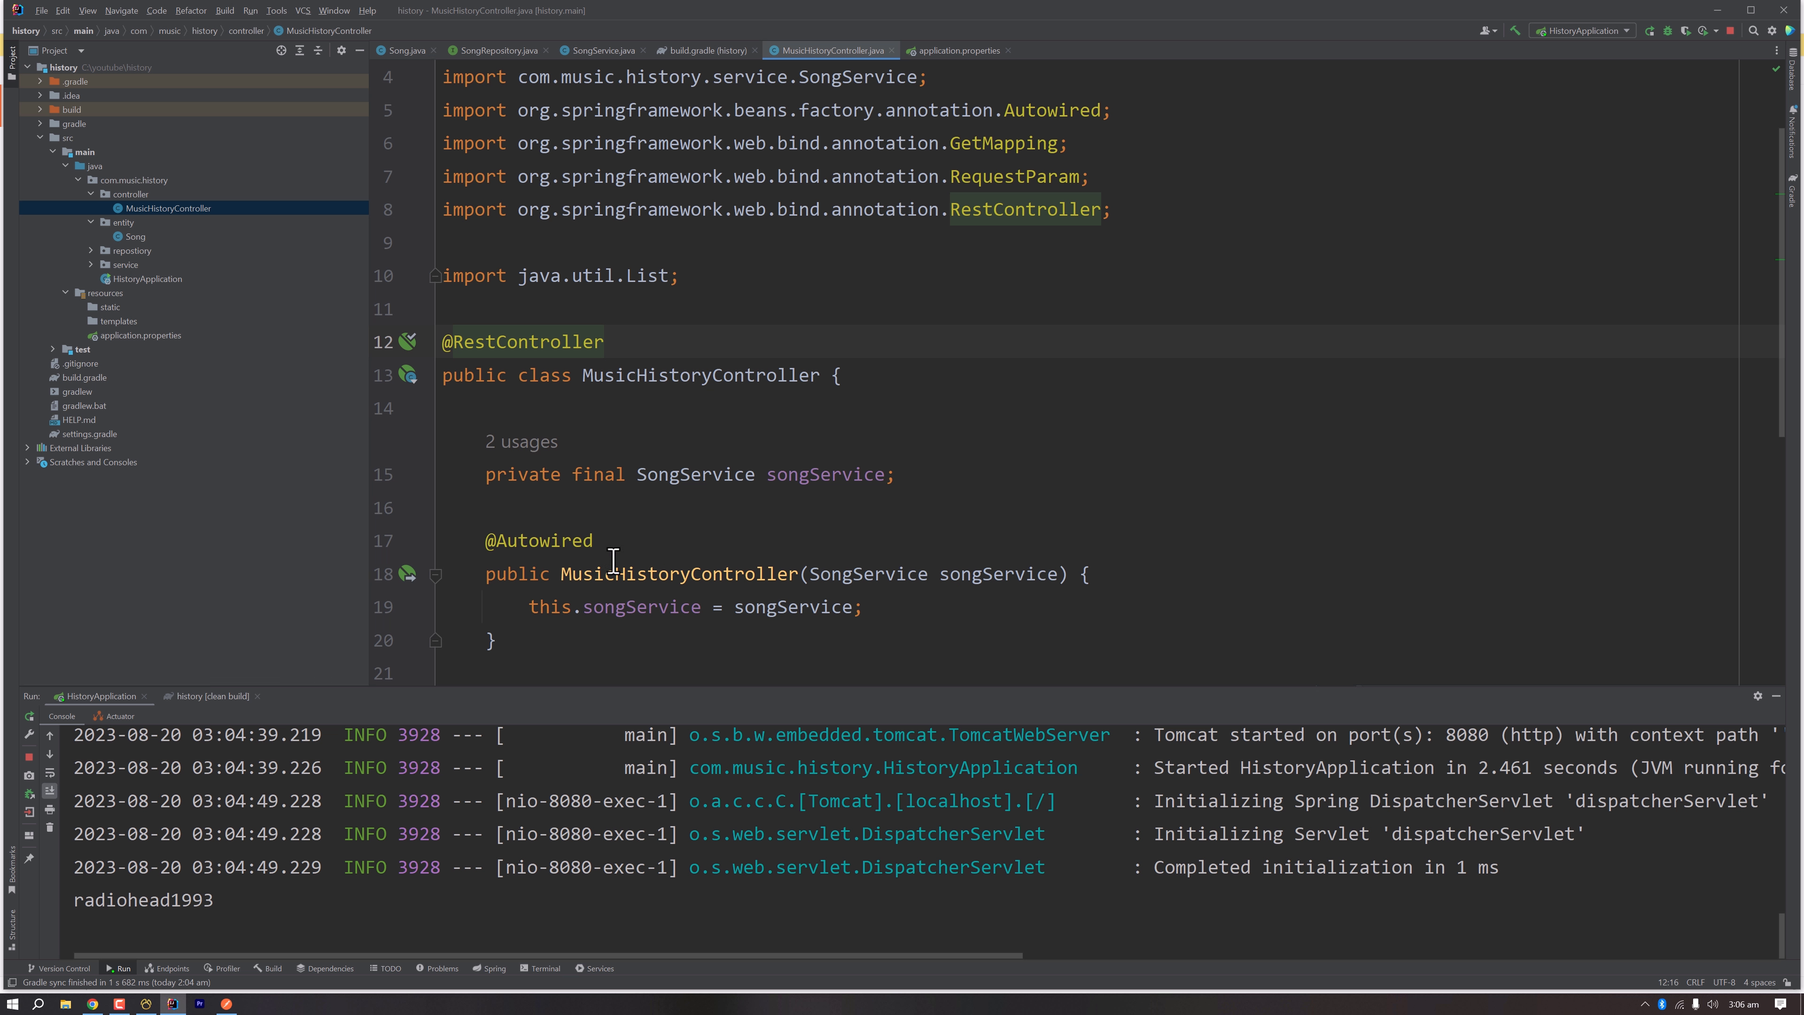
scroll("down", 3)
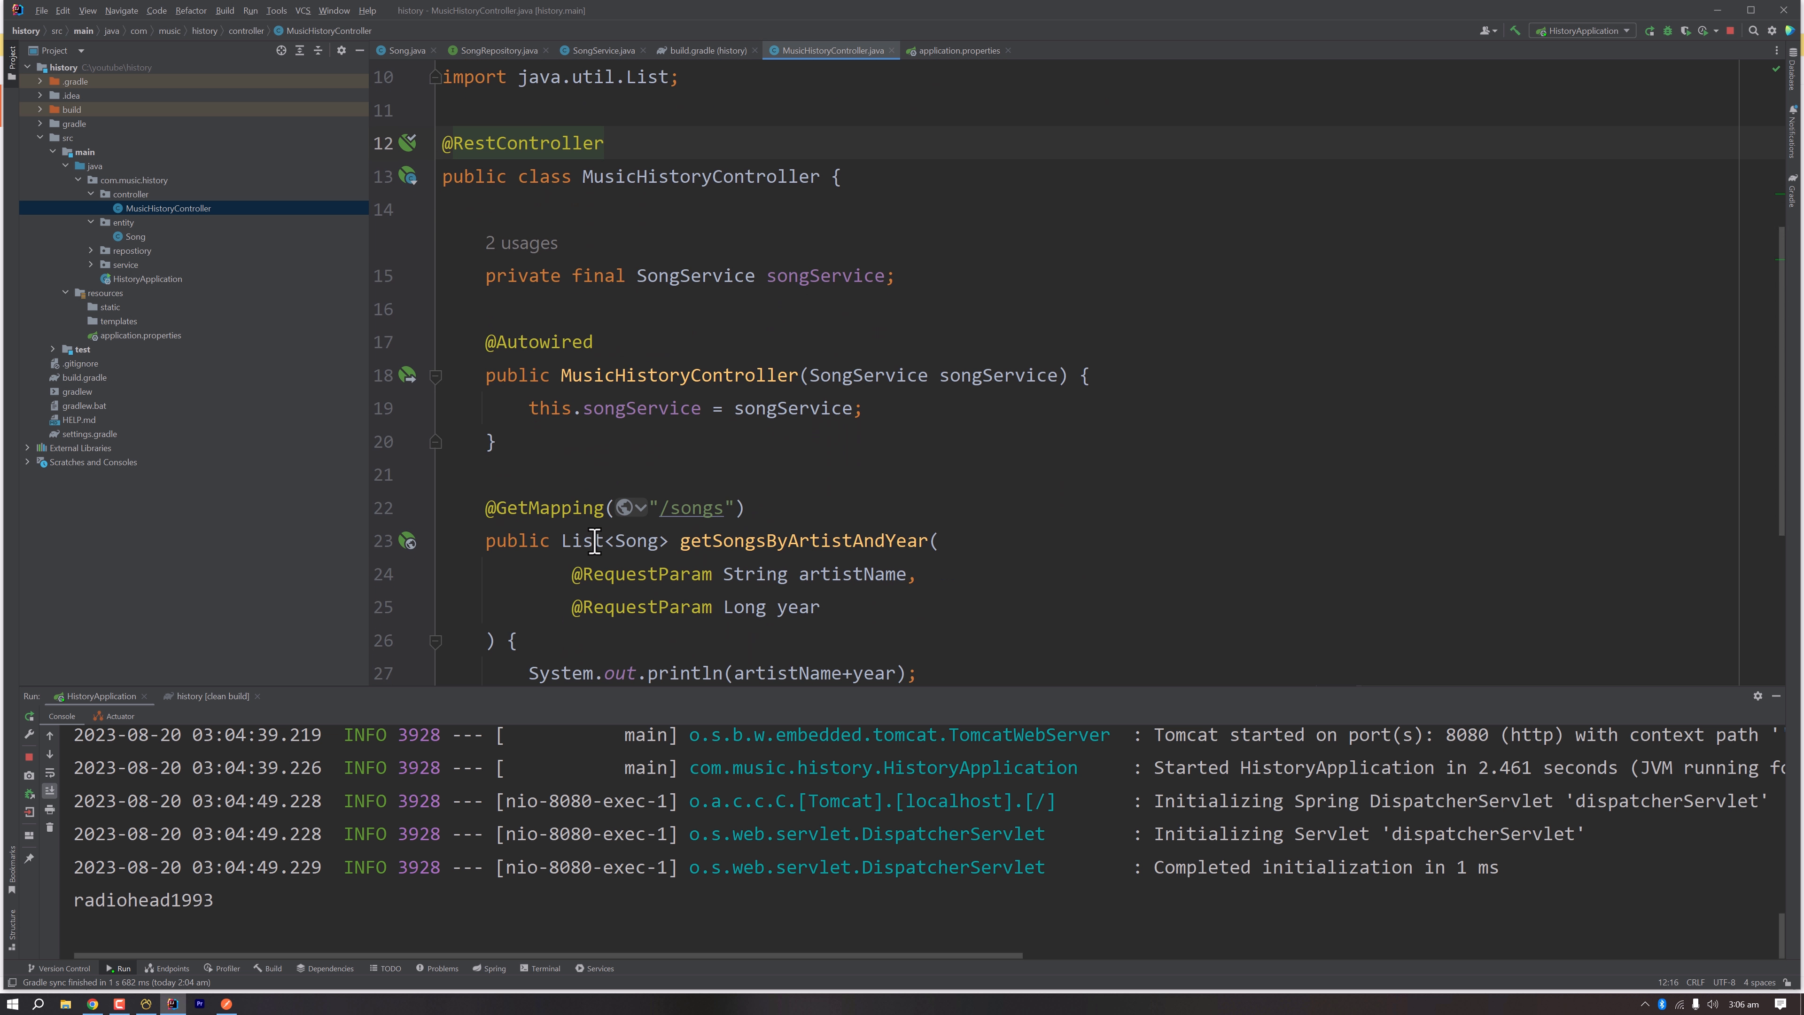
mouse_move(564, 541)
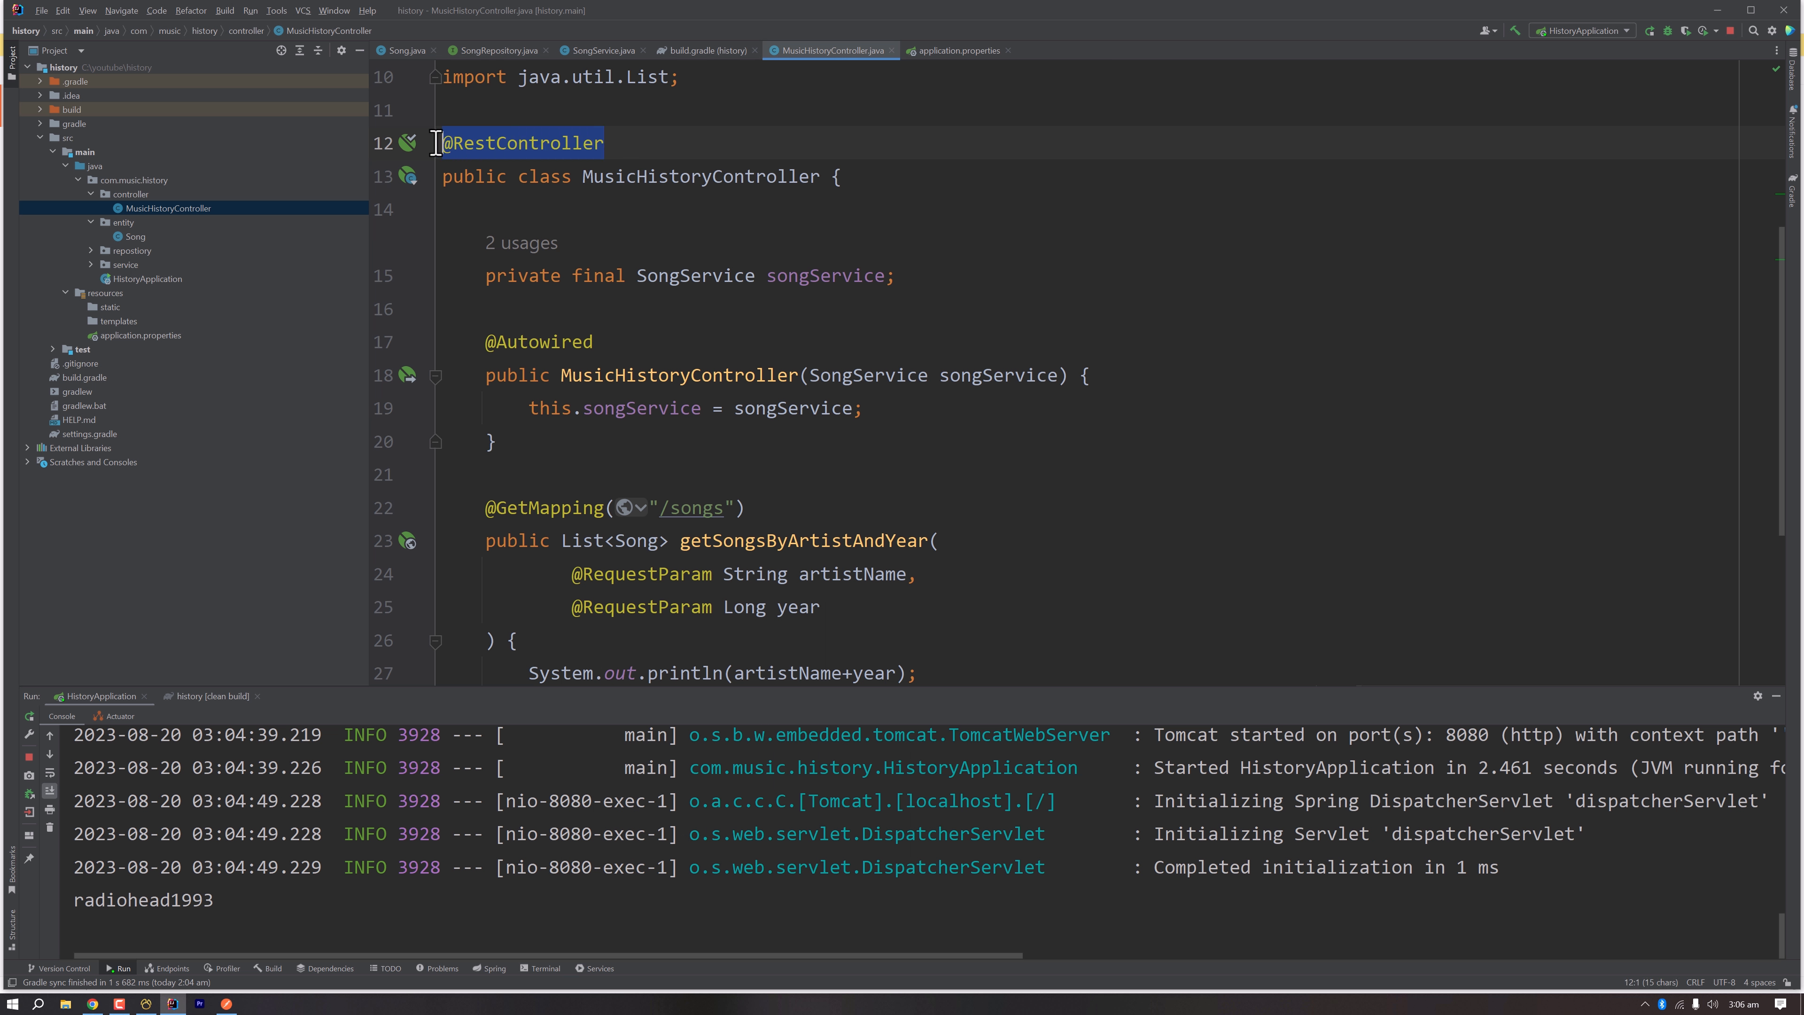
mouse_move(440, 153)
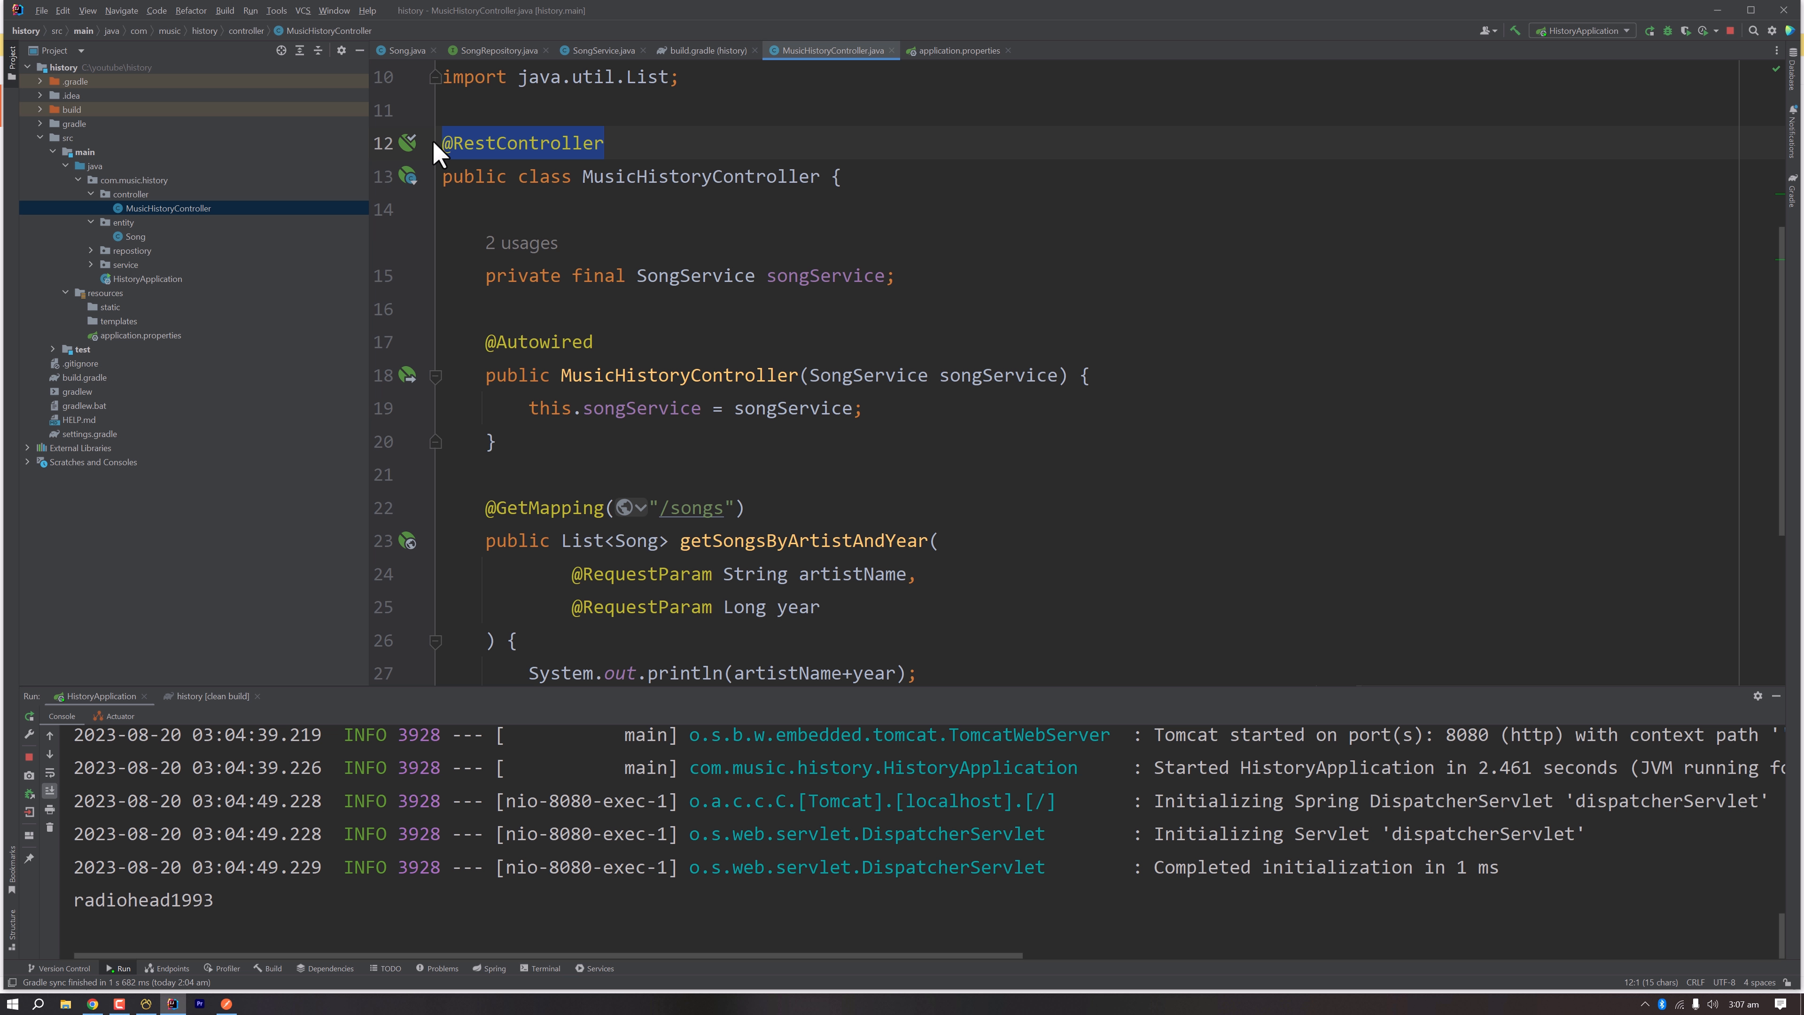
mouse_move(495, 152)
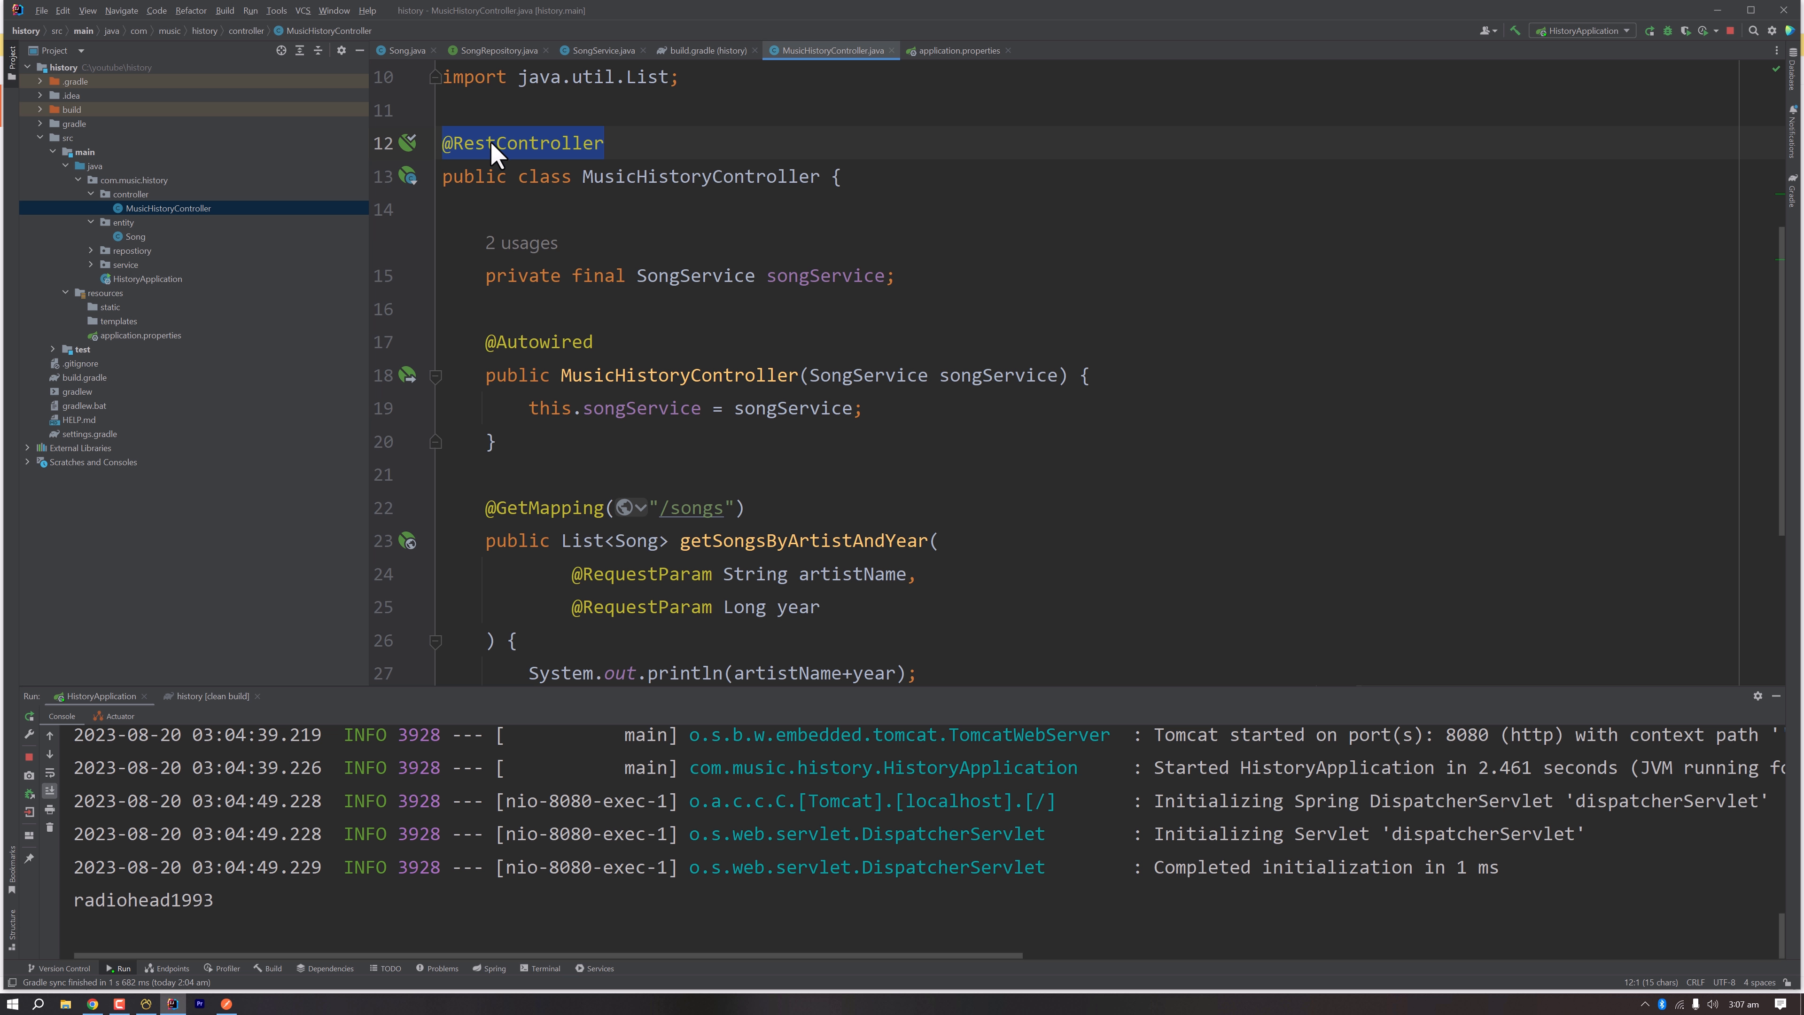
mouse_move(523, 143)
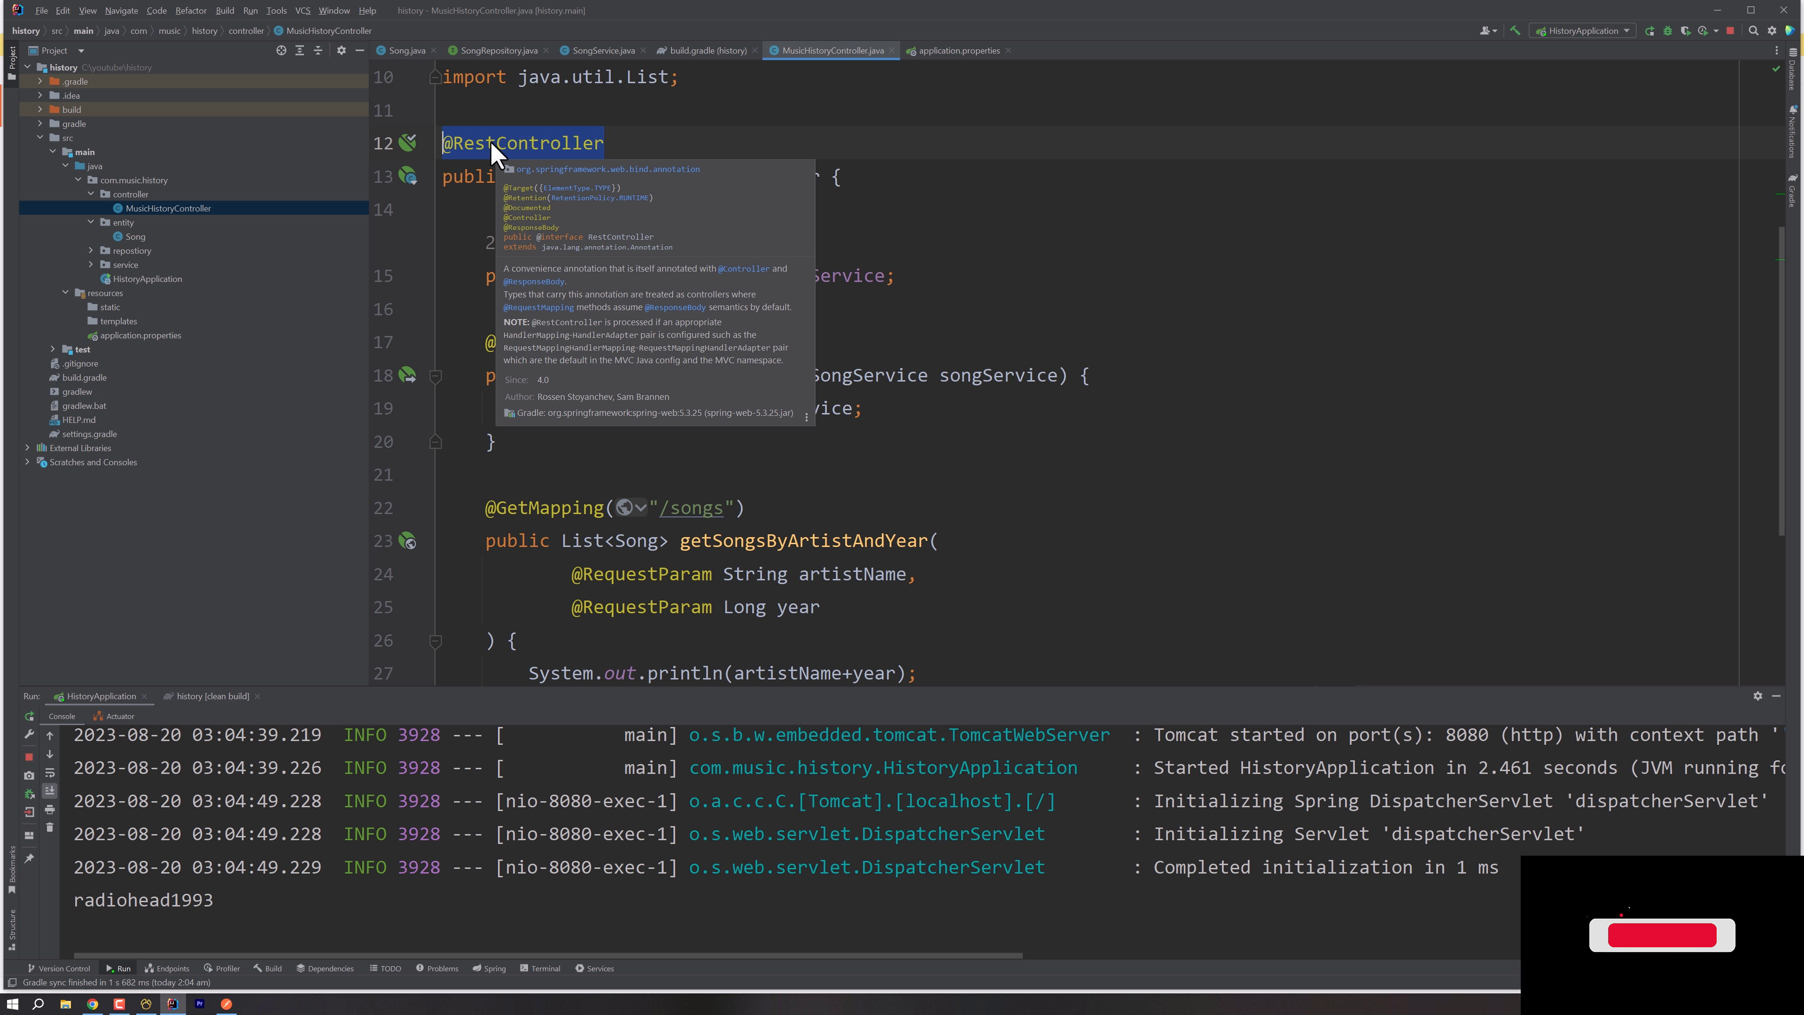
left_click(1660, 934)
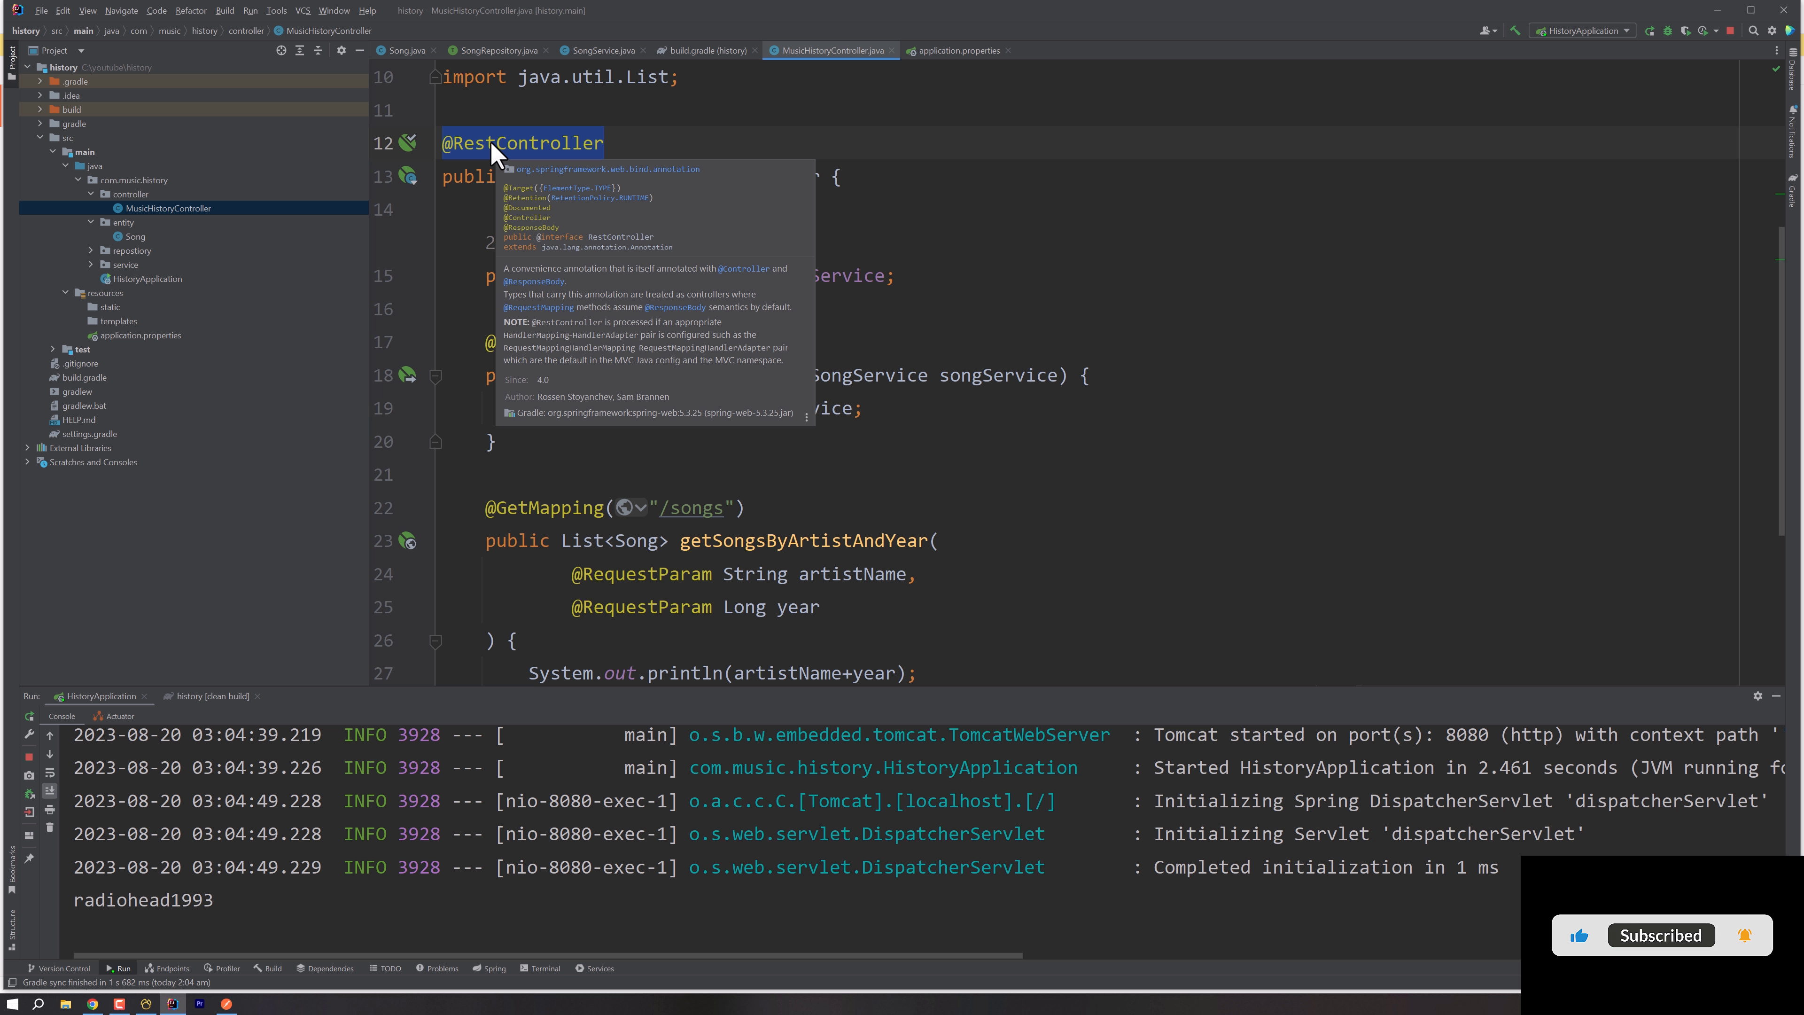